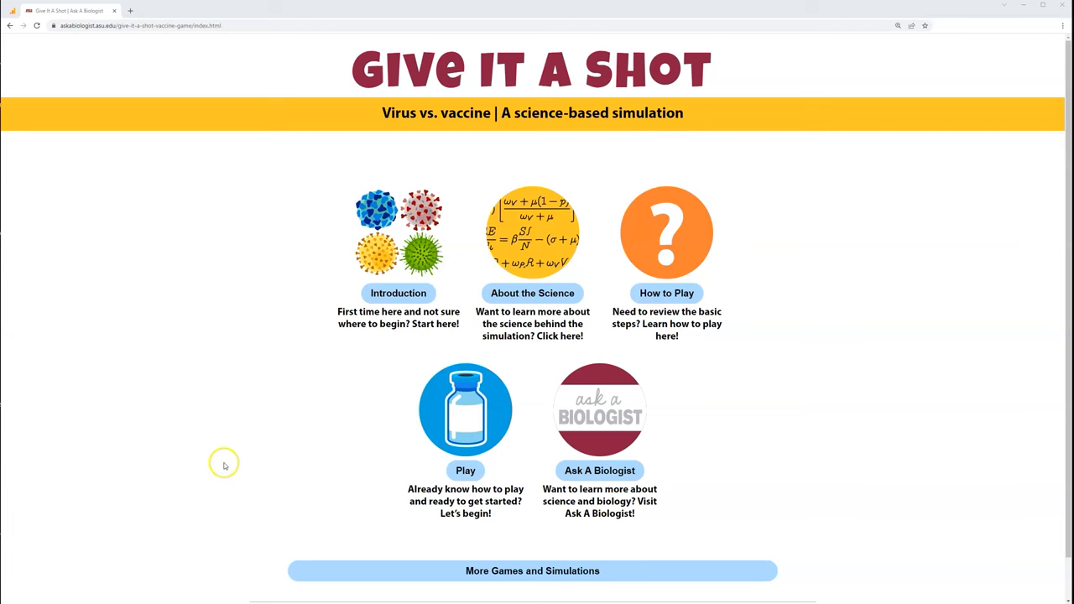
{"action": "mouse_move", "coordinate": [287, 243]}
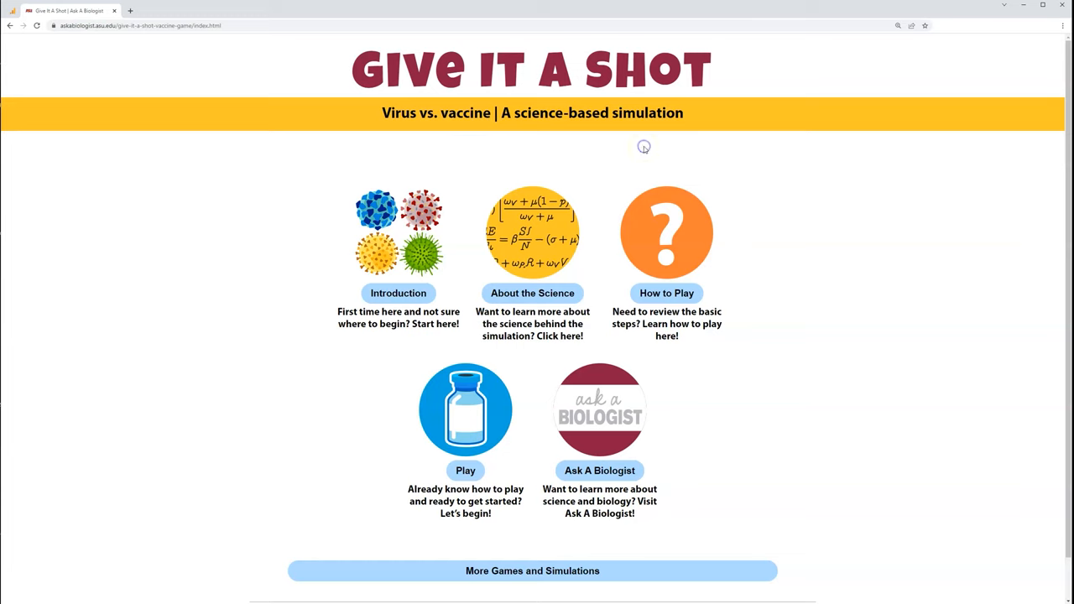
{"action": "mouse_move", "coordinate": [594, 139]}
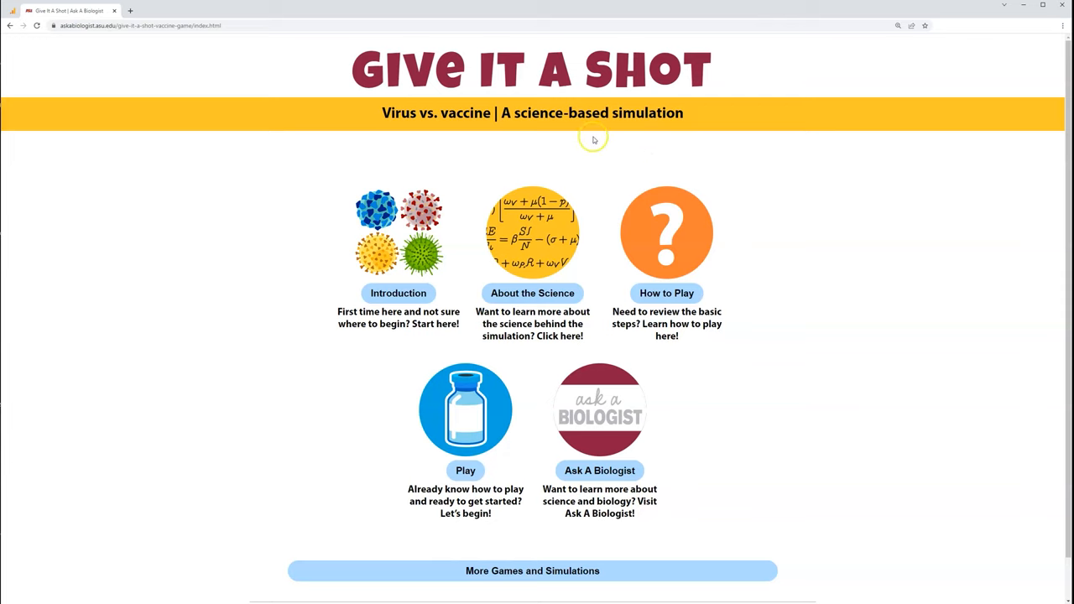
{"action": "mouse_move", "coordinate": [399, 293]}
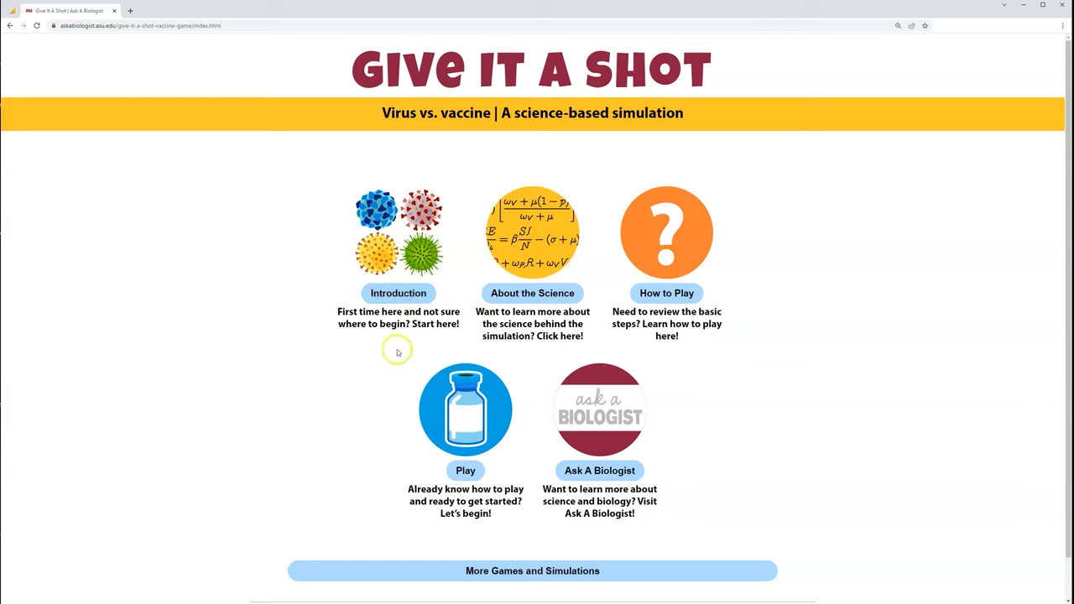
{"action": "mouse_move", "coordinate": [532, 293]}
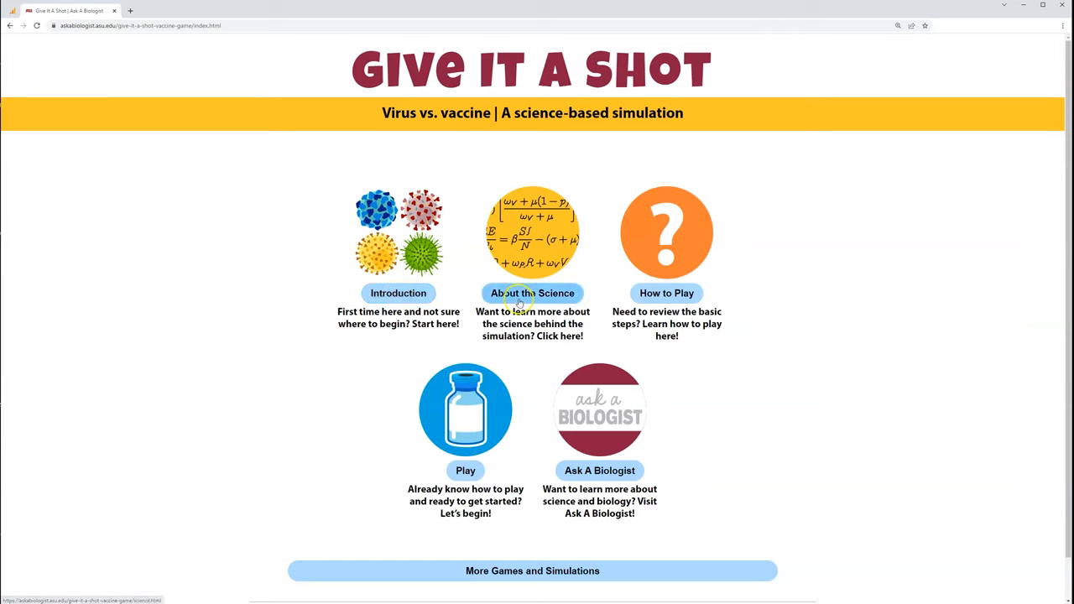
Open the About the Science page and read down to the model equations section.
{"action": "left_click", "coordinate": [532, 293]}
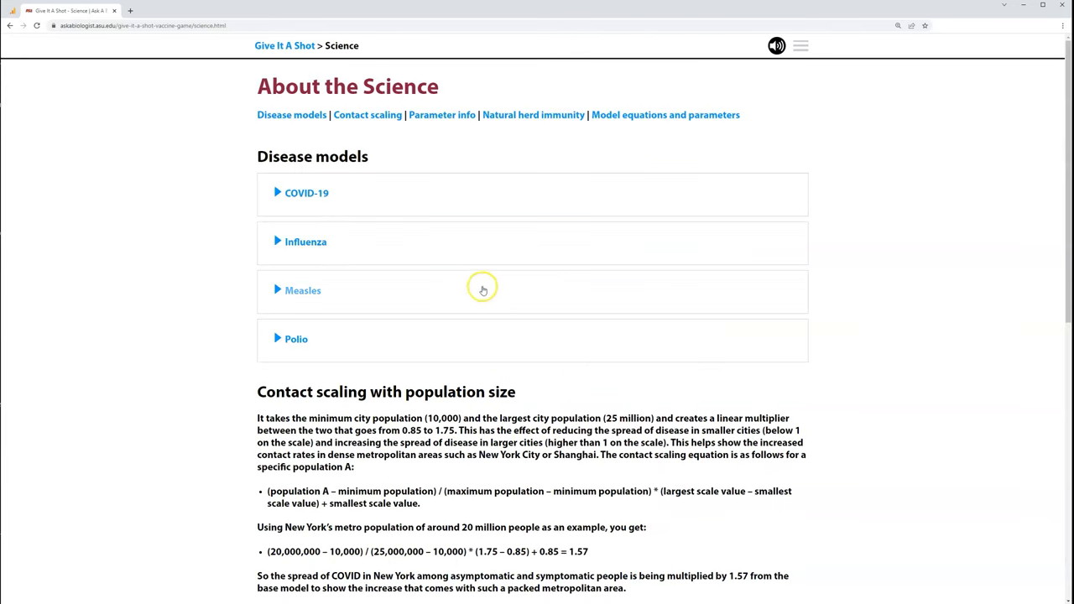
{"action": "mouse_move", "coordinate": [430, 157]}
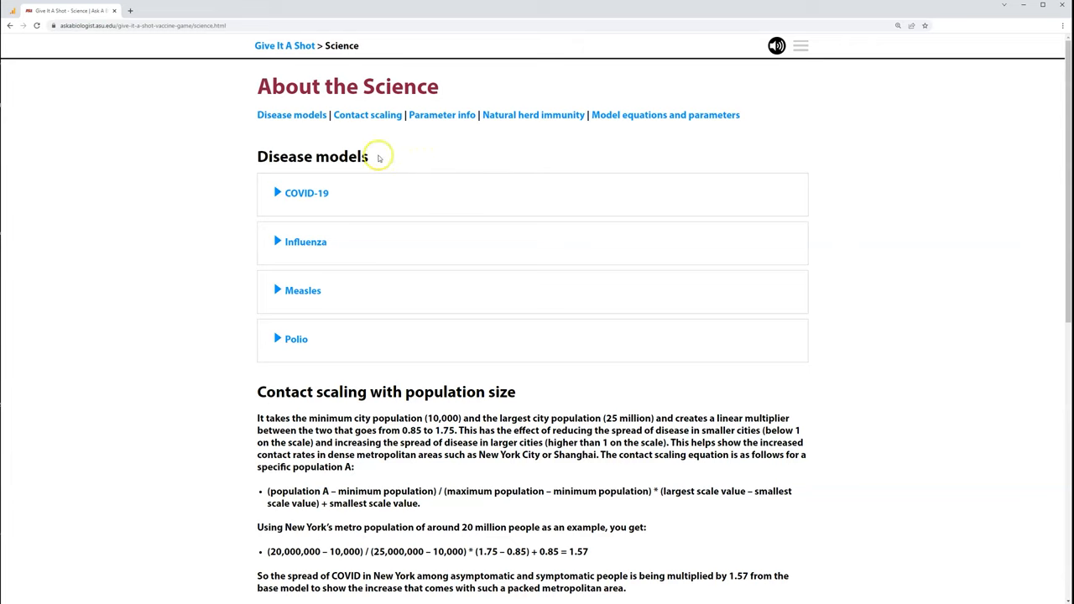
{"action": "mouse_move", "coordinate": [309, 250]}
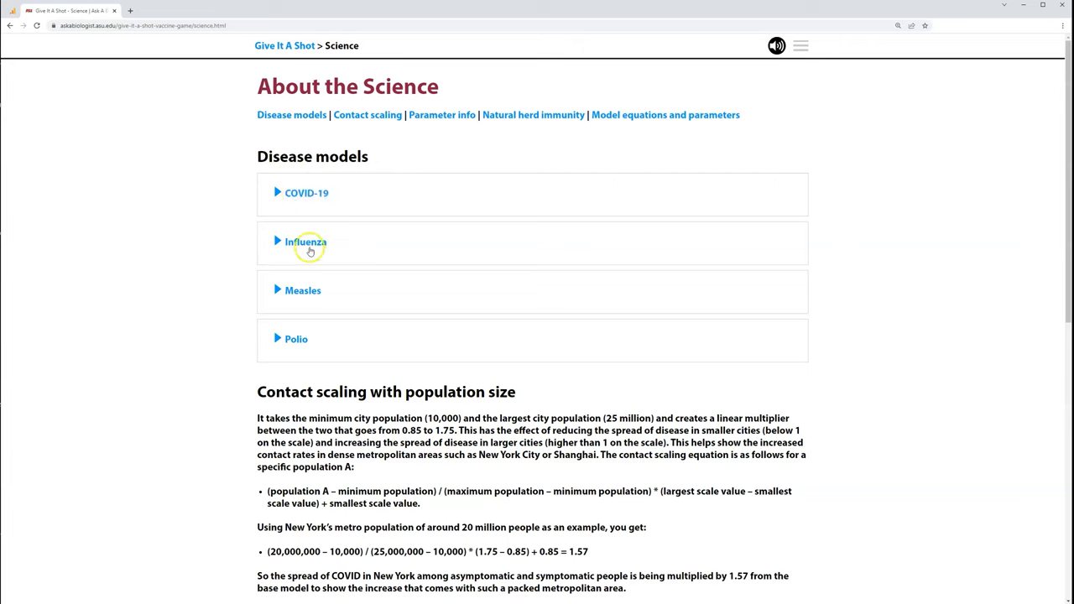
{"action": "mouse_move", "coordinate": [282, 318]}
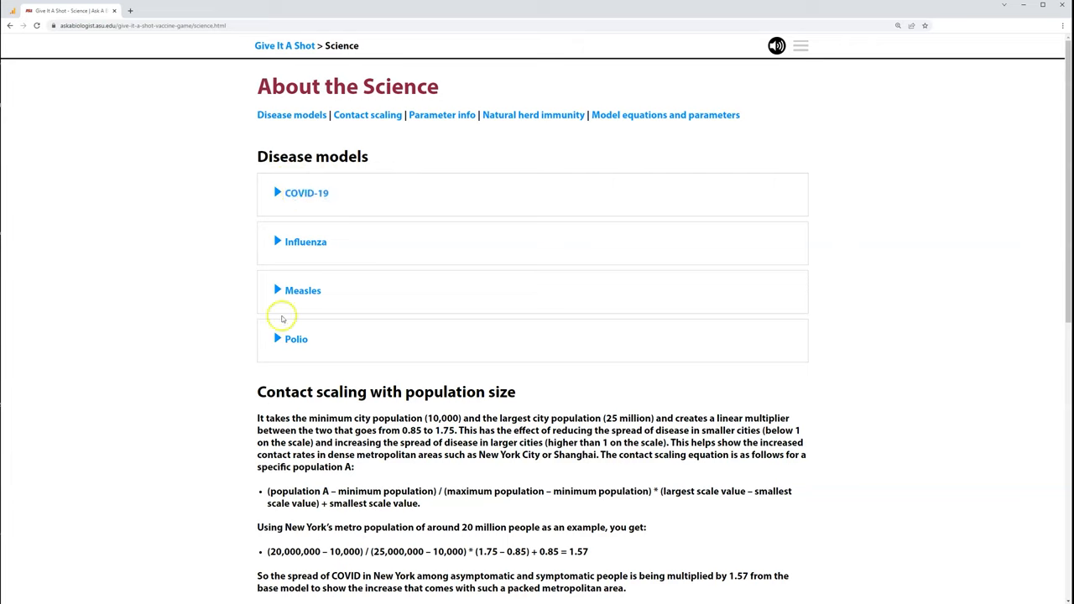
{"action": "mouse_move", "coordinate": [297, 339]}
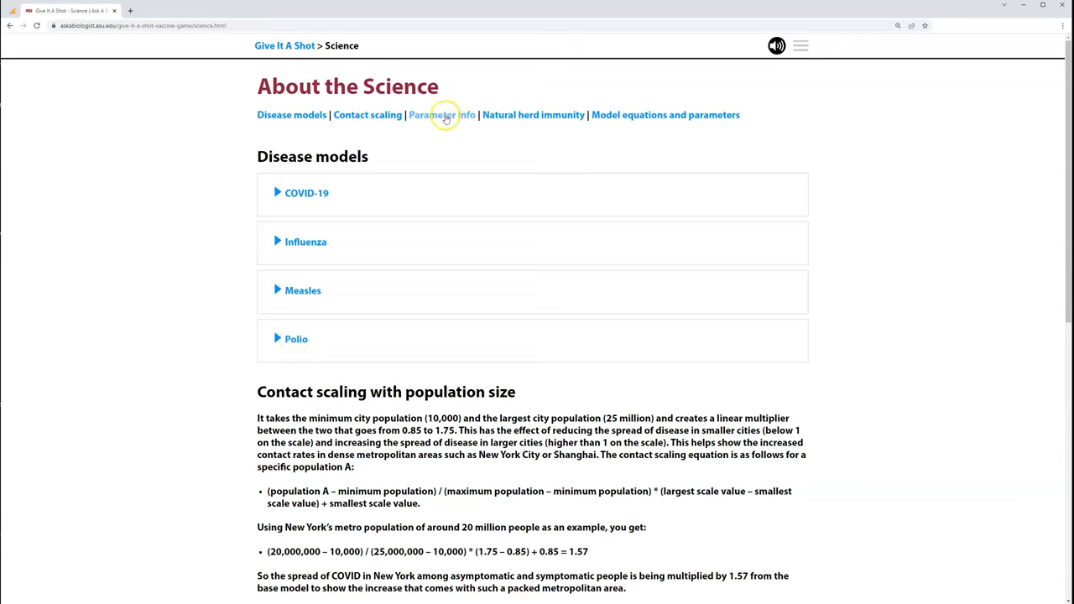
{"action": "mouse_move", "coordinate": [515, 115]}
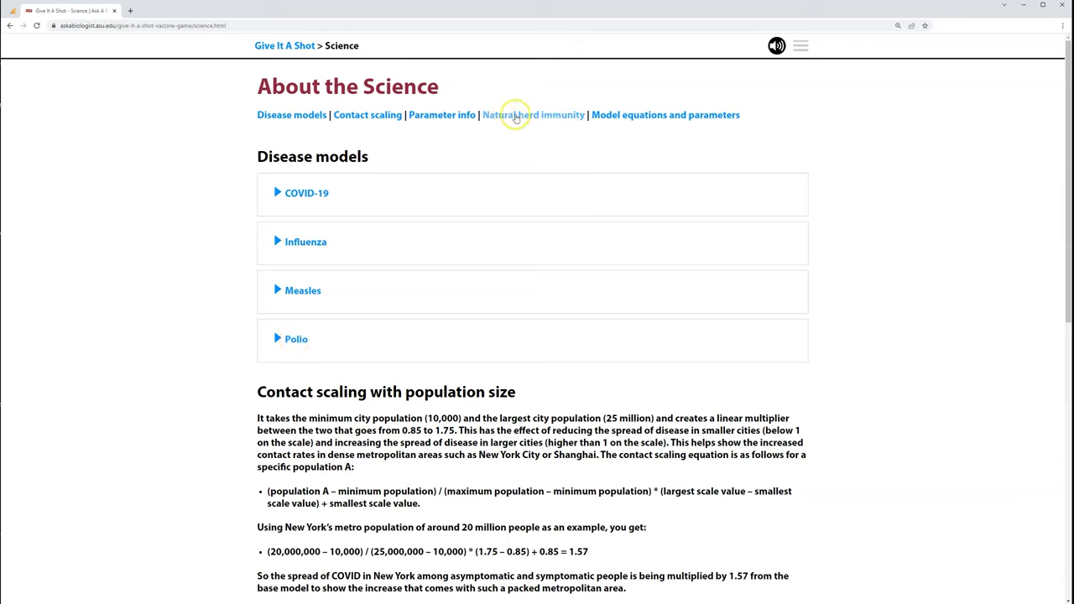
{"action": "mouse_move", "coordinate": [626, 117]}
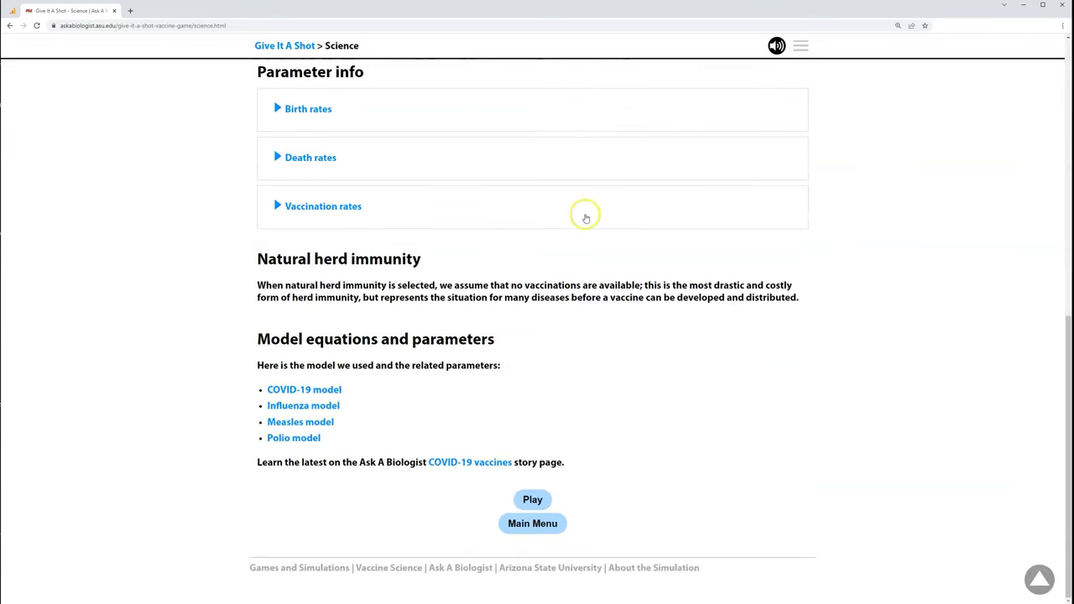
{"action": "mouse_move", "coordinate": [386, 345]}
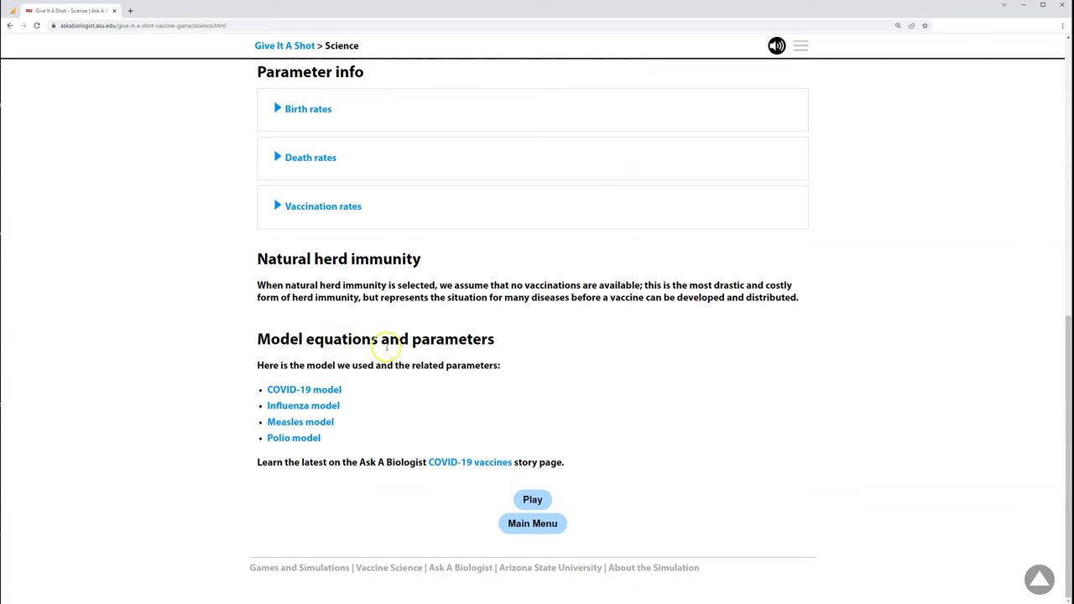
{"action": "mouse_move", "coordinate": [435, 397]}
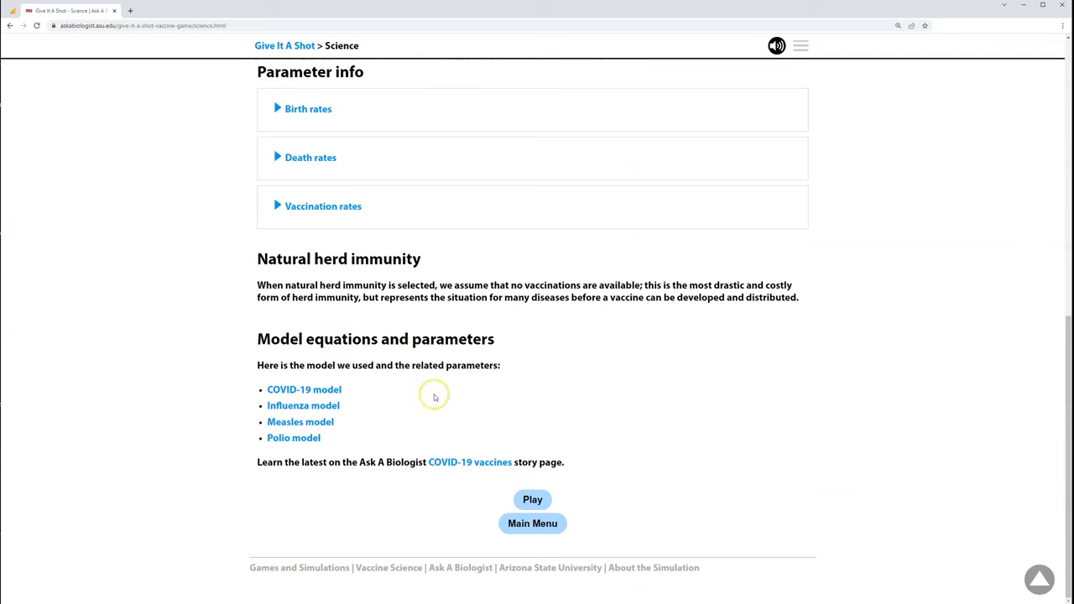
{"action": "mouse_move", "coordinate": [432, 395]}
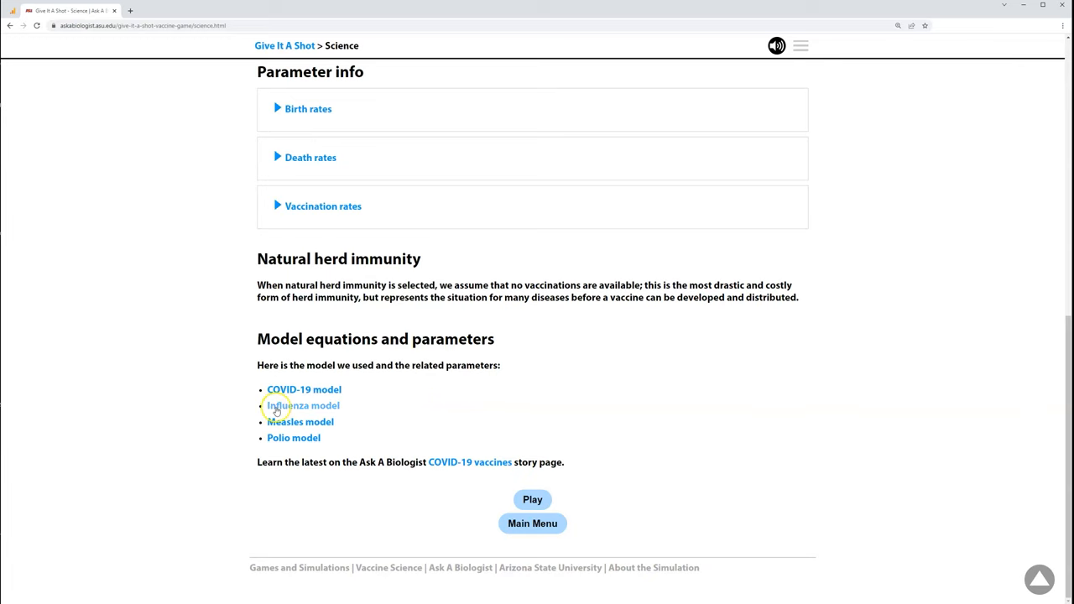
Open the Influenza model PDF, zoom in twice, and scroll through its equations.
{"action": "left_click", "coordinate": [303, 406]}
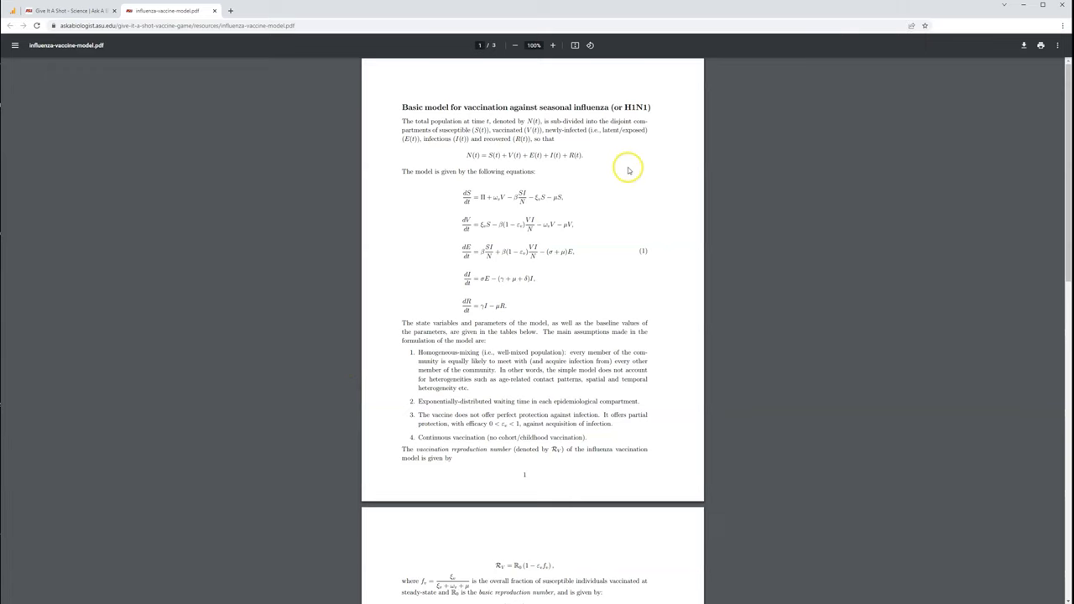
{"action": "mouse_move", "coordinate": [545, 81]}
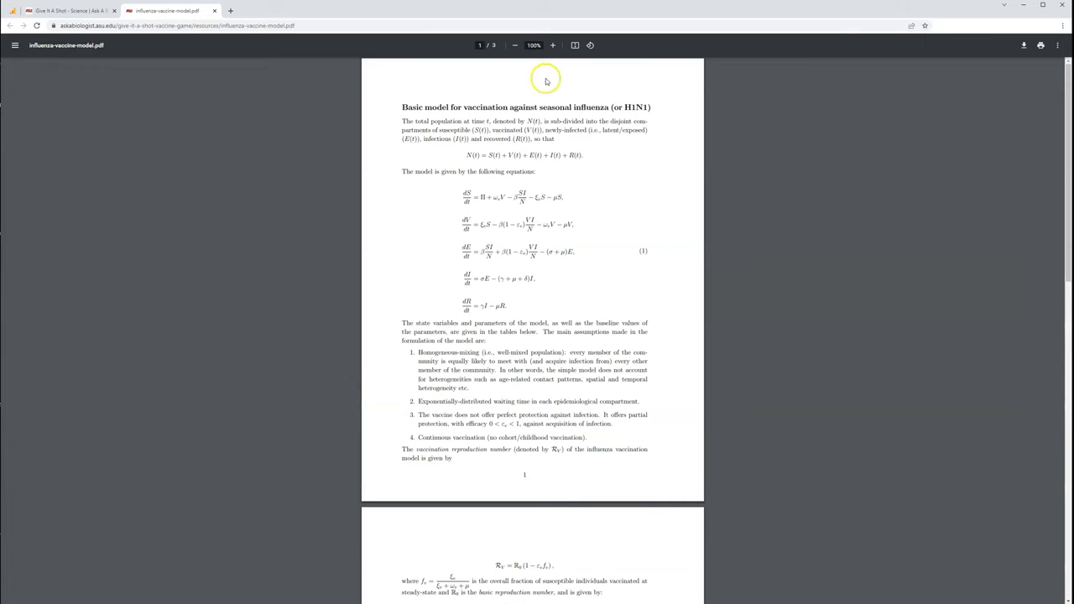
{"action": "left_click", "coordinate": [553, 45]}
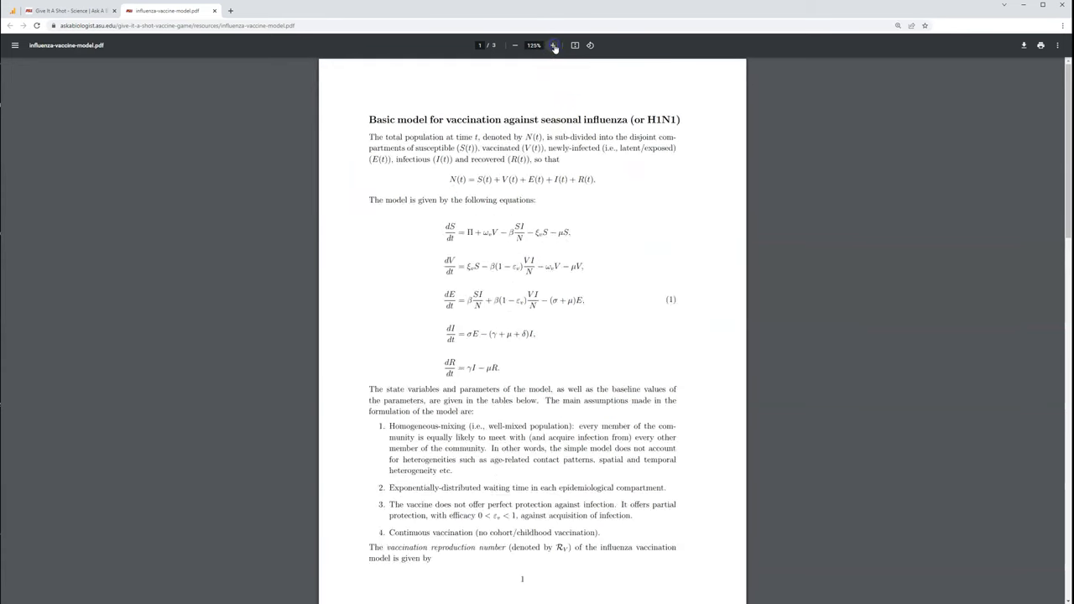
{"action": "left_click", "coordinate": [553, 45]}
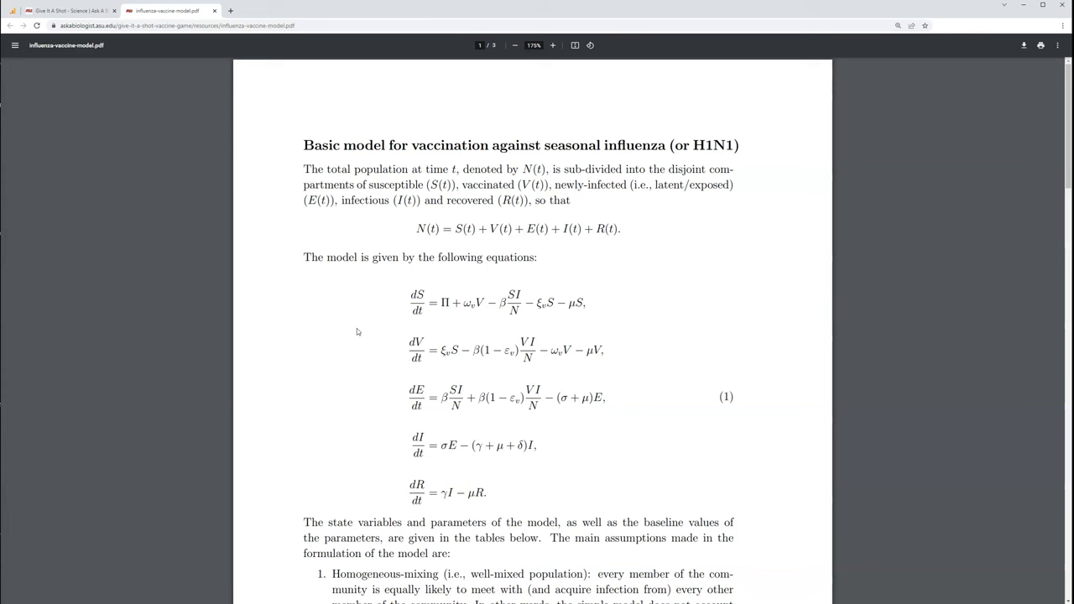
{"action": "scroll", "scroll_direction": "down", "scroll_amount": 3}
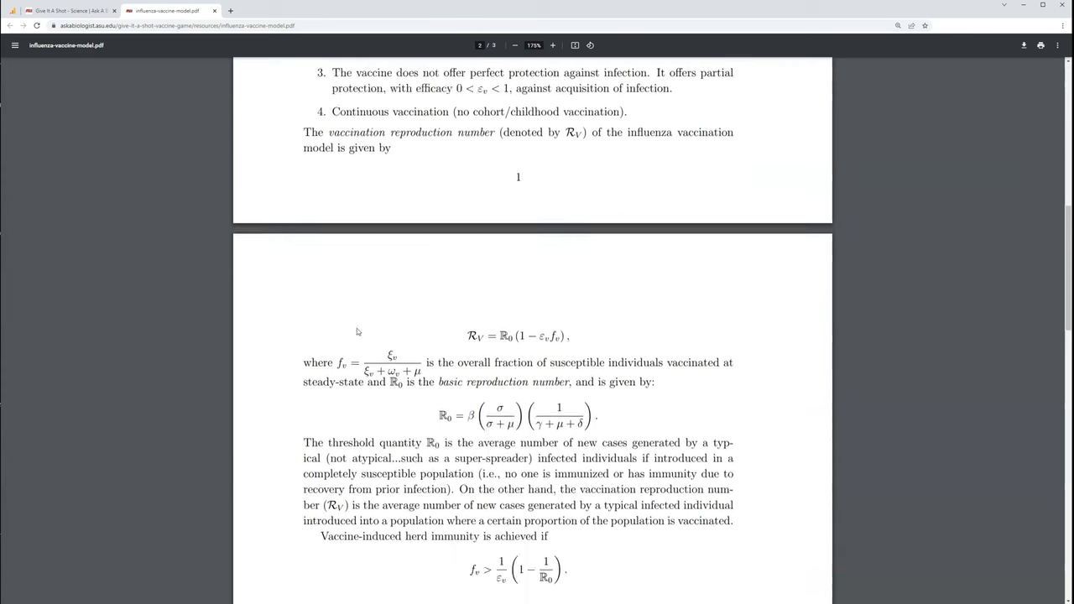
{"action": "scroll", "scroll_direction": "down", "scroll_amount": 3}
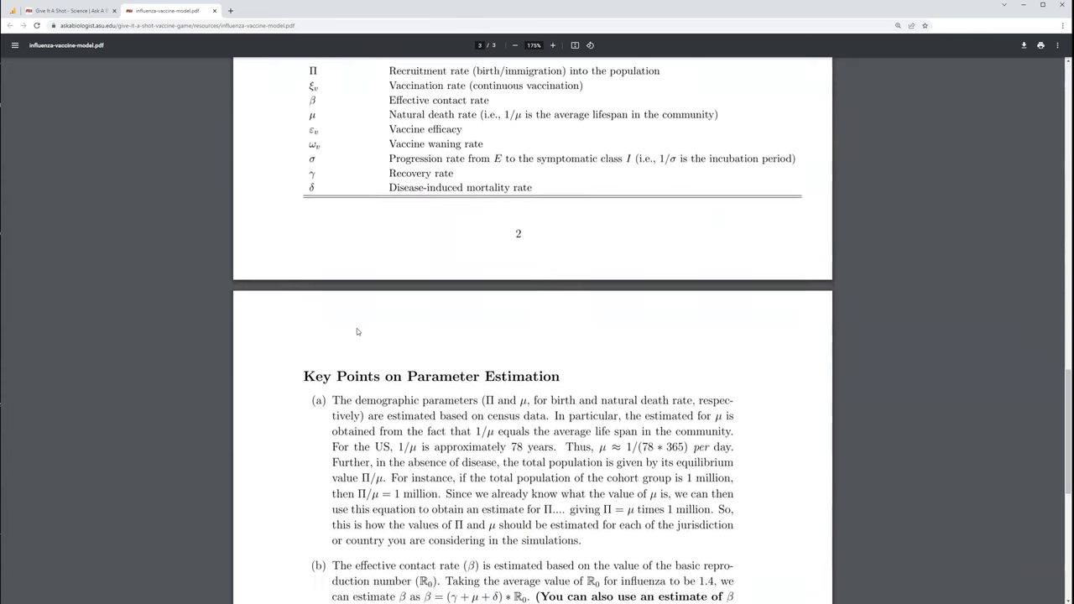
{"action": "scroll", "scroll_direction": "down", "scroll_amount": 3}
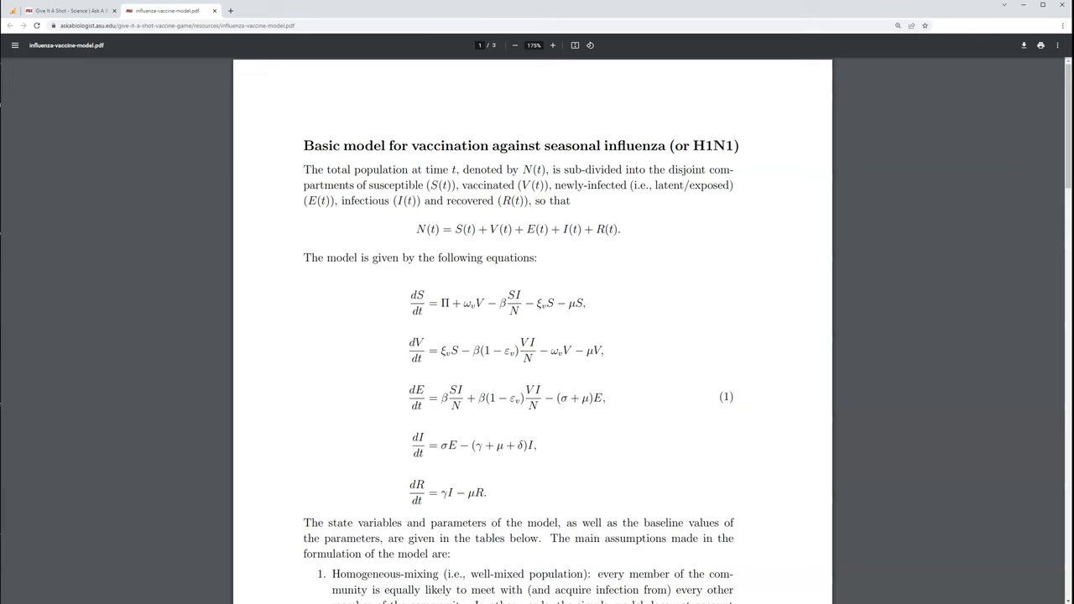
Return to the Give It A Shot main menu and read the How to Play guide.
{"action": "left_click", "coordinate": [68, 10]}
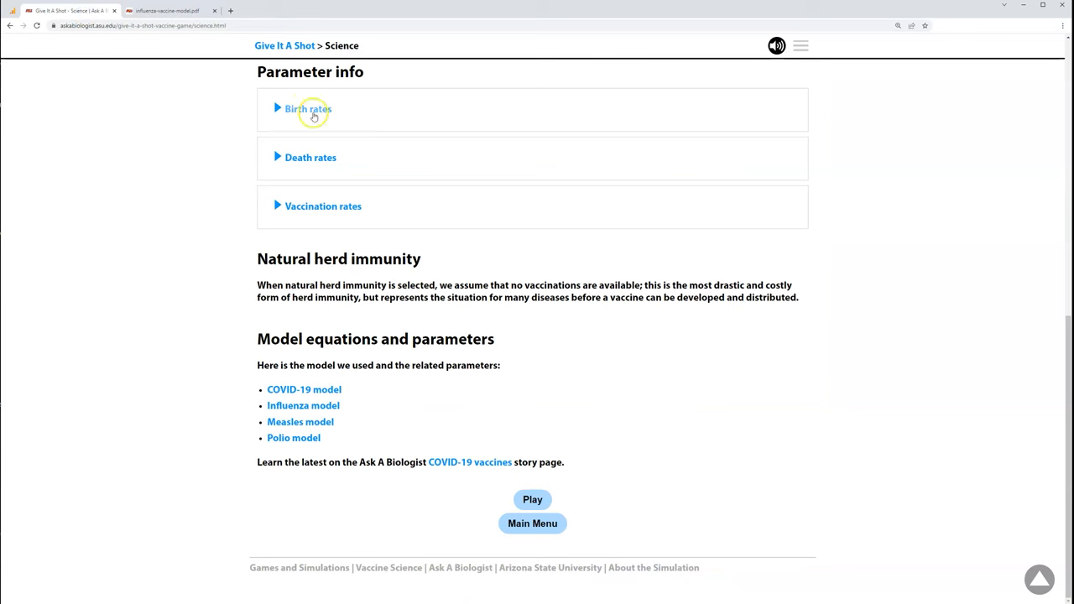
{"action": "left_click", "coordinate": [533, 522]}
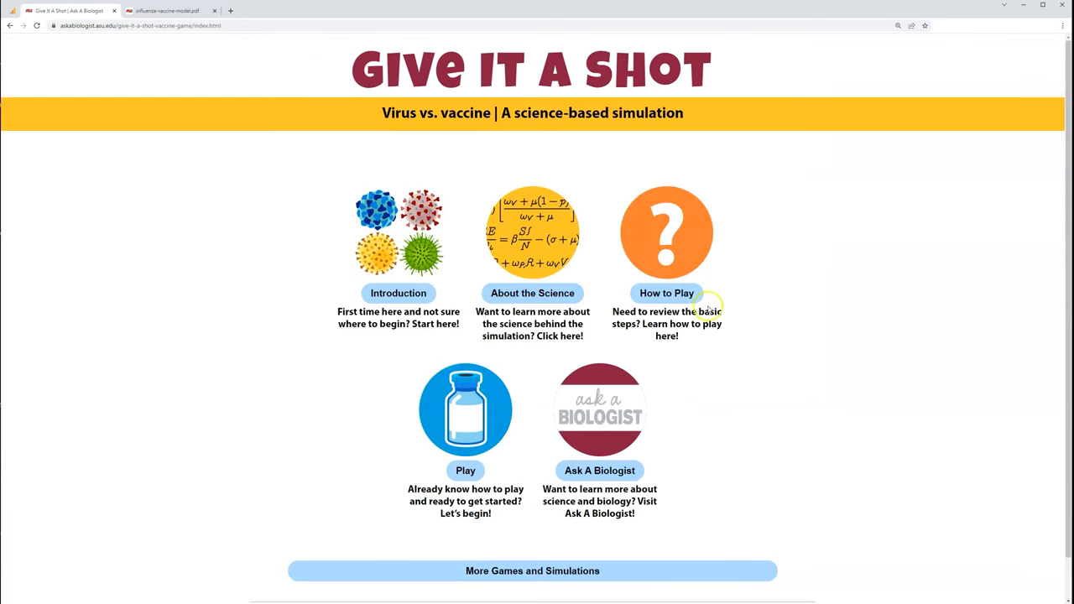
{"action": "left_click", "coordinate": [667, 233]}
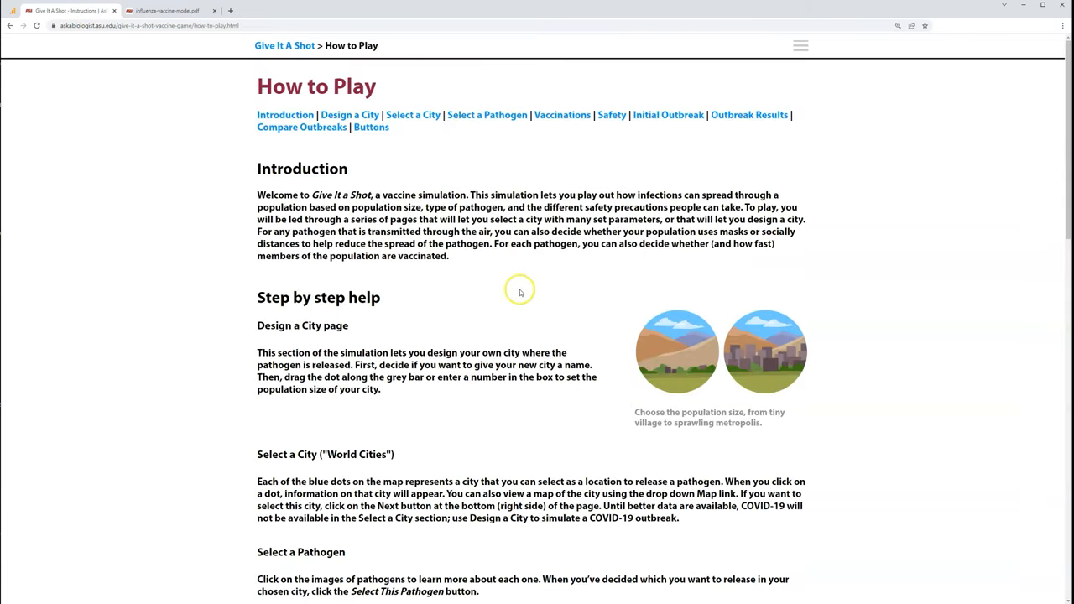
{"action": "mouse_move", "coordinate": [258, 333]}
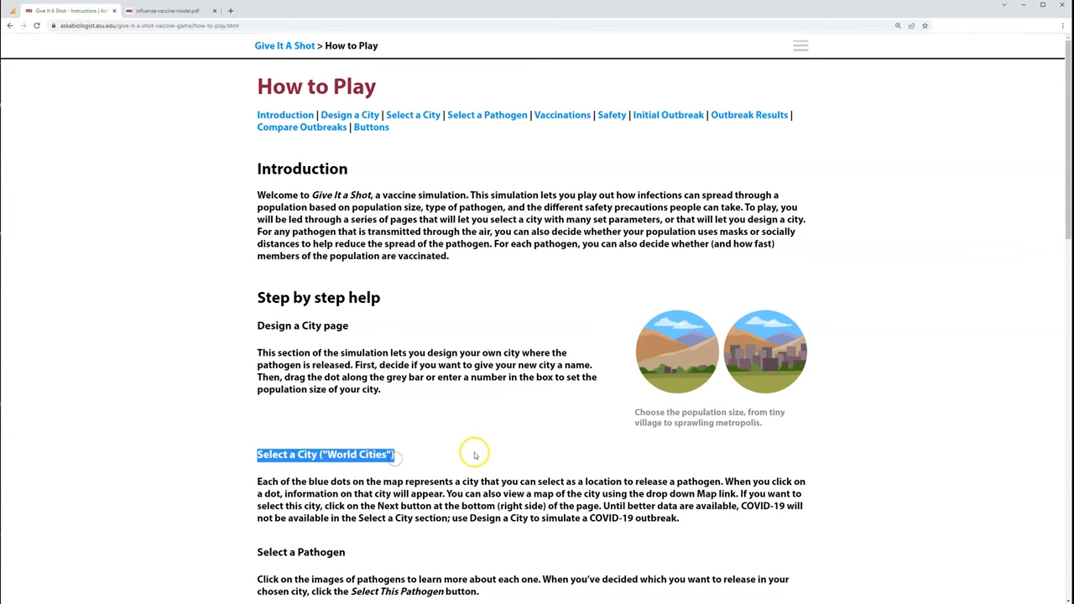
{"action": "scroll", "scroll_direction": "down", "scroll_amount": 3}
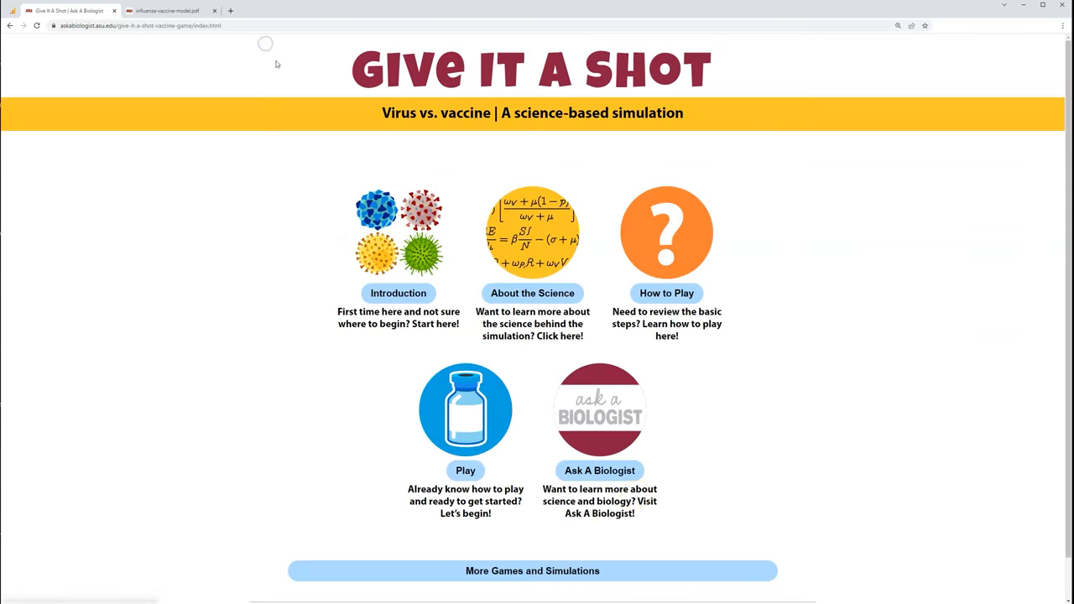
Open the Play menu with its Design a City, World Cities, Experiments and Compare options.
{"action": "left_click", "coordinate": [466, 470]}
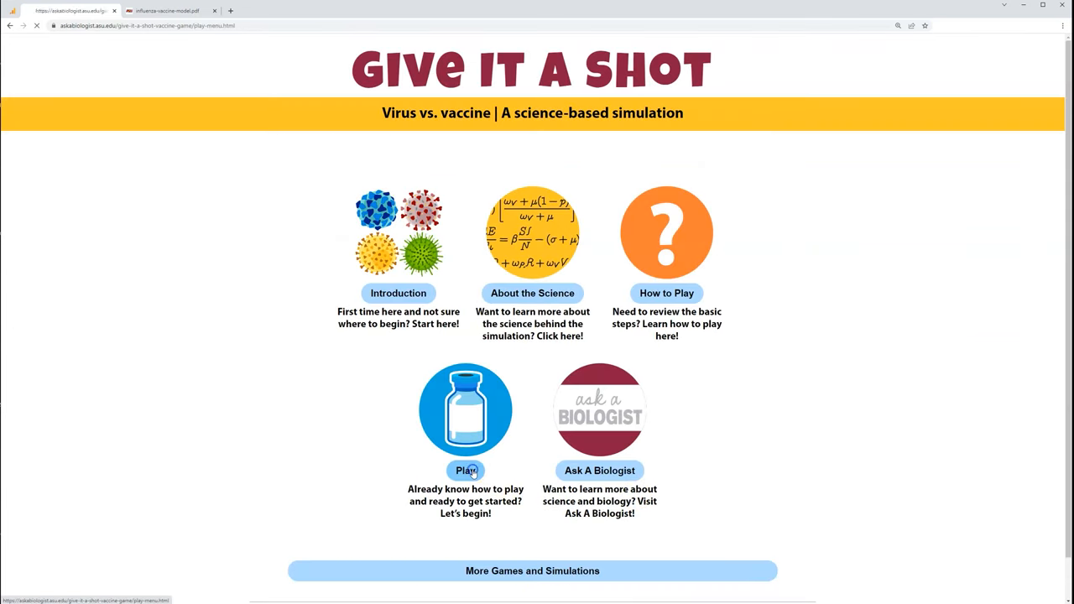
{"action": "left_click", "coordinate": [466, 470]}
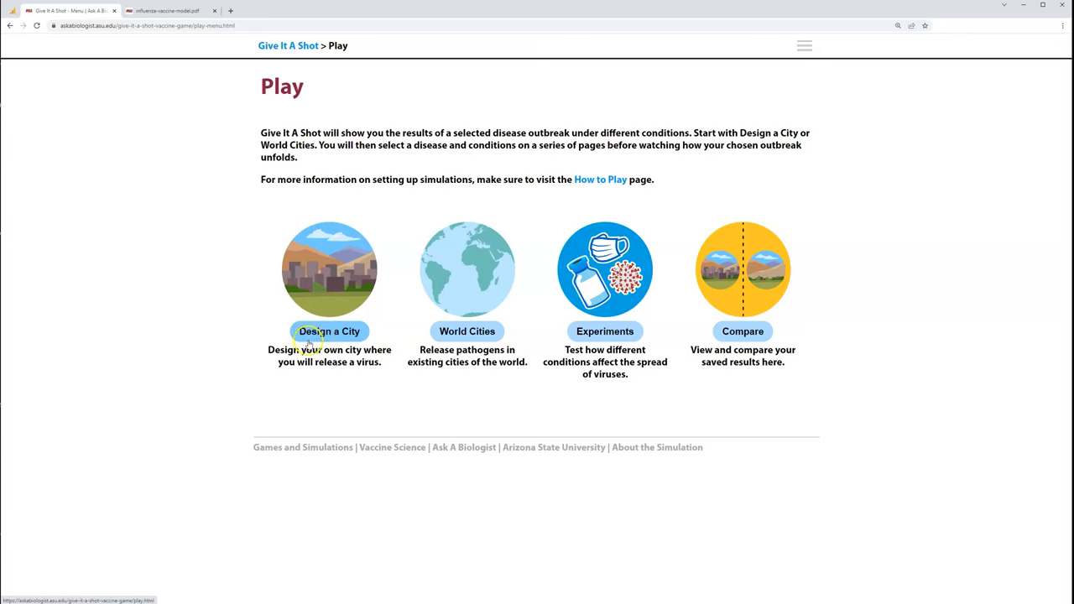
{"action": "mouse_move", "coordinate": [147, 351]}
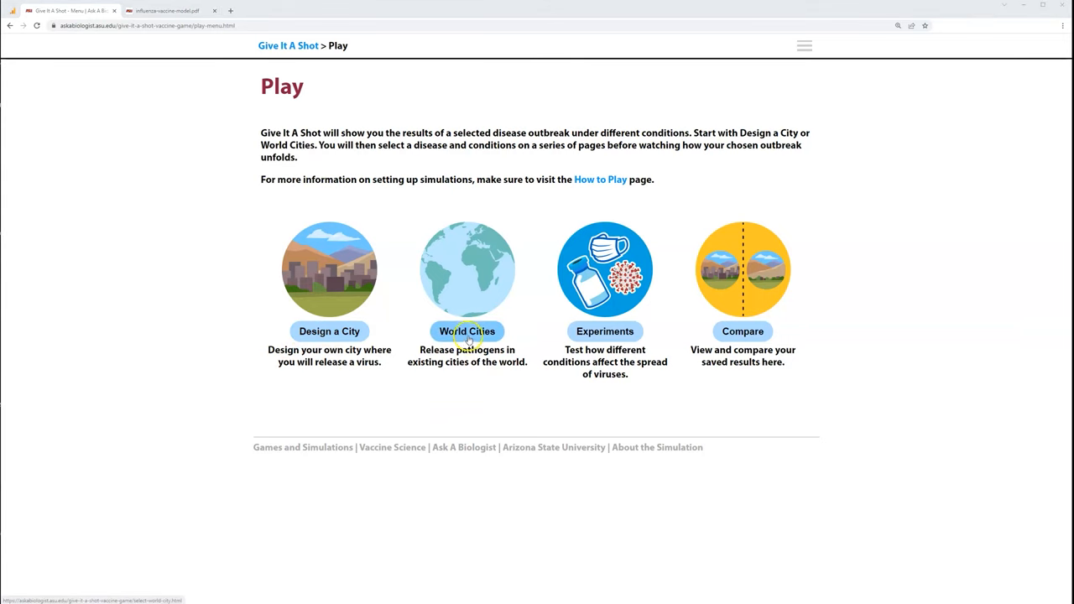
Preview World Cities Kisumu, Shanghai, Darwin, Calama and Mexico City on the map.
{"action": "left_click", "coordinate": [468, 331]}
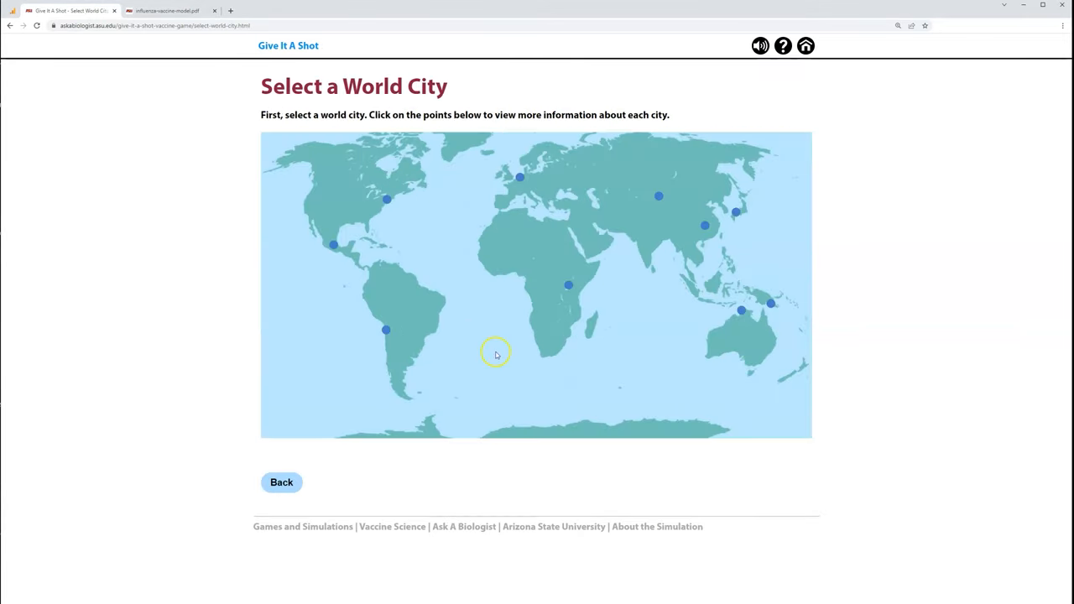
{"action": "mouse_move", "coordinate": [493, 376]}
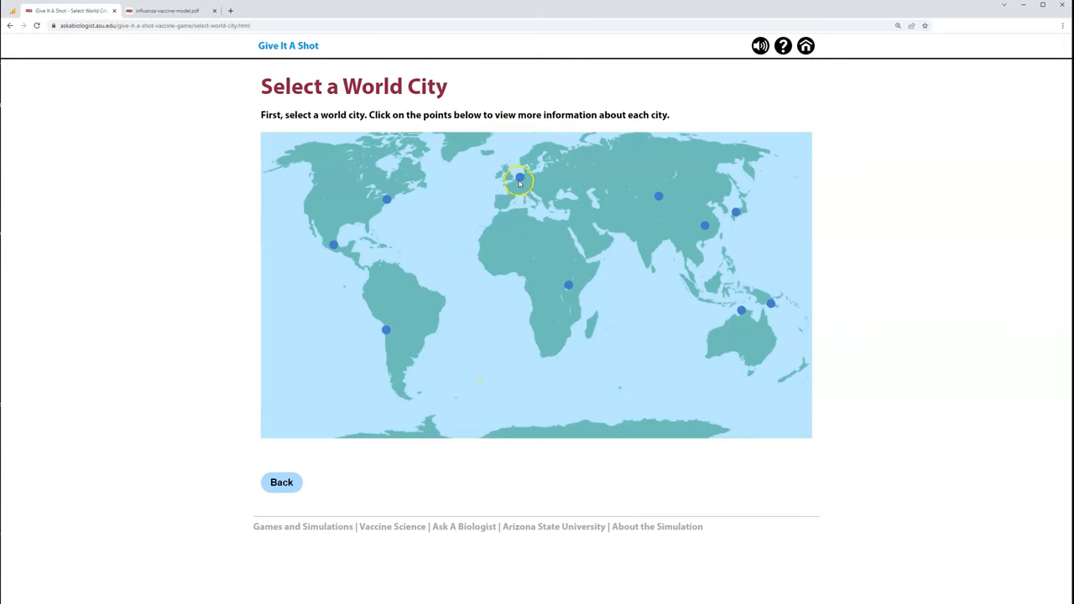
{"action": "left_click", "coordinate": [565, 286]}
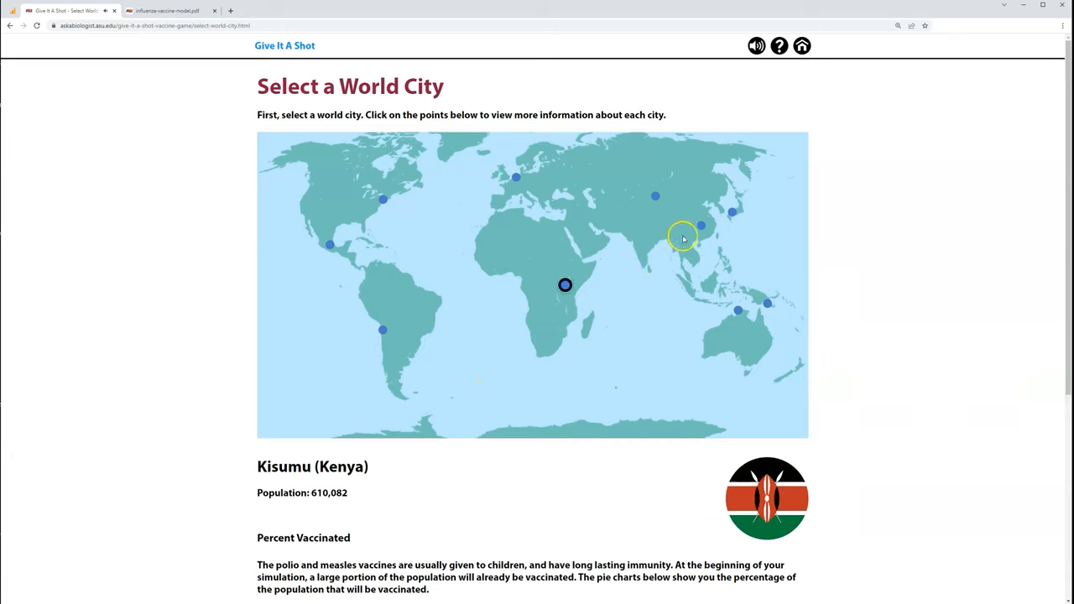
{"action": "left_click", "coordinate": [702, 225]}
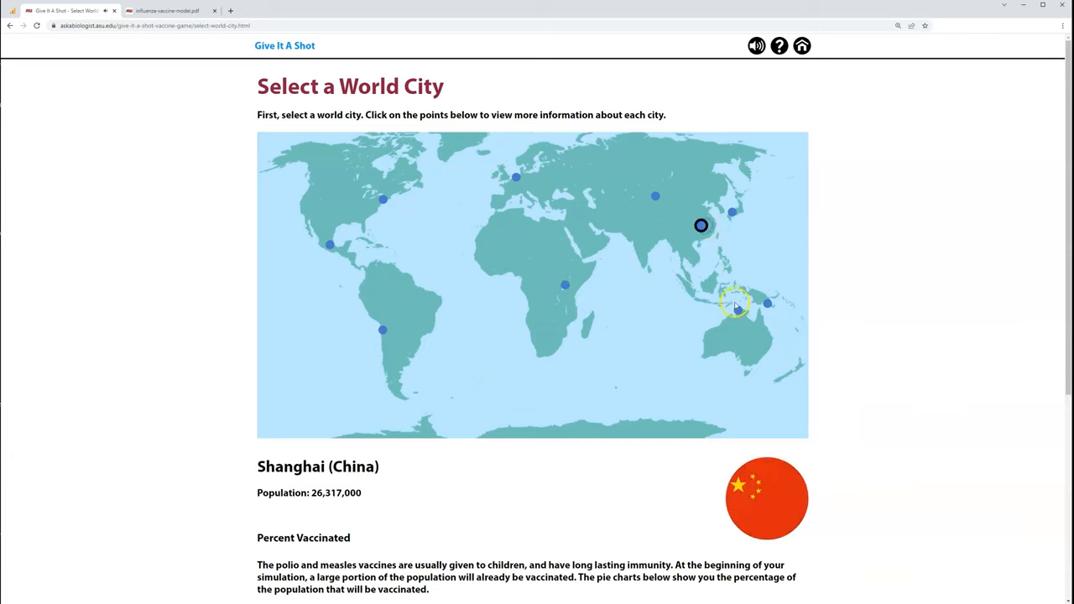
{"action": "left_click", "coordinate": [738, 310]}
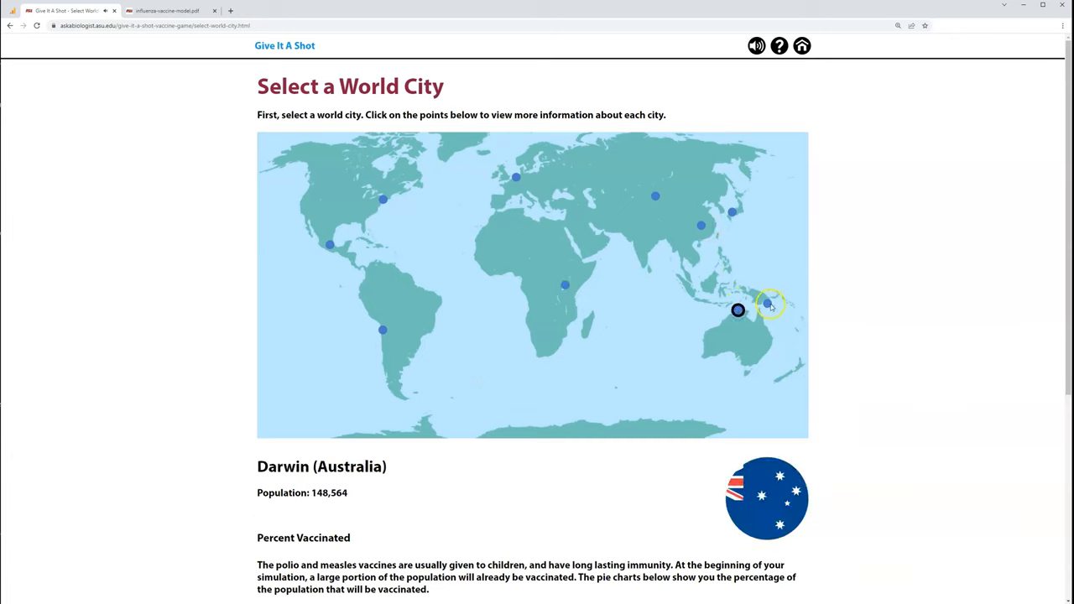
{"action": "left_click", "coordinate": [383, 330]}
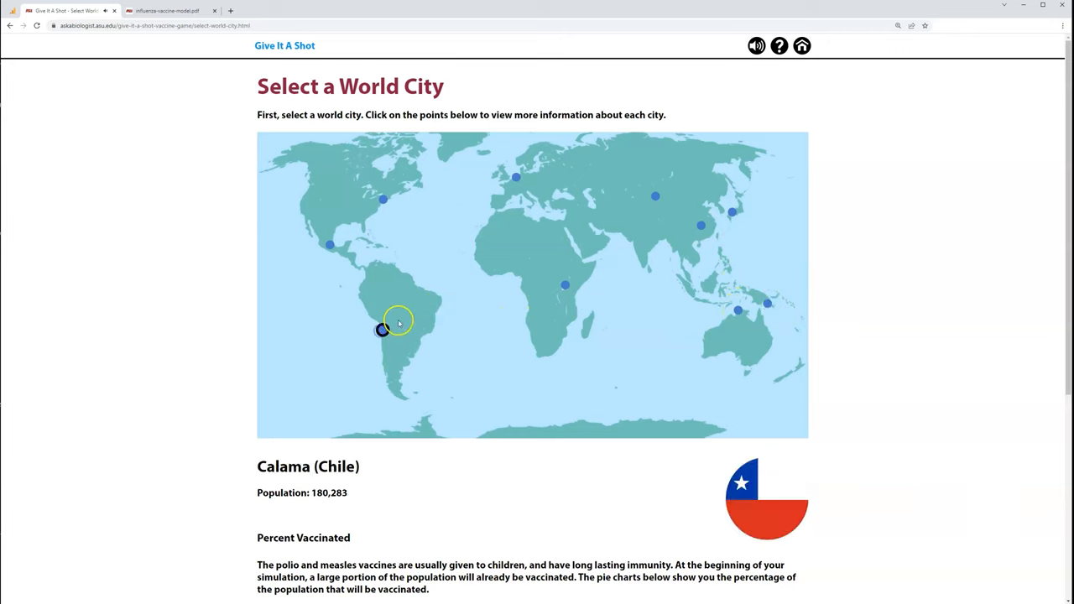
{"action": "left_click", "coordinate": [330, 244]}
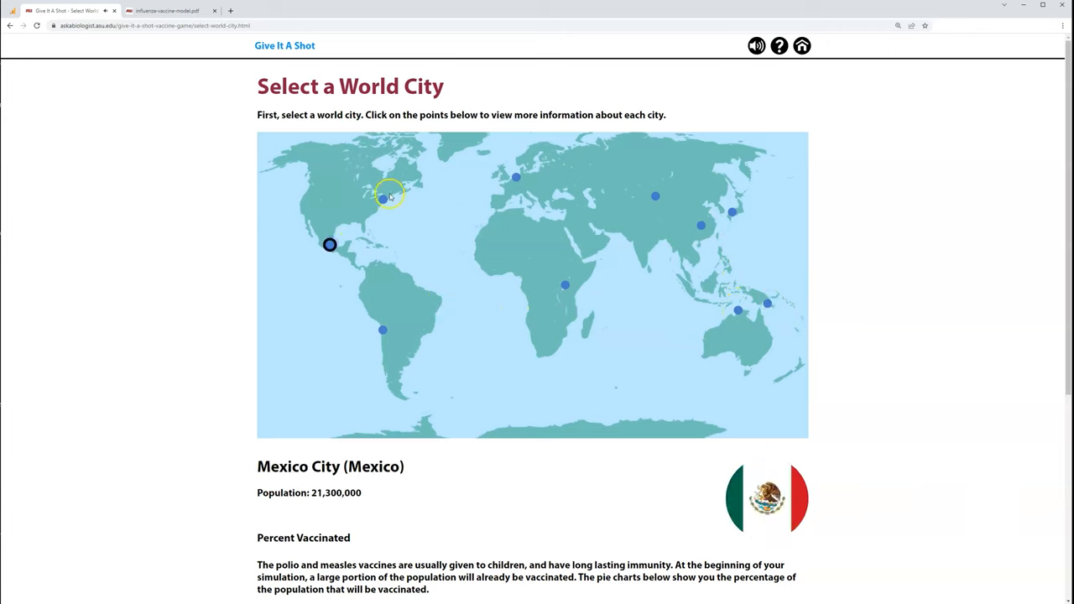
Choose New York and continue to the Select a Pathogen page.
{"action": "left_click", "coordinate": [383, 200]}
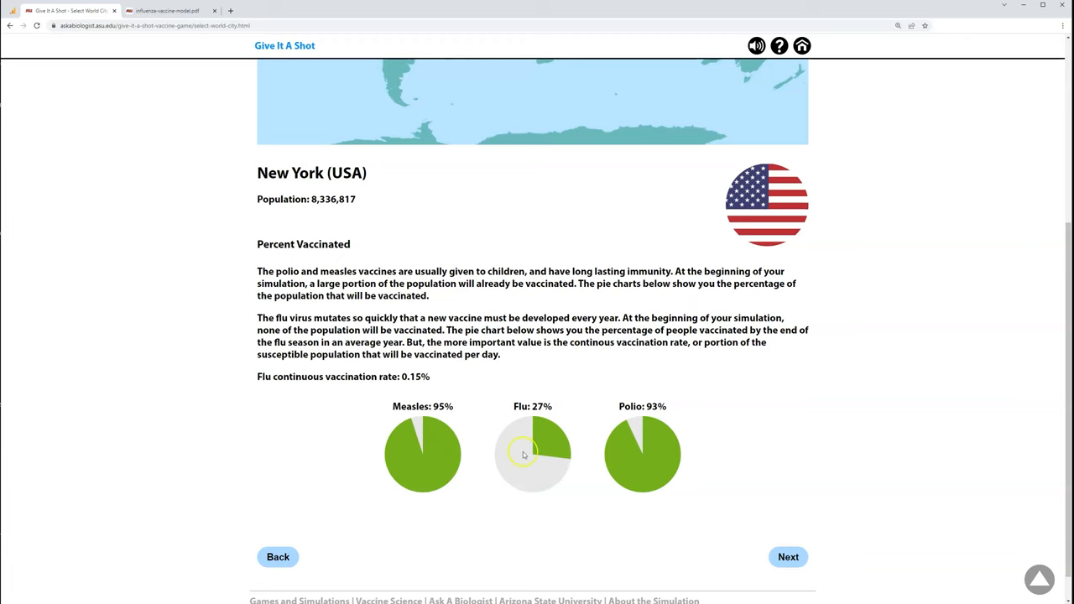
{"action": "mouse_move", "coordinate": [639, 459]}
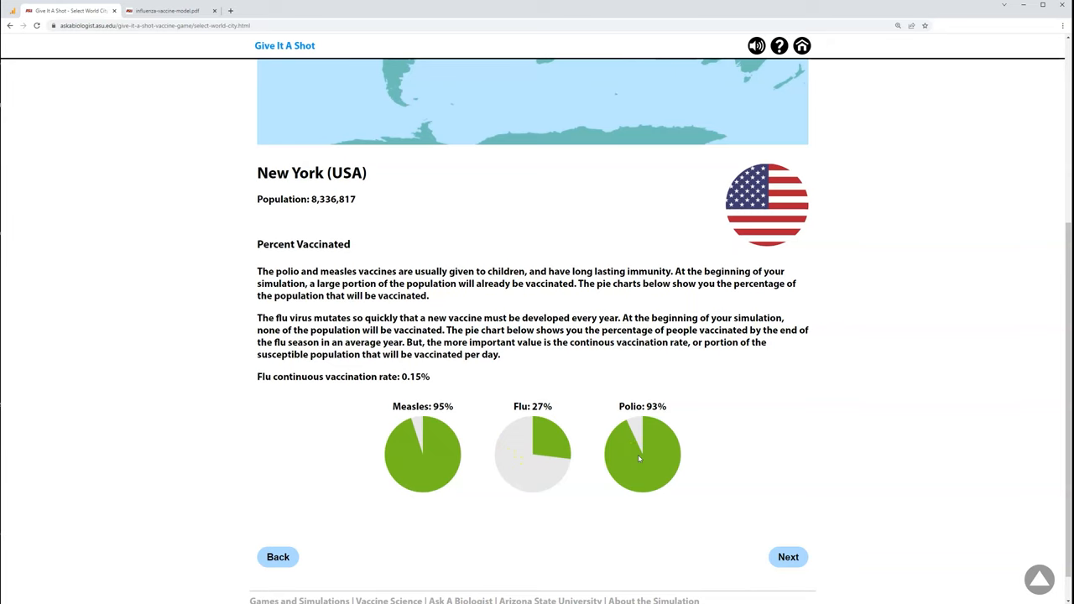
{"action": "left_click", "coordinate": [787, 556]}
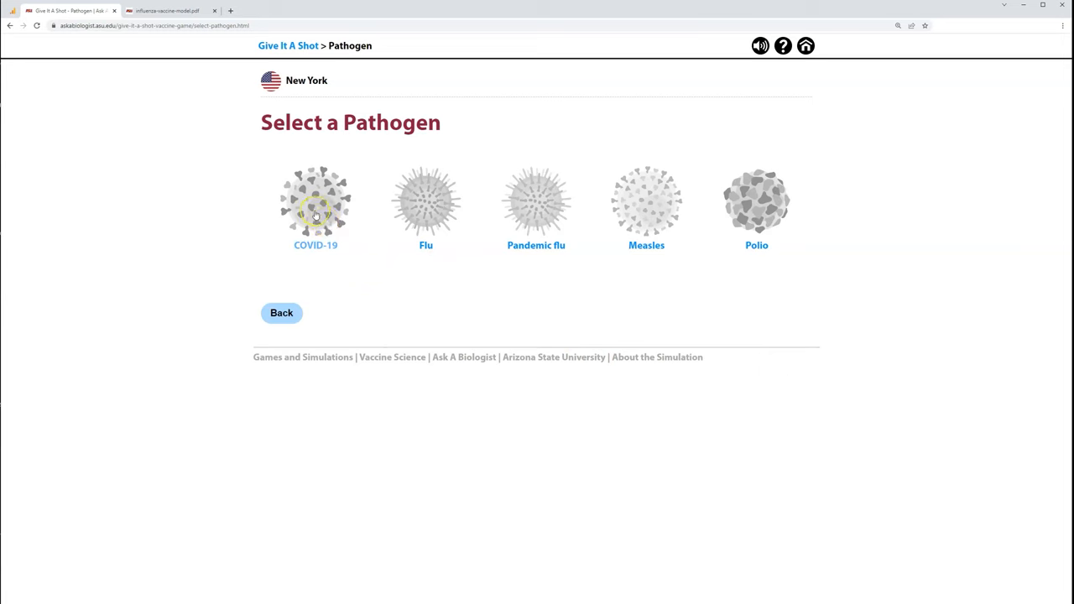
Read the COVID-19, Flu, Pandemic flu, Measles and Polio descriptions, then choose Flu.
{"action": "left_click", "coordinate": [316, 201]}
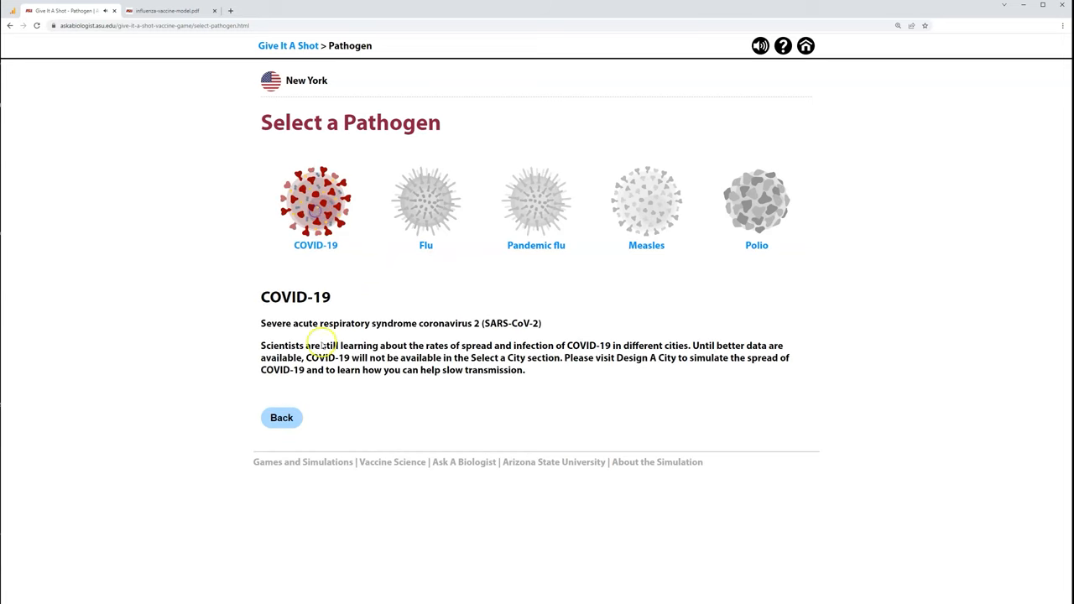
{"action": "mouse_move", "coordinate": [364, 240]}
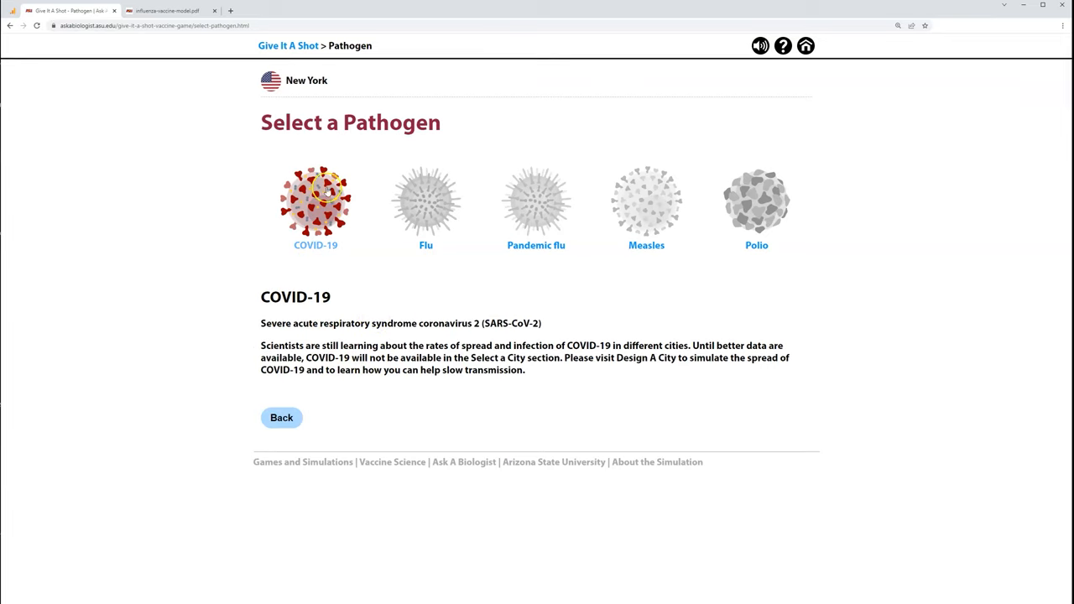
{"action": "mouse_move", "coordinate": [431, 206]}
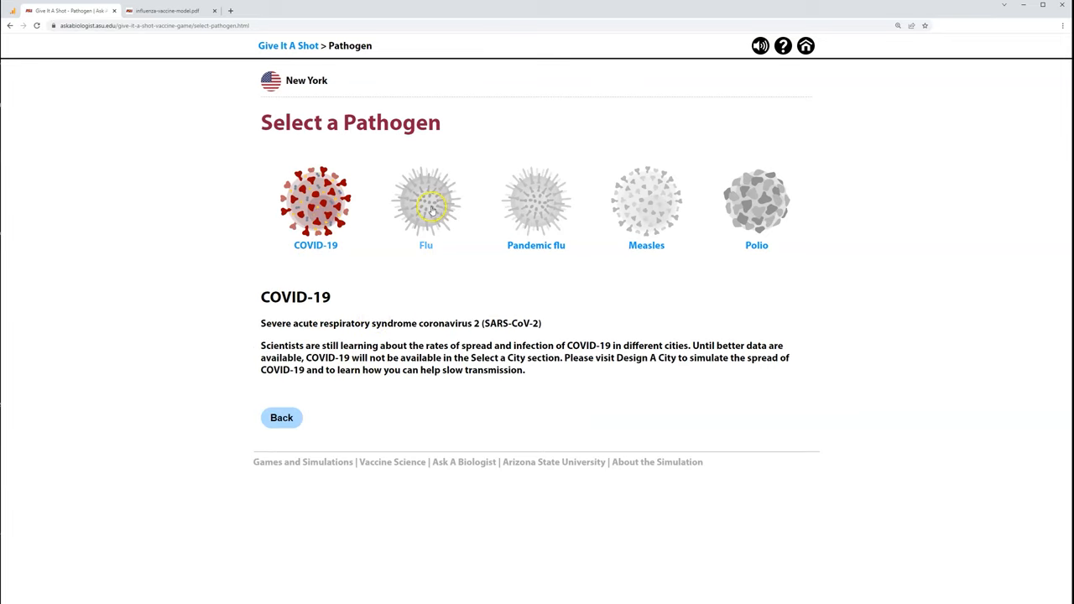
{"action": "left_click", "coordinate": [426, 201]}
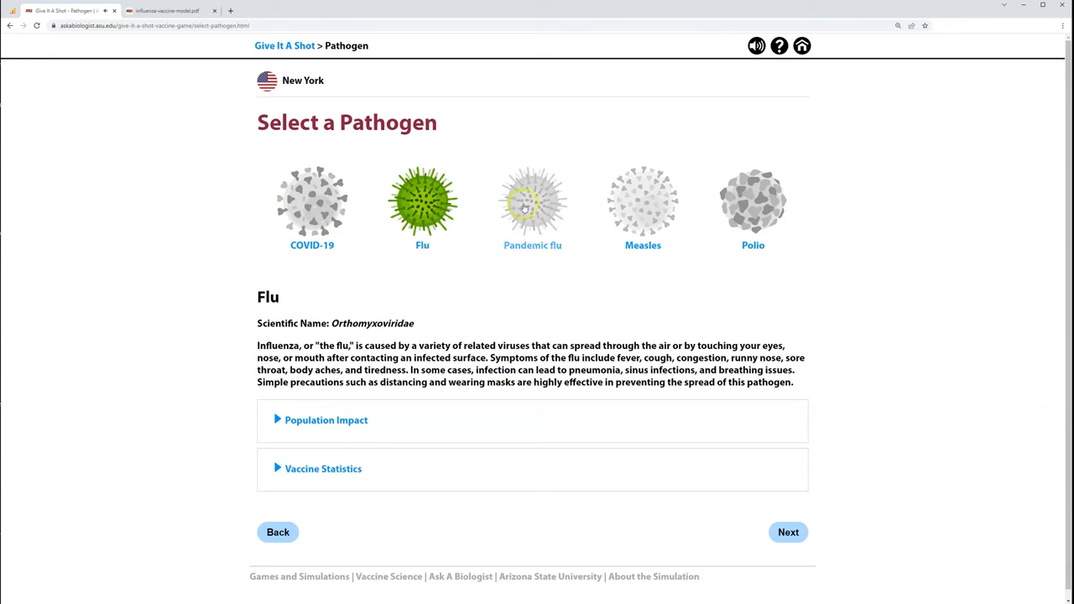
{"action": "left_click", "coordinate": [532, 202]}
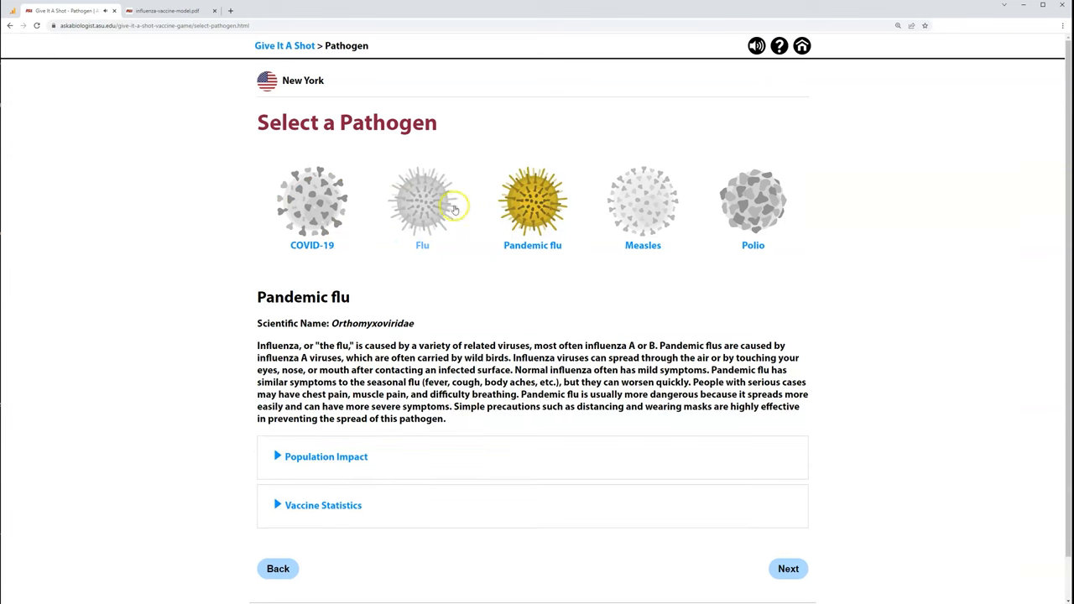
{"action": "mouse_move", "coordinate": [643, 202]}
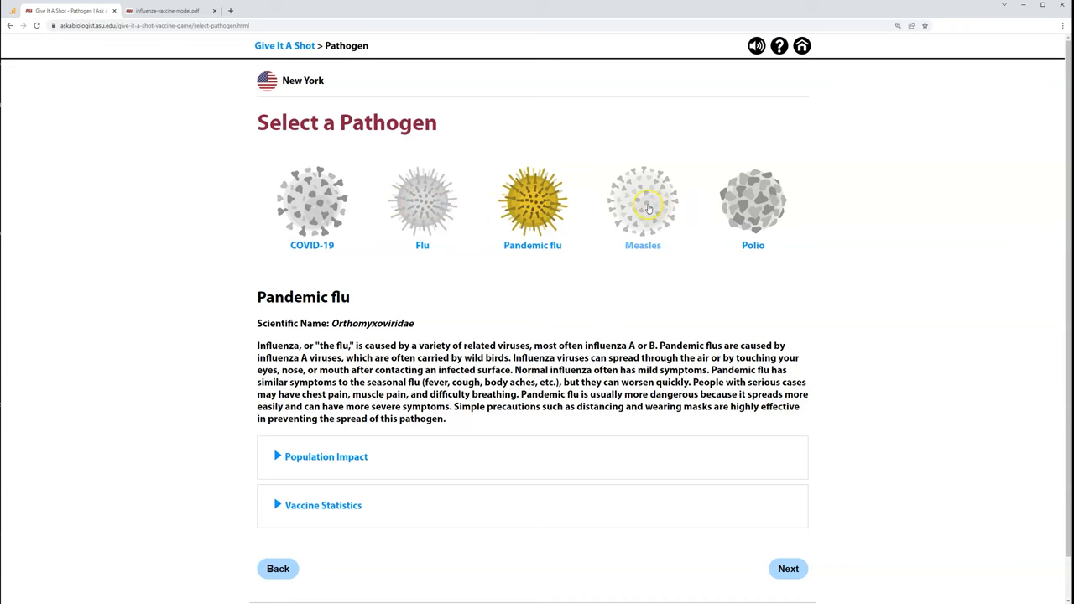
{"action": "left_click", "coordinate": [643, 202]}
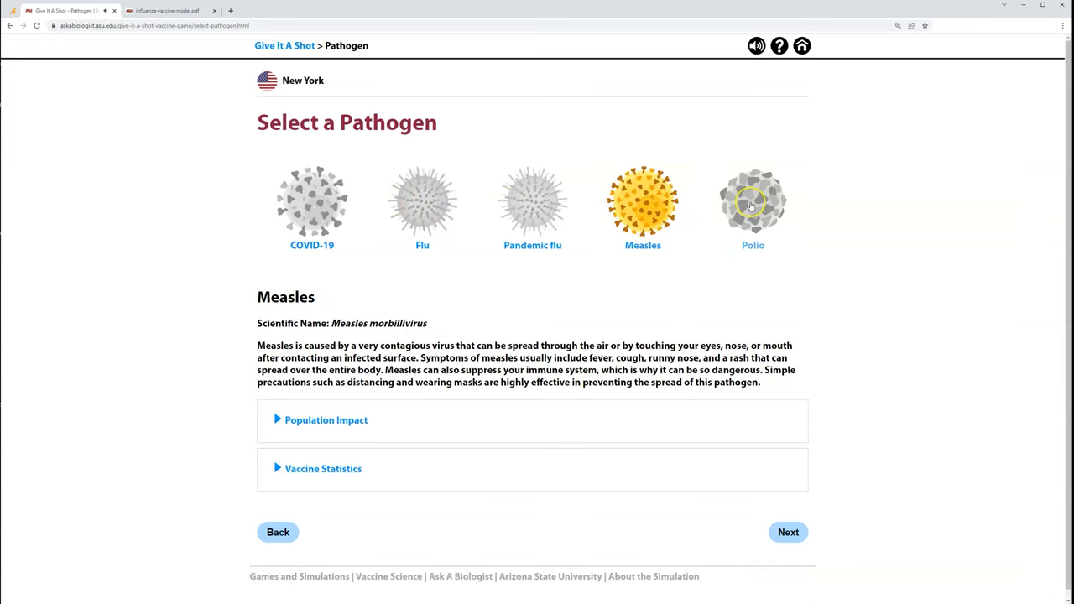
{"action": "left_click", "coordinate": [753, 201]}
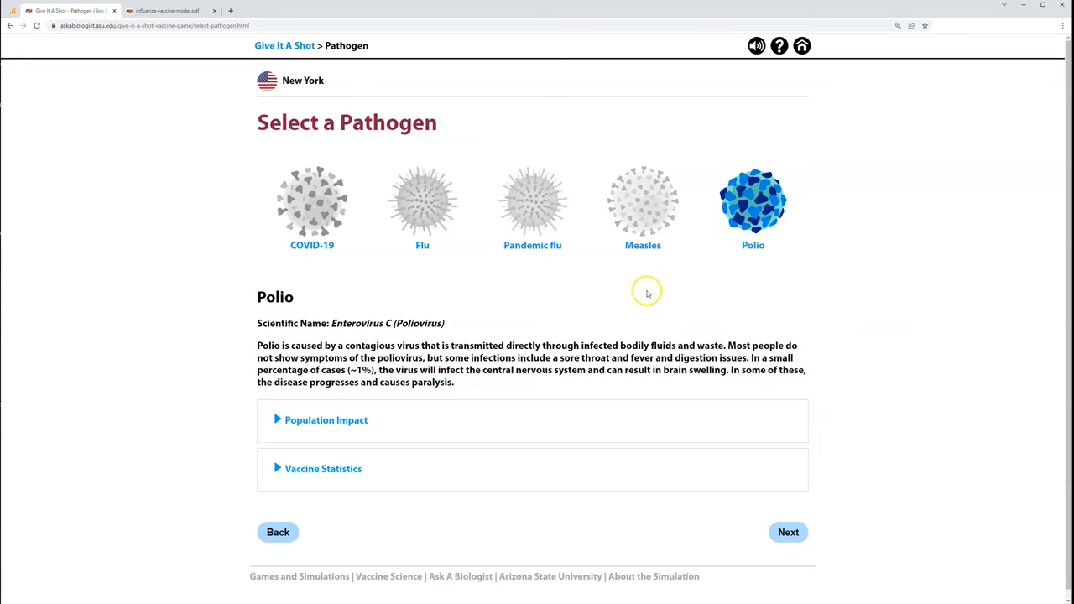
{"action": "mouse_move", "coordinate": [422, 201]}
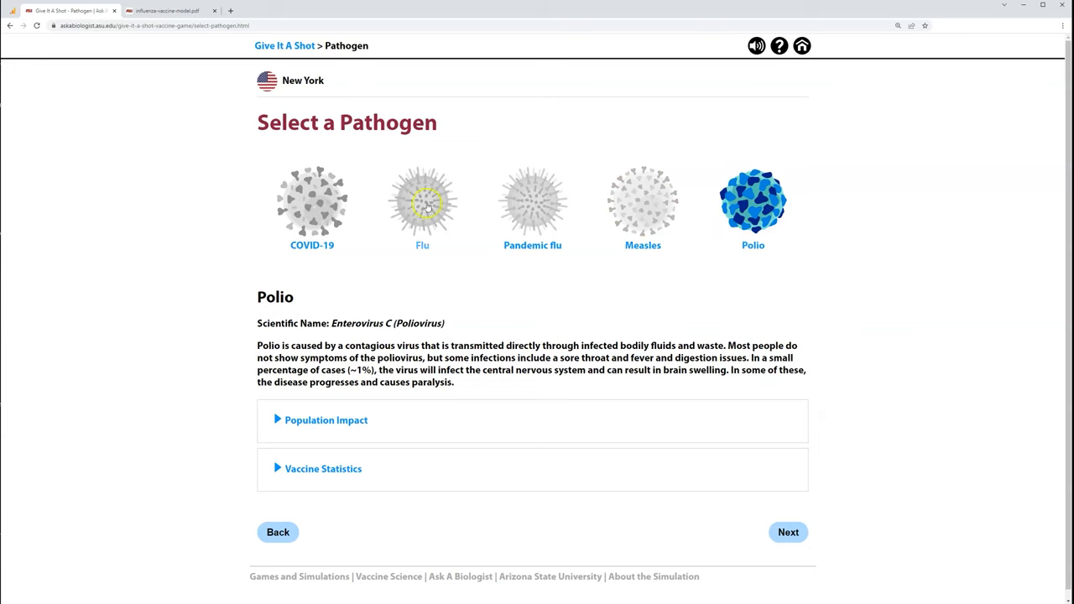
{"action": "left_click", "coordinate": [422, 202]}
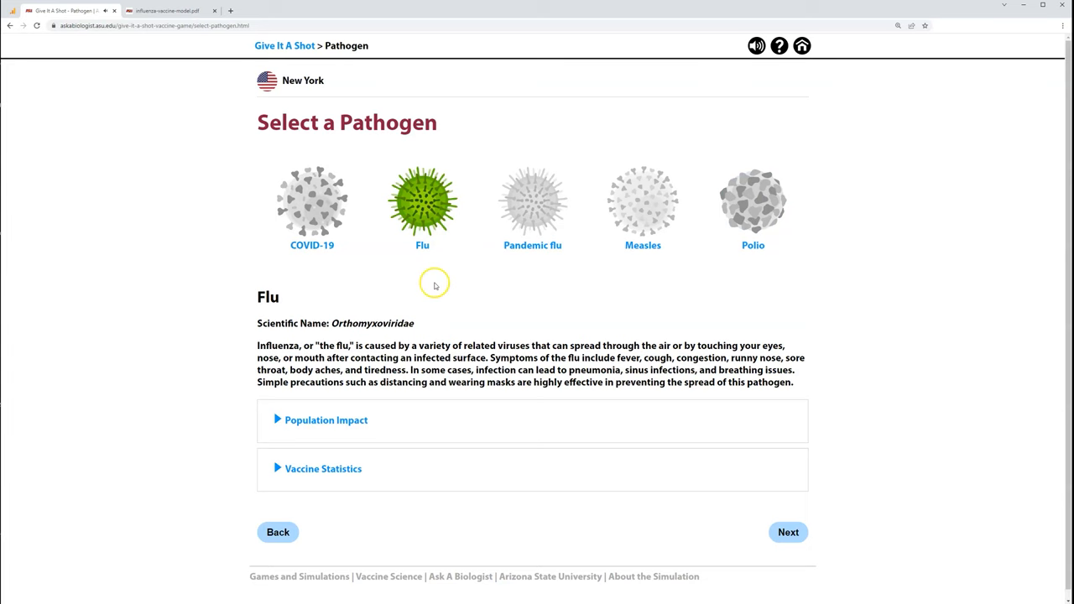
Expand Flu's Population Impact to show R naught 2.45 and 14.29% daily recovery.
{"action": "left_click", "coordinate": [325, 420]}
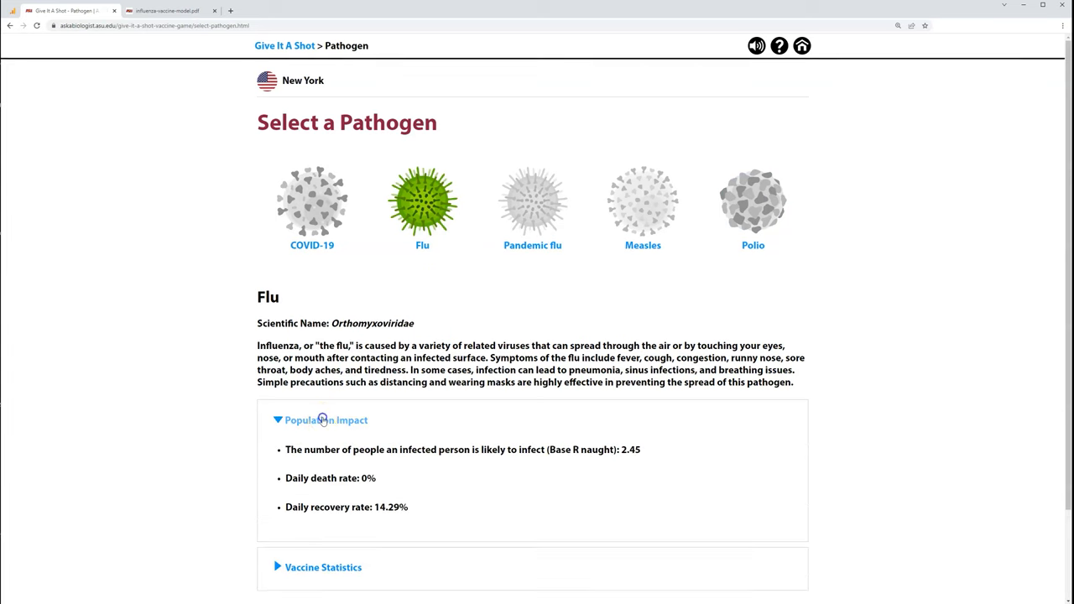
{"action": "scroll", "scroll_direction": "down", "scroll_amount": 3}
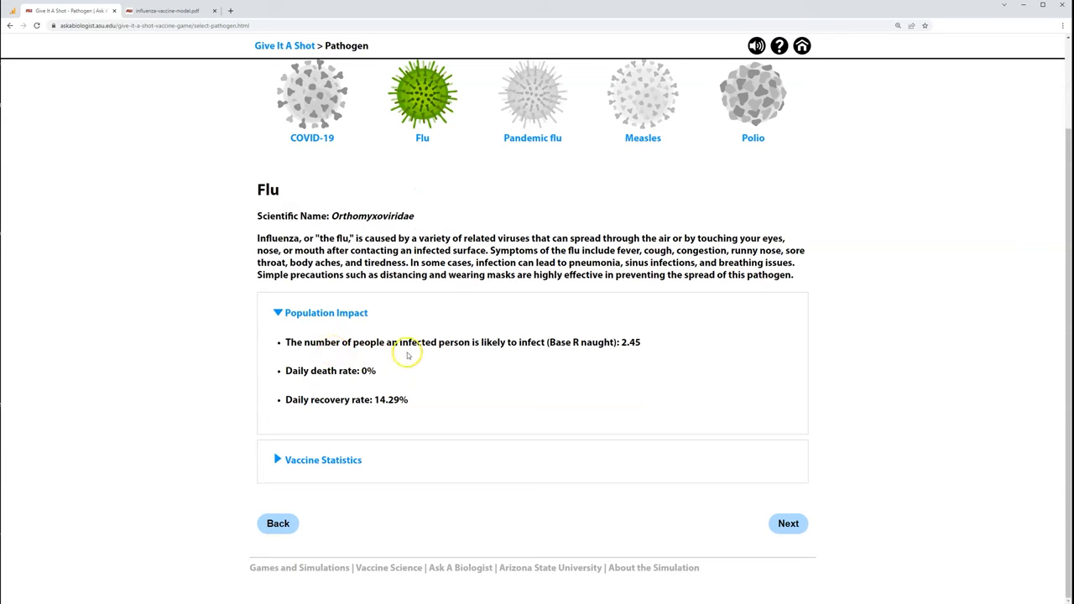
{"action": "mouse_move", "coordinate": [545, 360]}
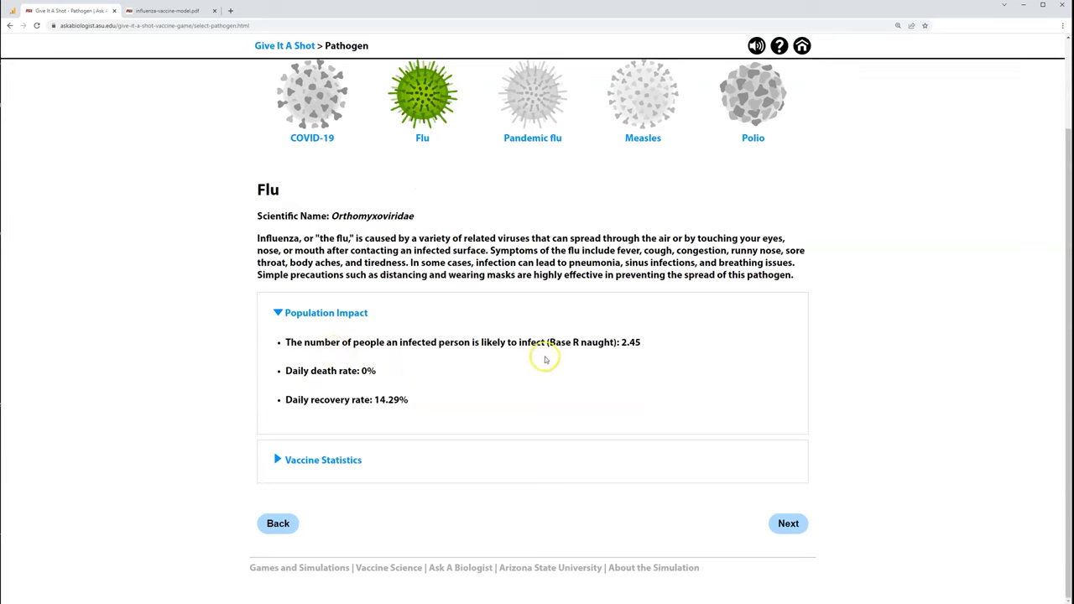
{"action": "mouse_move", "coordinate": [603, 354]}
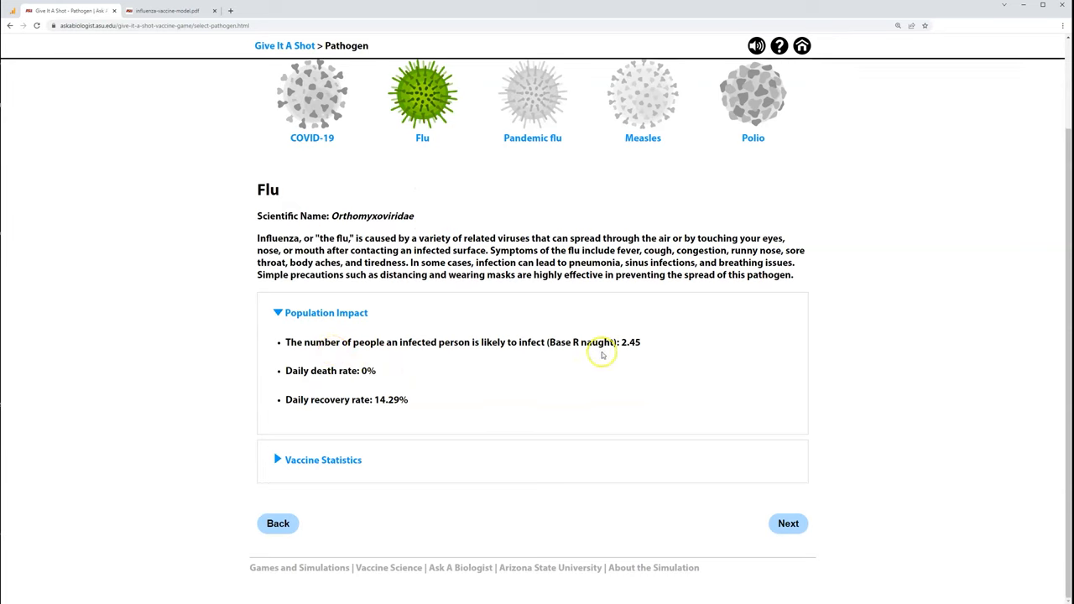
{"action": "mouse_move", "coordinate": [587, 357]}
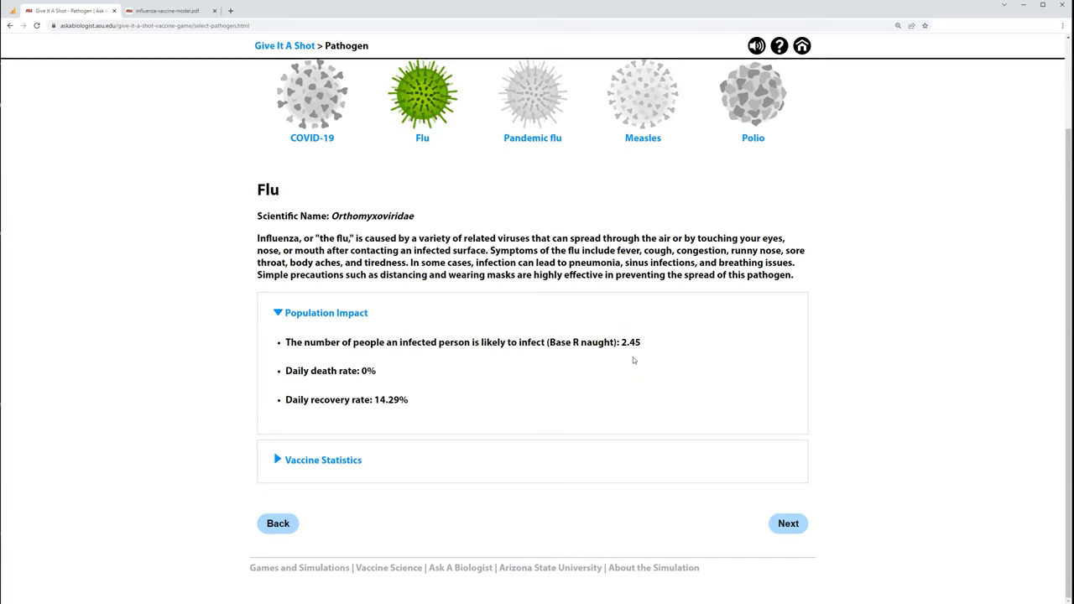
{"action": "mouse_move", "coordinate": [634, 361]}
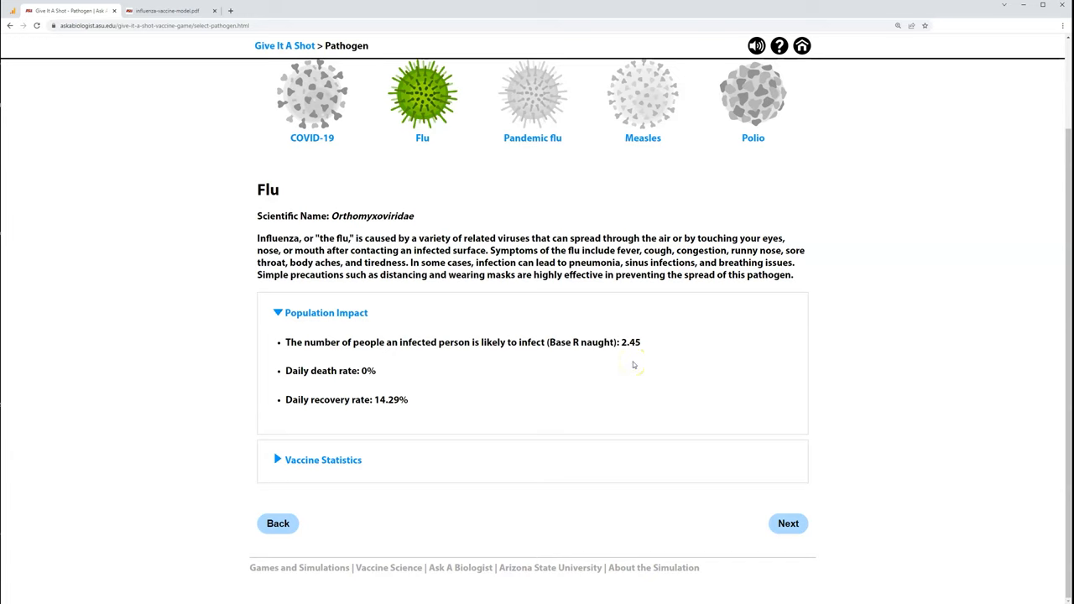
{"action": "mouse_move", "coordinate": [633, 364]}
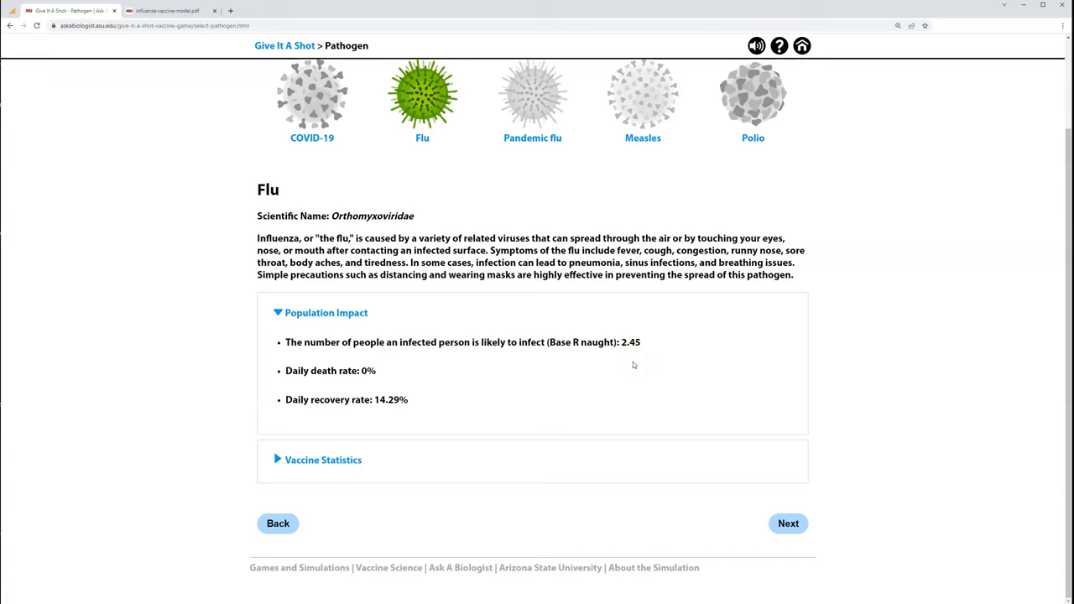
{"action": "mouse_move", "coordinate": [637, 367]}
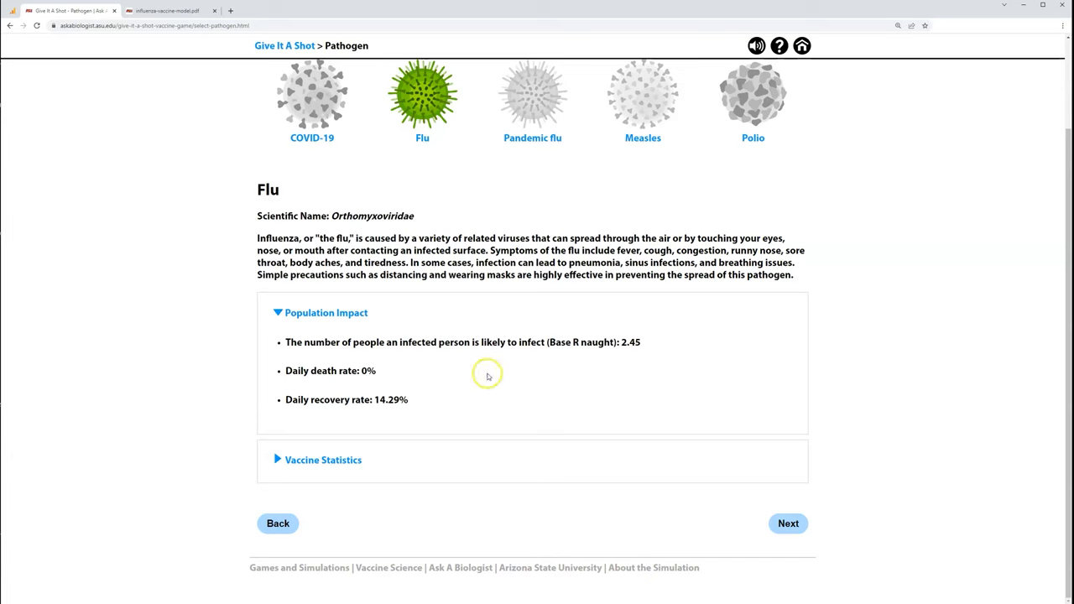
{"action": "mouse_move", "coordinate": [380, 381]}
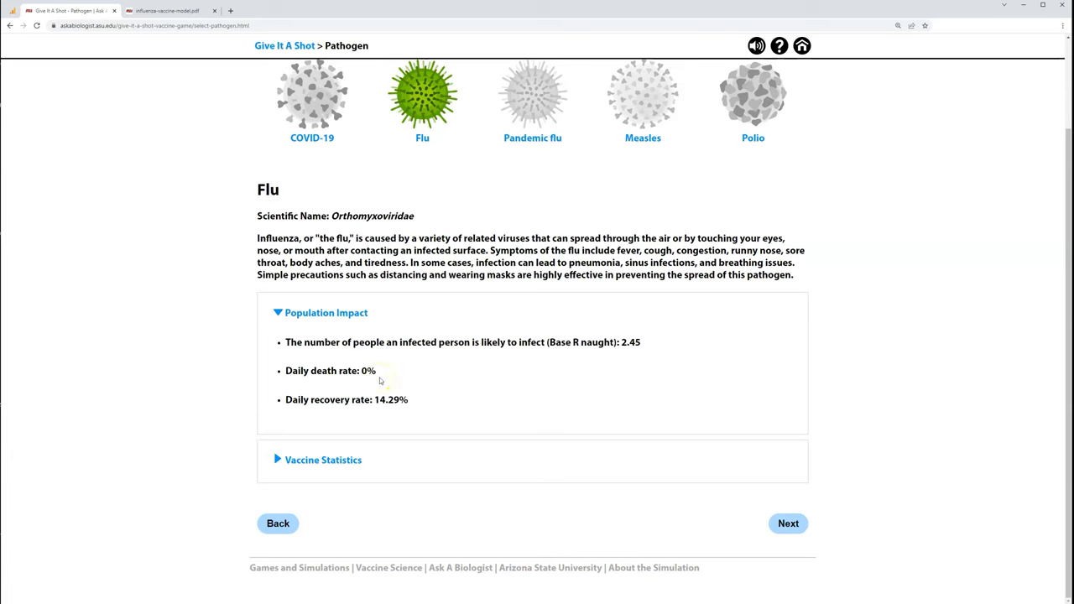
{"action": "mouse_move", "coordinate": [380, 379]}
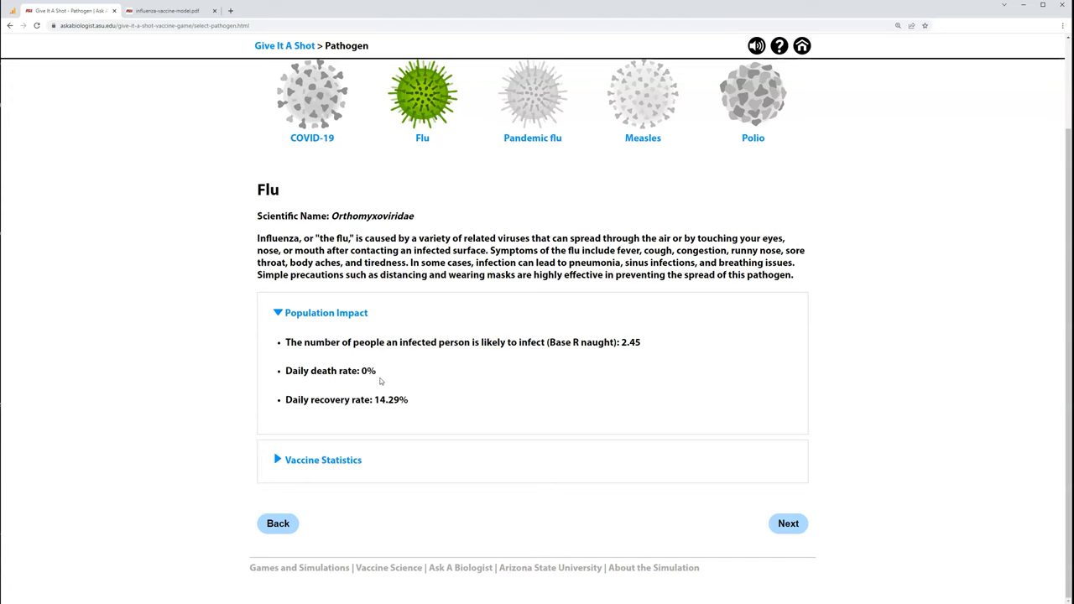
{"action": "mouse_move", "coordinate": [394, 377]}
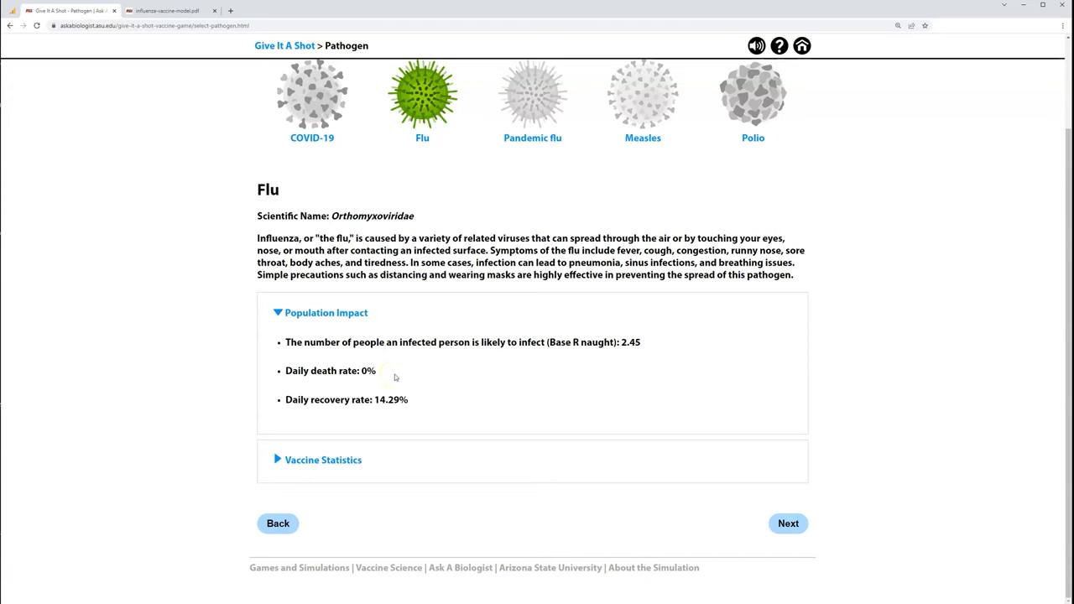
{"action": "mouse_move", "coordinate": [472, 409]}
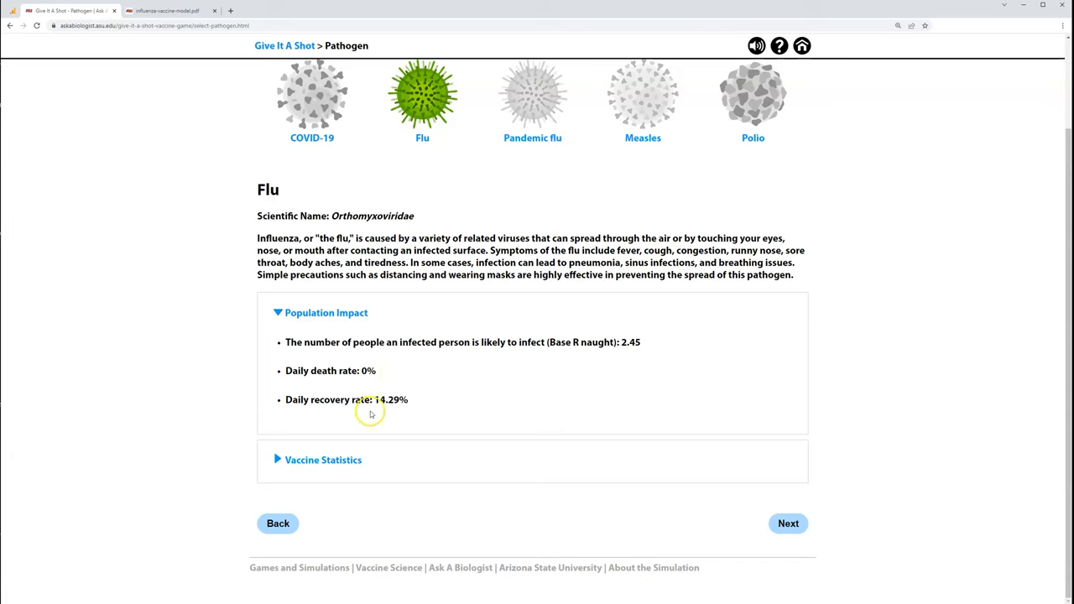
{"action": "mouse_move", "coordinate": [386, 411]}
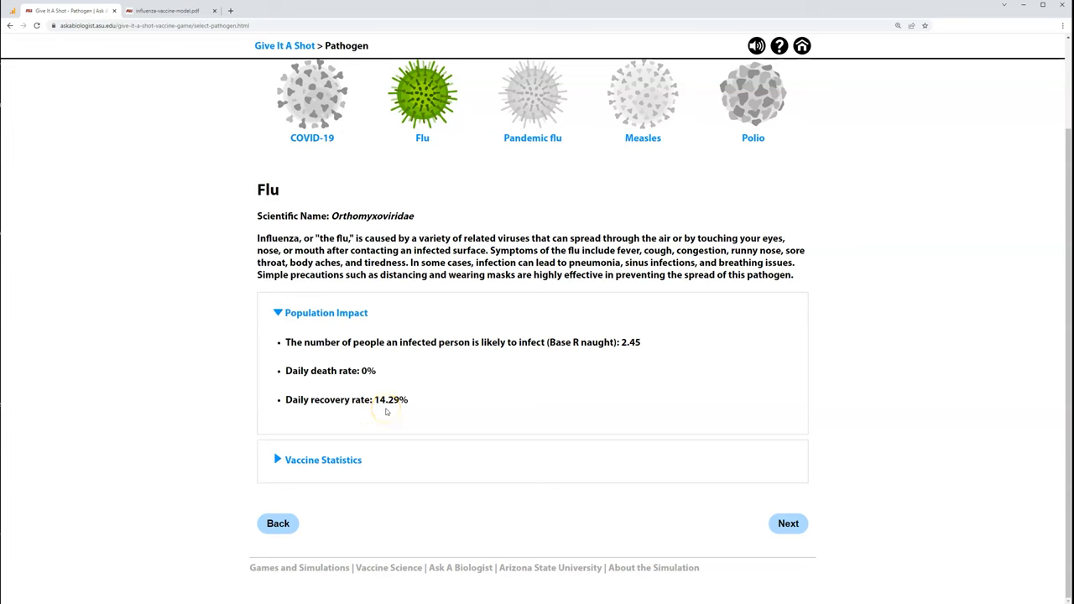
{"action": "left_click", "coordinate": [323, 460]}
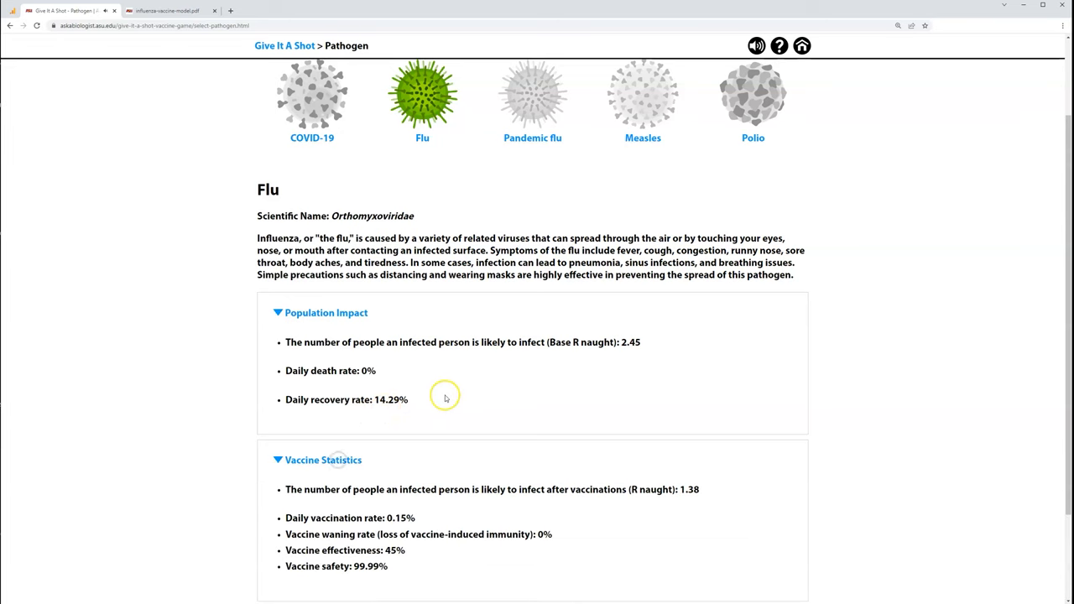
{"action": "scroll", "scroll_direction": "down", "scroll_amount": 3}
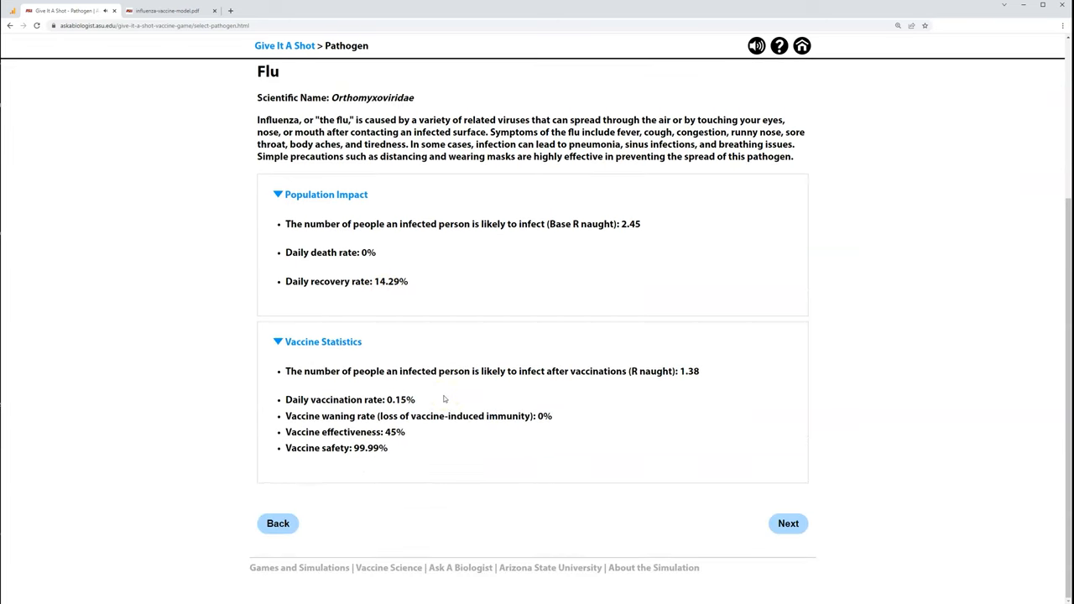
{"action": "mouse_move", "coordinate": [689, 387]}
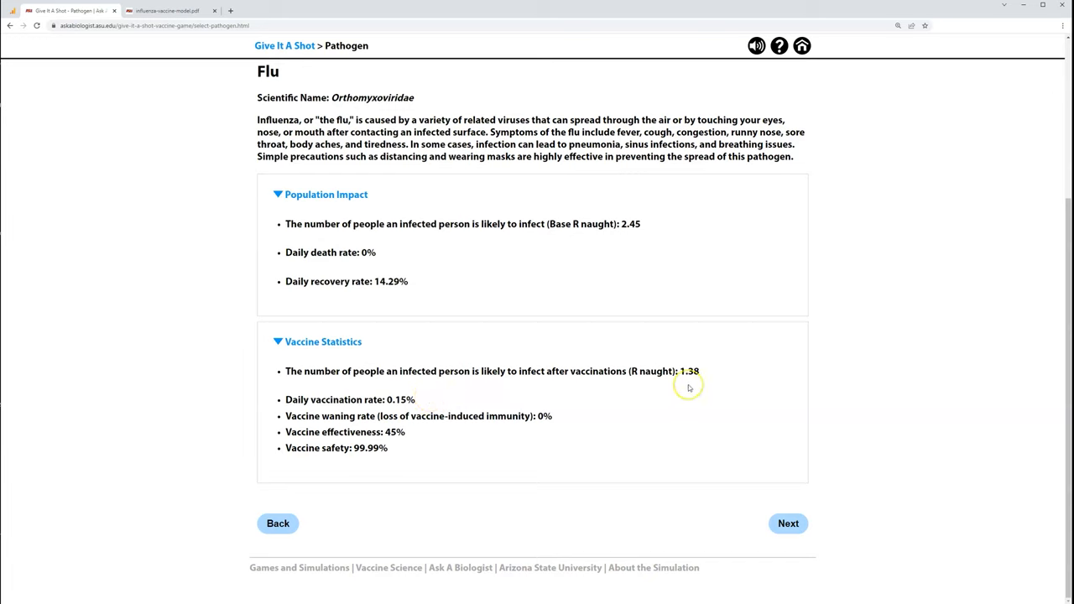
{"action": "mouse_move", "coordinate": [515, 383]}
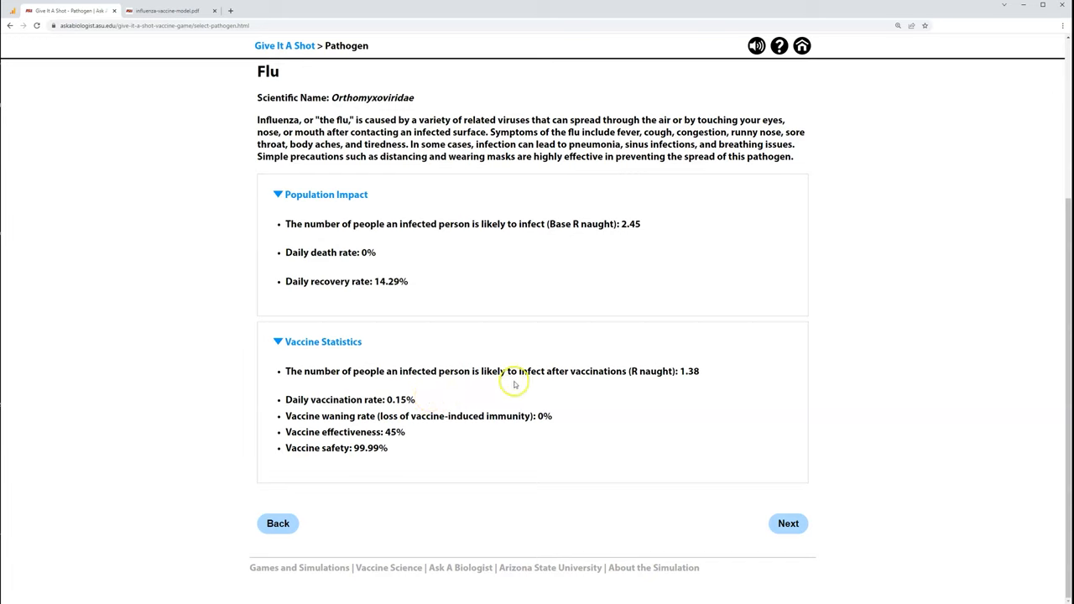
{"action": "mouse_move", "coordinate": [394, 382]}
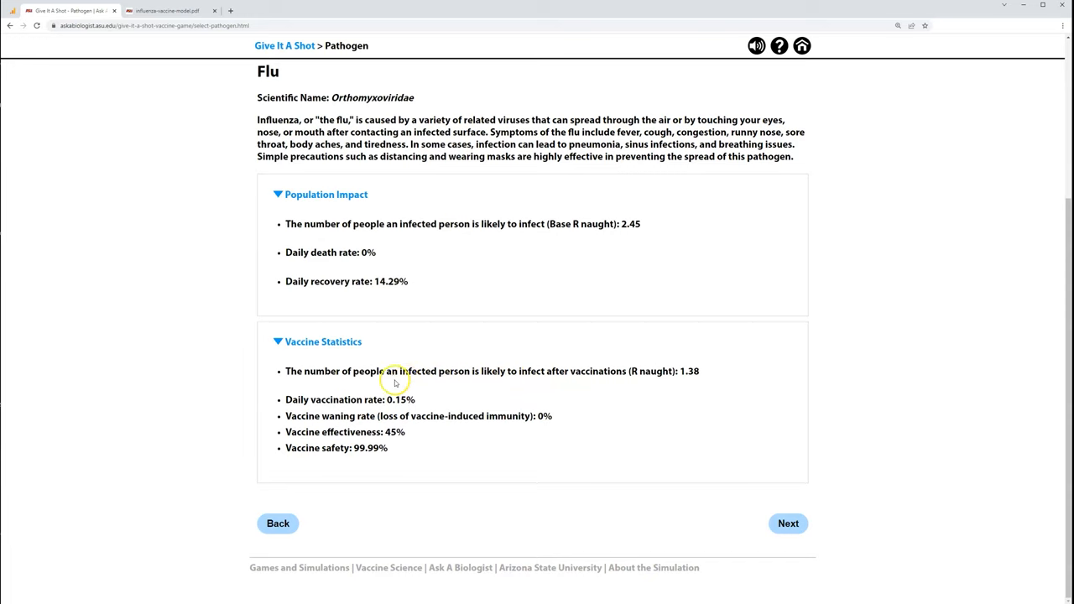
{"action": "mouse_move", "coordinate": [692, 382]}
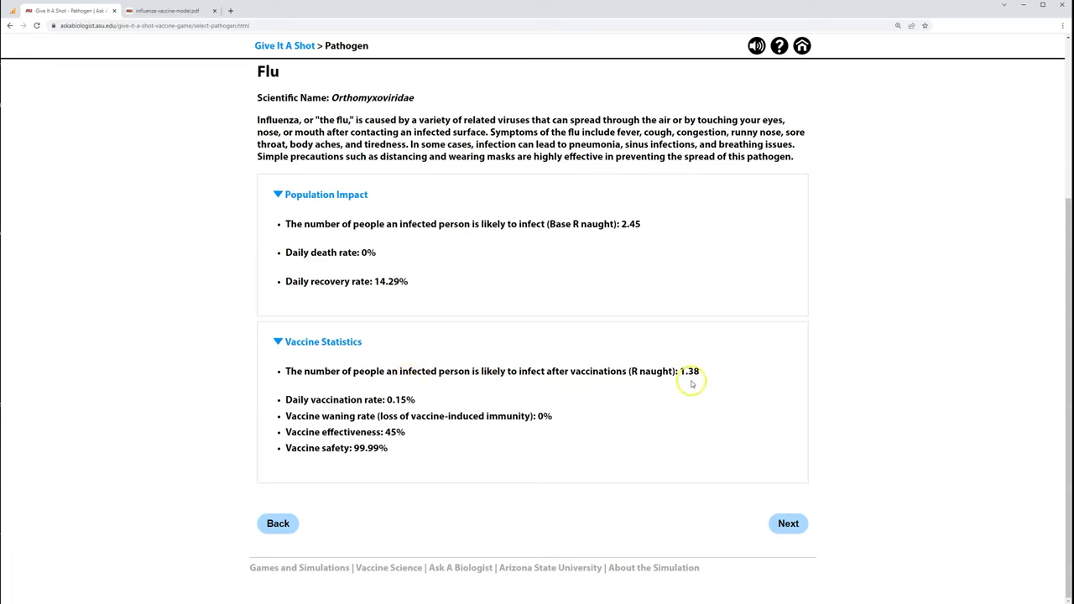
{"action": "mouse_move", "coordinate": [503, 396]}
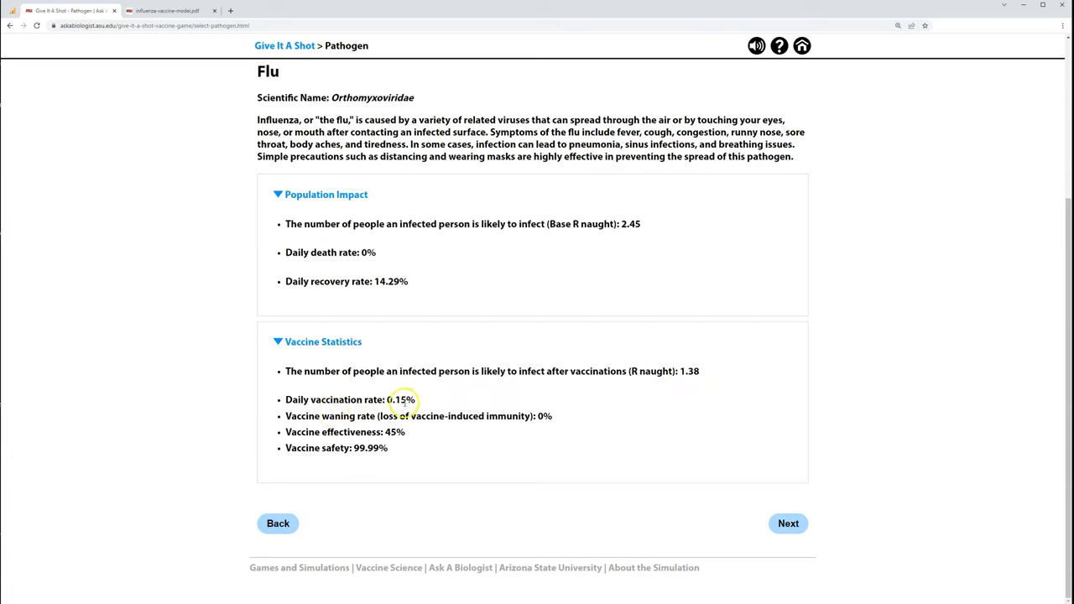
{"action": "mouse_move", "coordinate": [428, 426]}
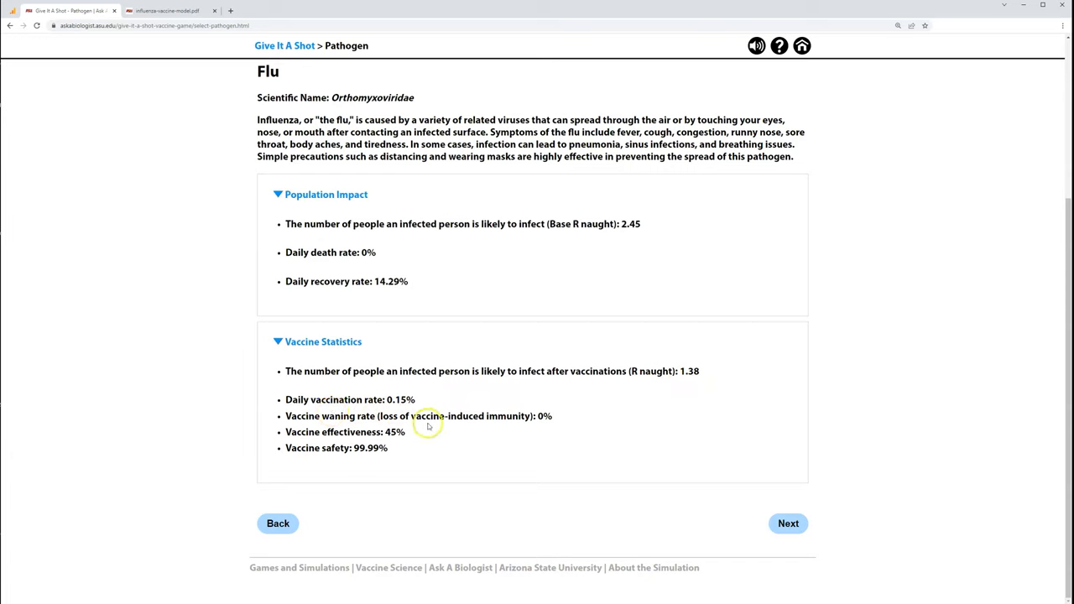
{"action": "mouse_move", "coordinate": [404, 429]}
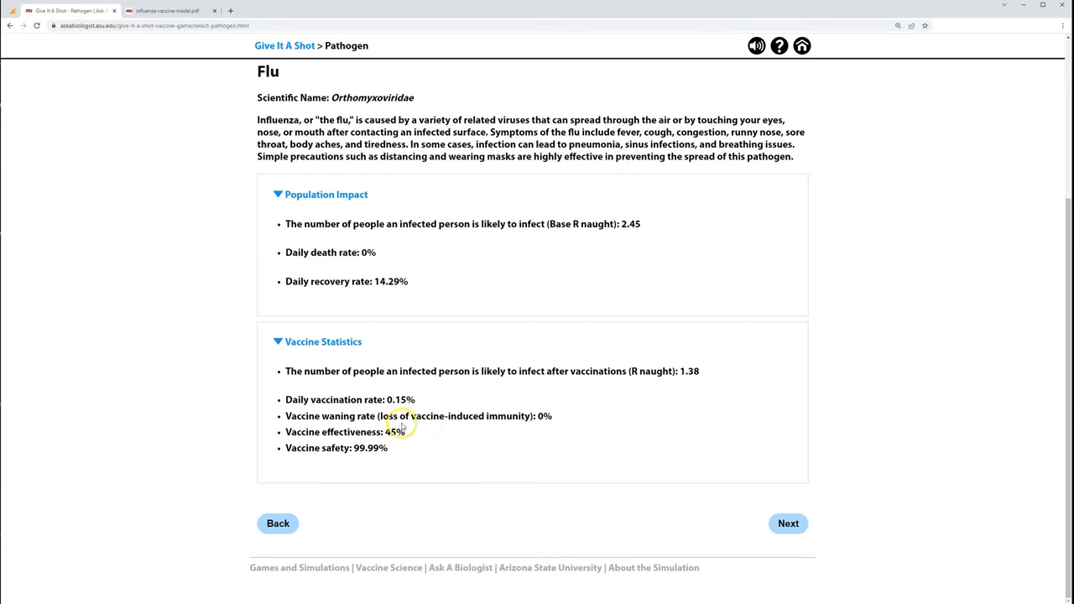
{"action": "mouse_move", "coordinate": [466, 432]}
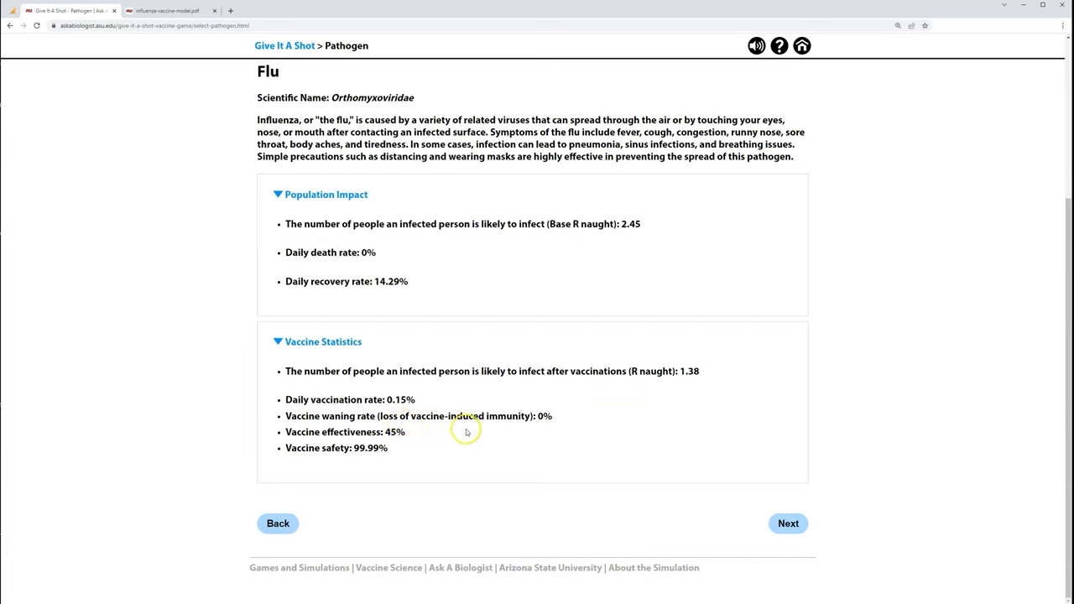
{"action": "mouse_move", "coordinate": [468, 433]}
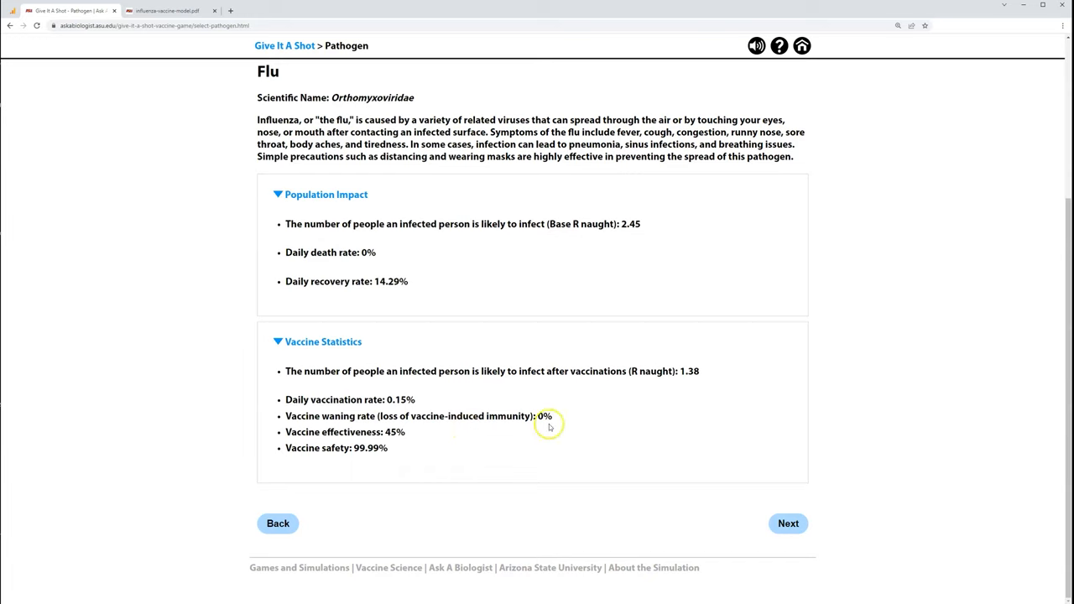
{"action": "mouse_move", "coordinate": [398, 443]}
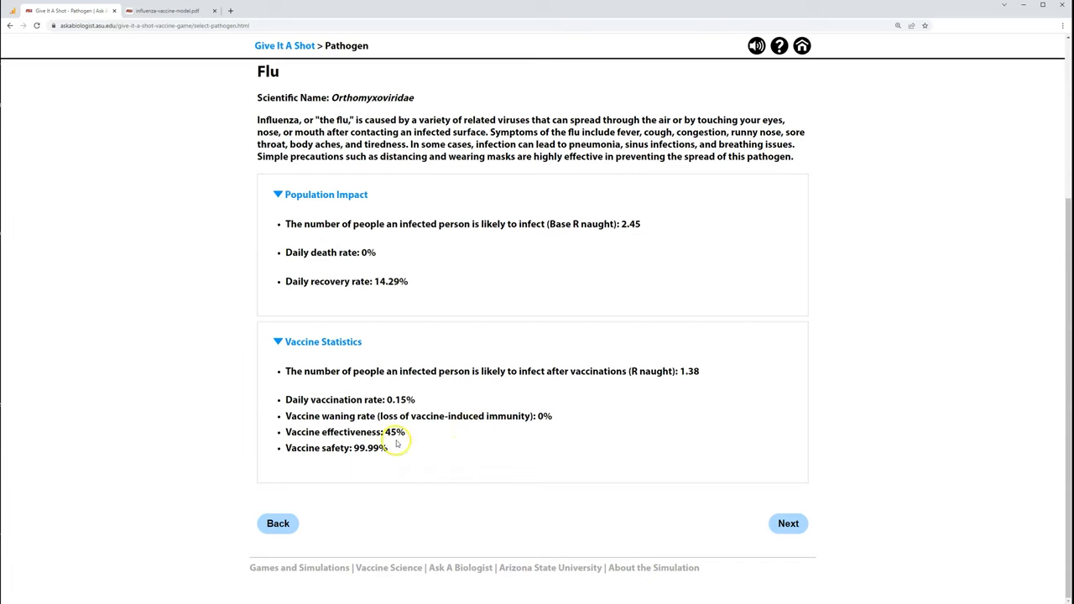
{"action": "double_click", "coordinate": [394, 432]}
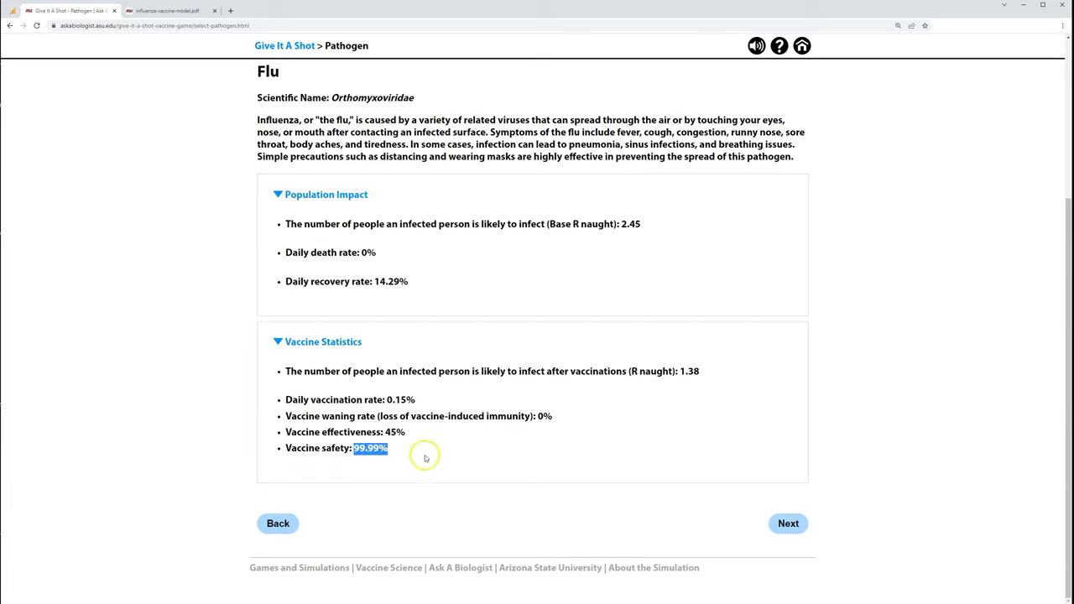
Continue through the Safety page to New York's Initial Outbreak map with 10 infected.
{"action": "left_click", "coordinate": [788, 522]}
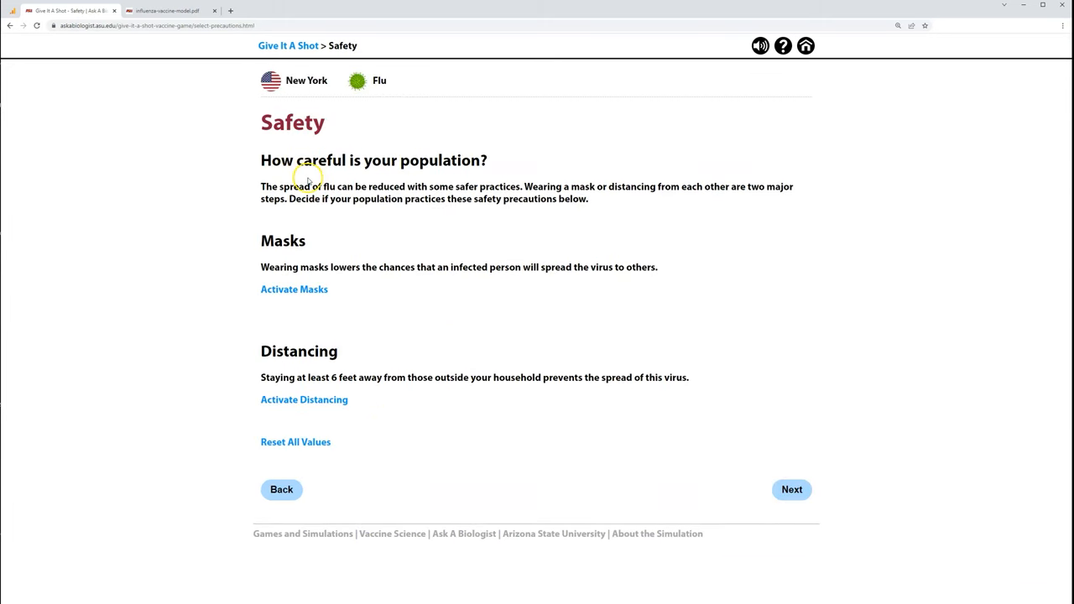
{"action": "mouse_move", "coordinate": [342, 154]}
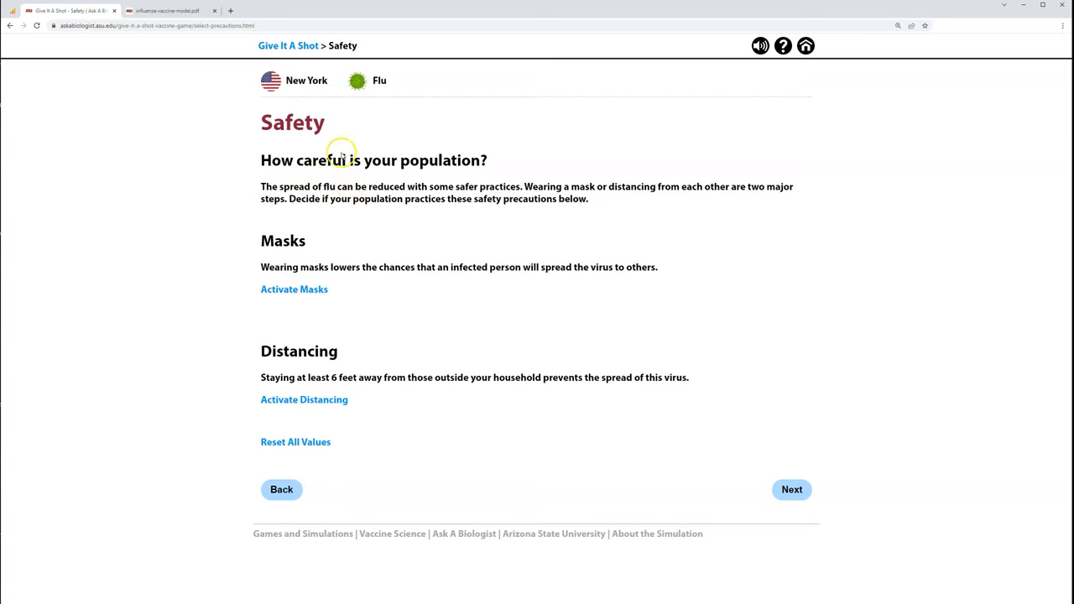
{"action": "mouse_move", "coordinate": [273, 272]}
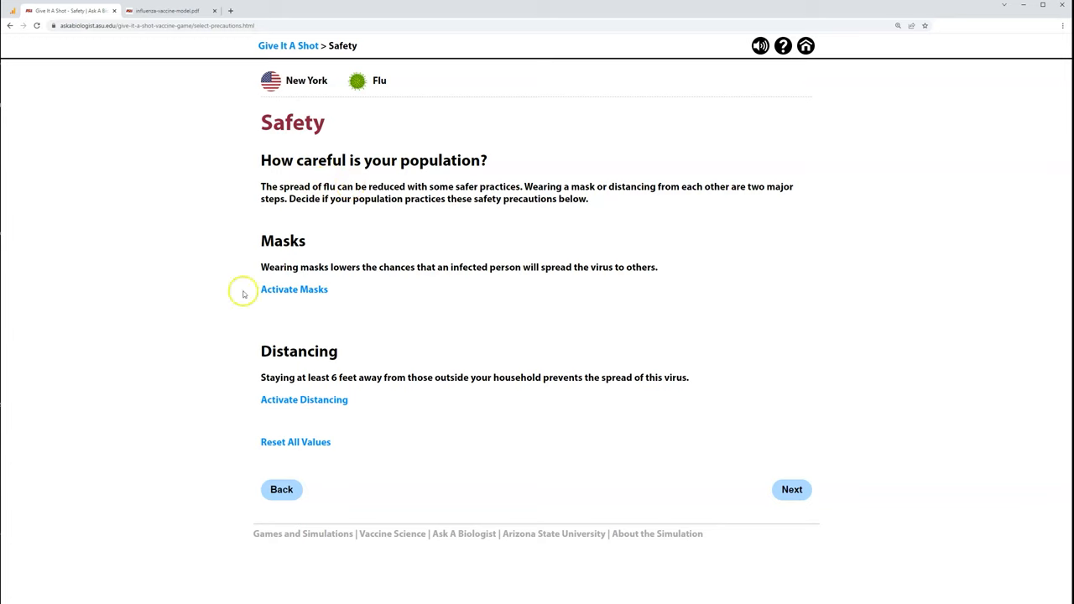
{"action": "mouse_move", "coordinate": [222, 298]}
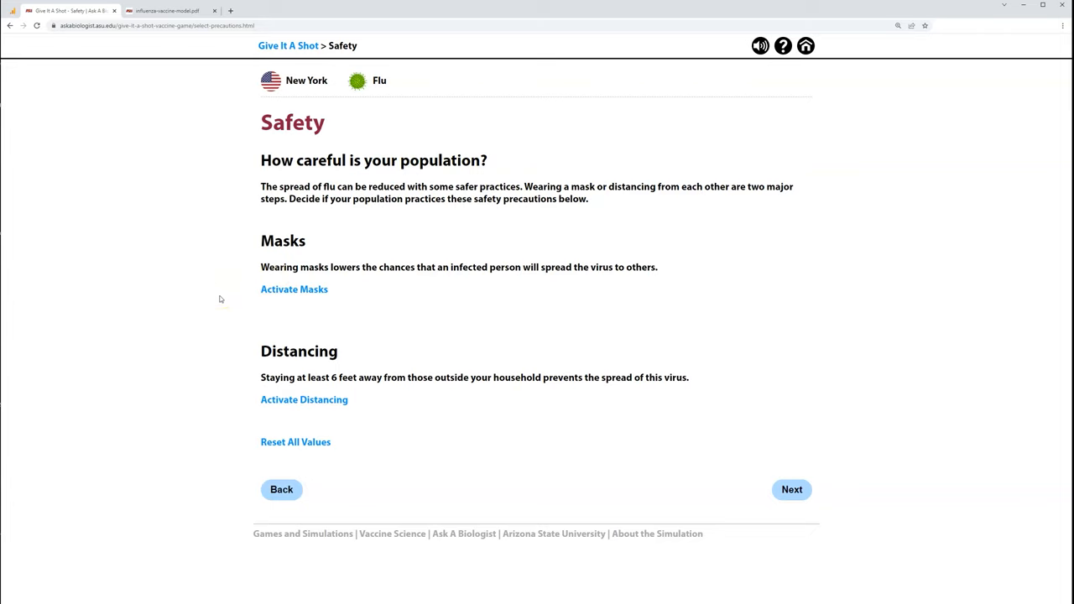
{"action": "left_click", "coordinate": [286, 359]}
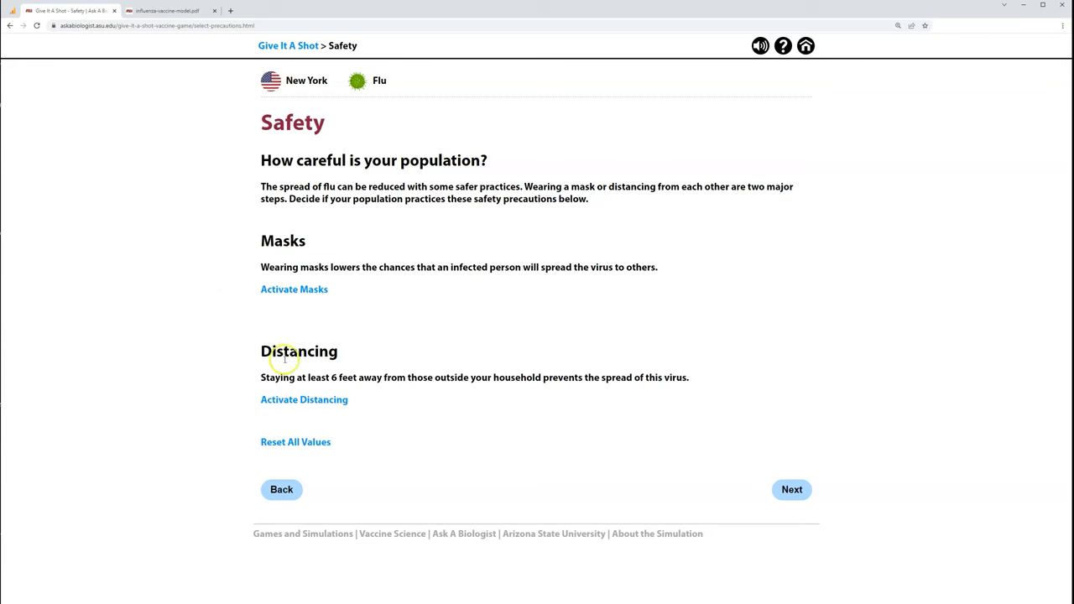
{"action": "left_click", "coordinate": [791, 489]}
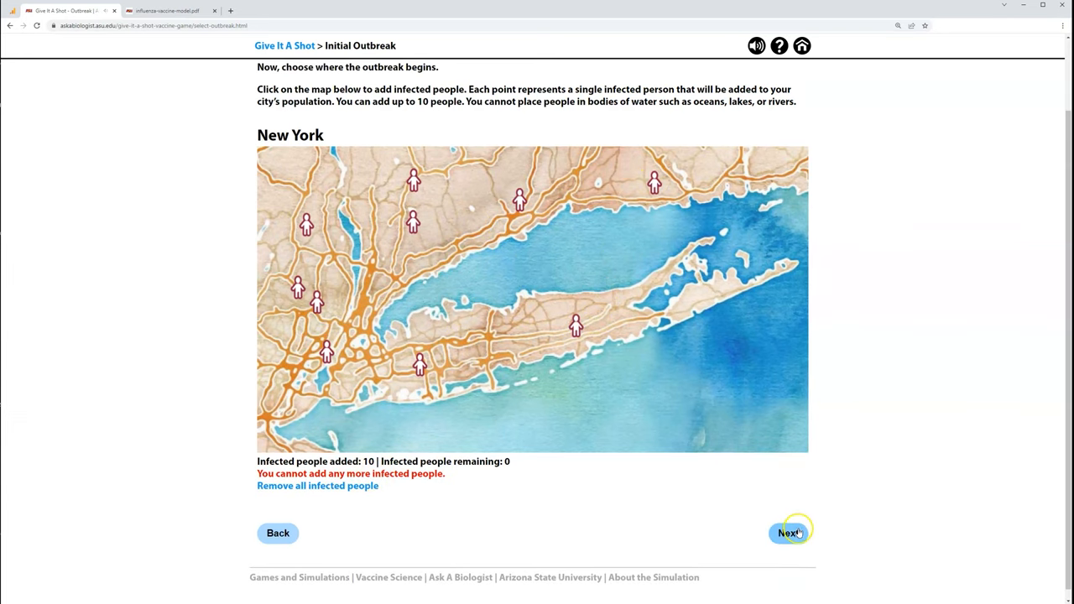
Open the New York flu Outcome page showing R 1.38 with vaccines.
{"action": "left_click", "coordinate": [787, 533]}
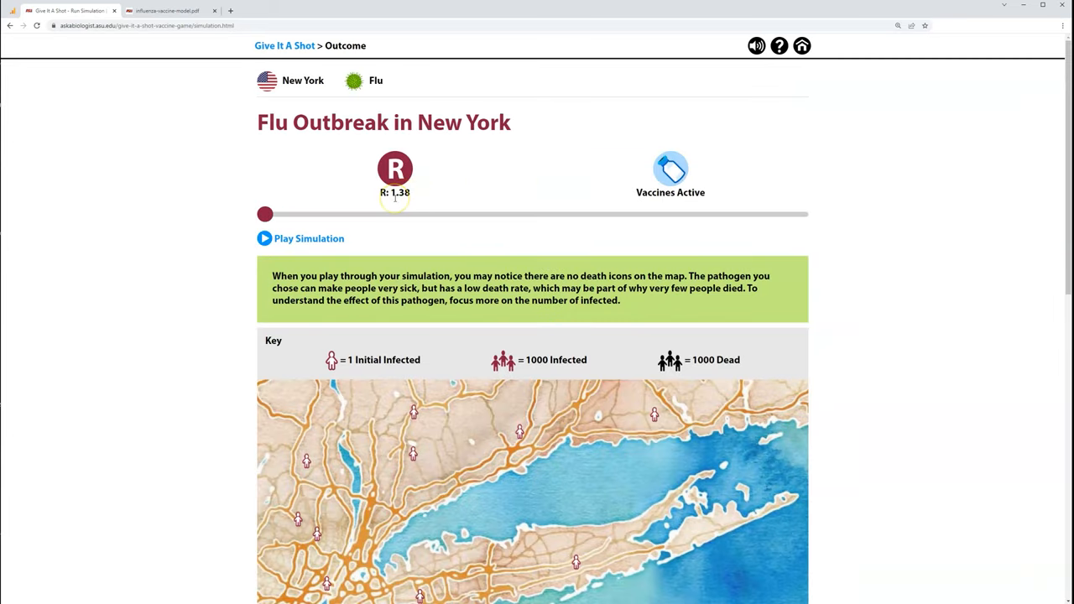
{"action": "mouse_move", "coordinate": [409, 201]}
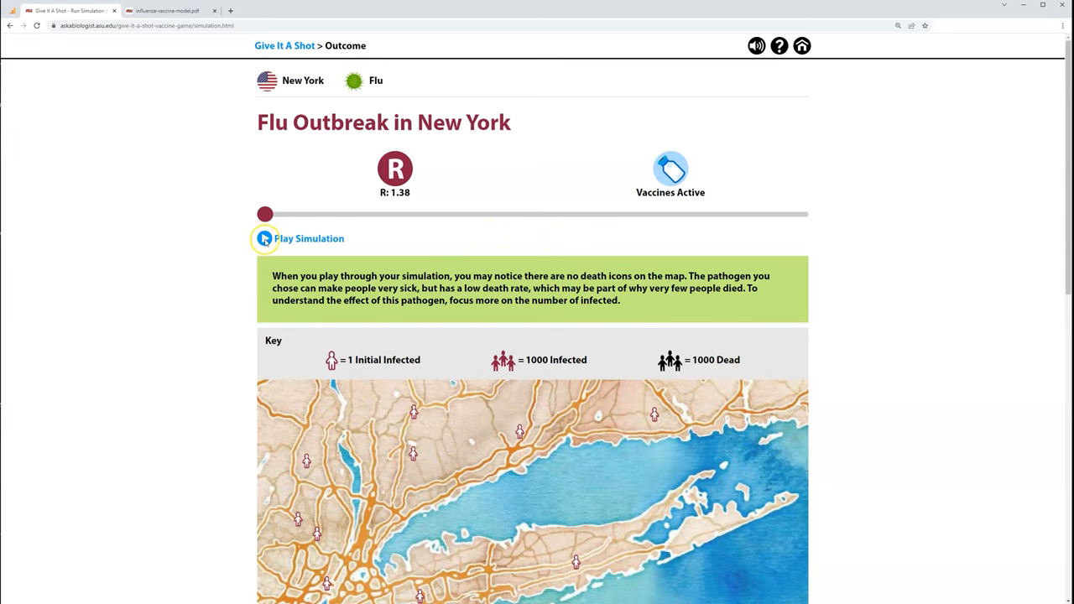
Play the simulation to day 364 and view the population breakdown: 80.61% recovered, 13 dead.
{"action": "left_click", "coordinate": [265, 238]}
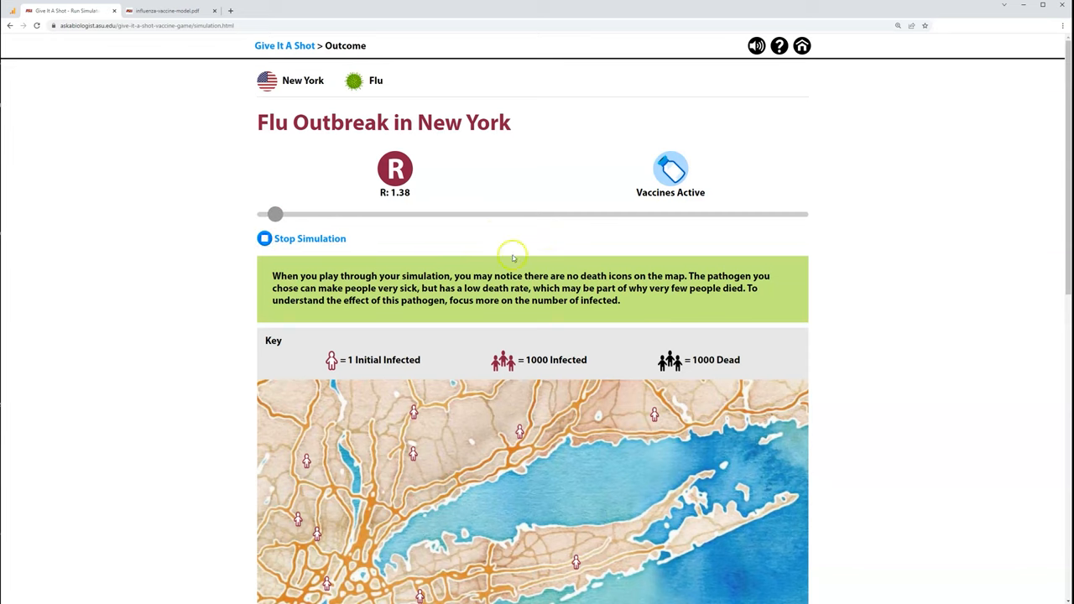
{"action": "scroll", "scroll_direction": "down", "scroll_amount": 3}
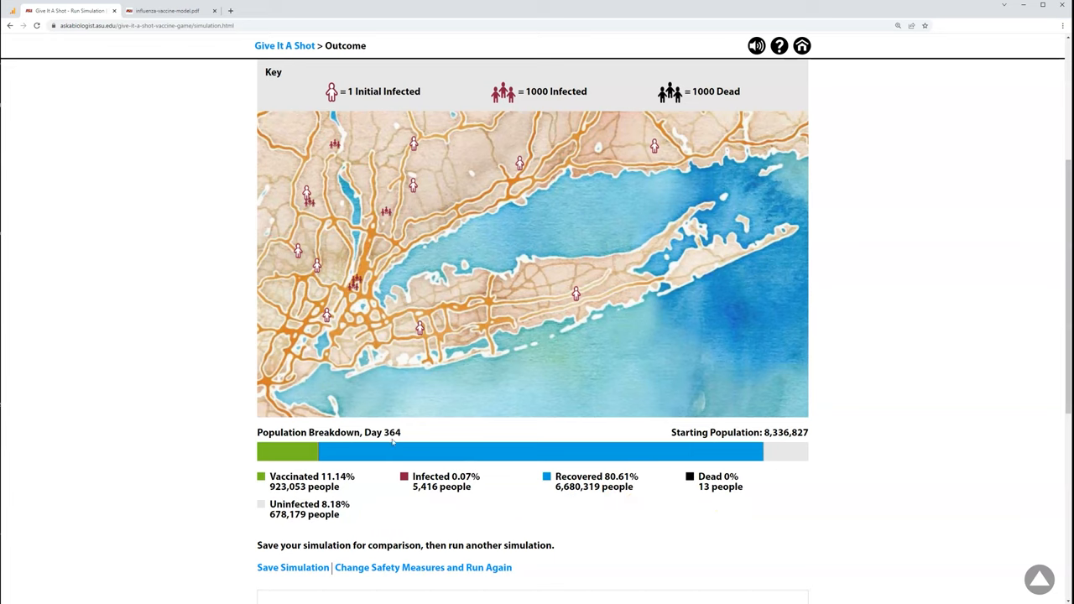
{"action": "mouse_move", "coordinate": [620, 513]}
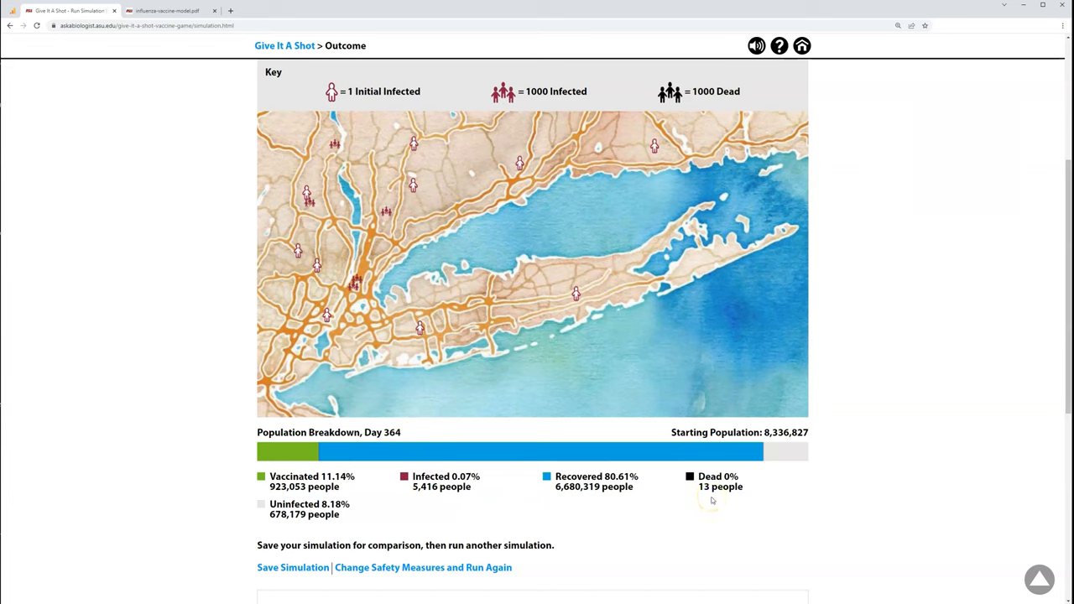
{"action": "mouse_move", "coordinate": [712, 499]}
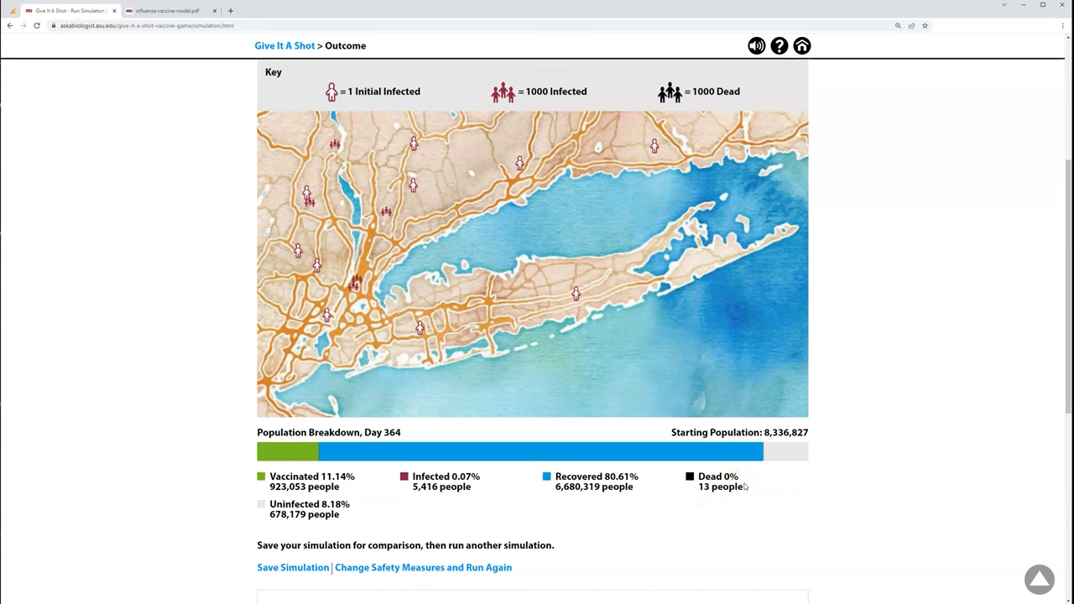
{"action": "mouse_move", "coordinate": [572, 499]}
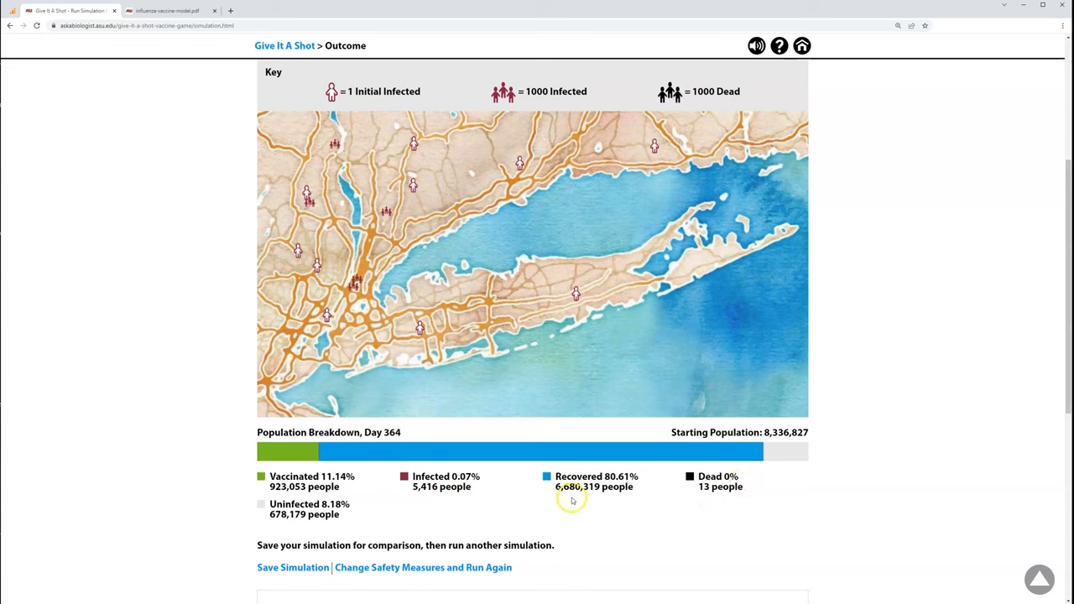
{"action": "mouse_move", "coordinate": [562, 500]}
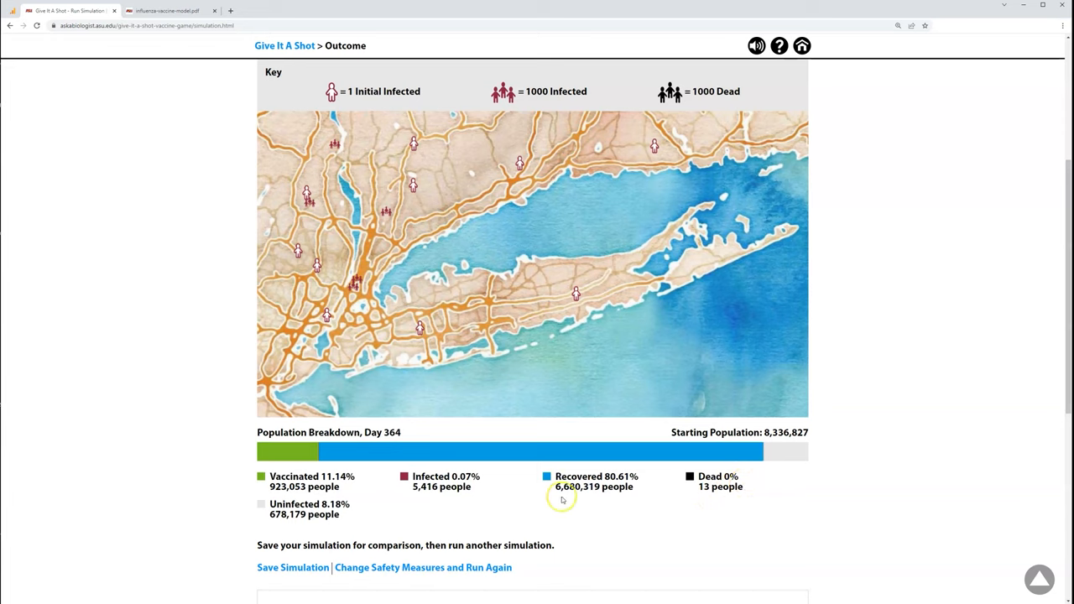
{"action": "mouse_move", "coordinate": [563, 500]}
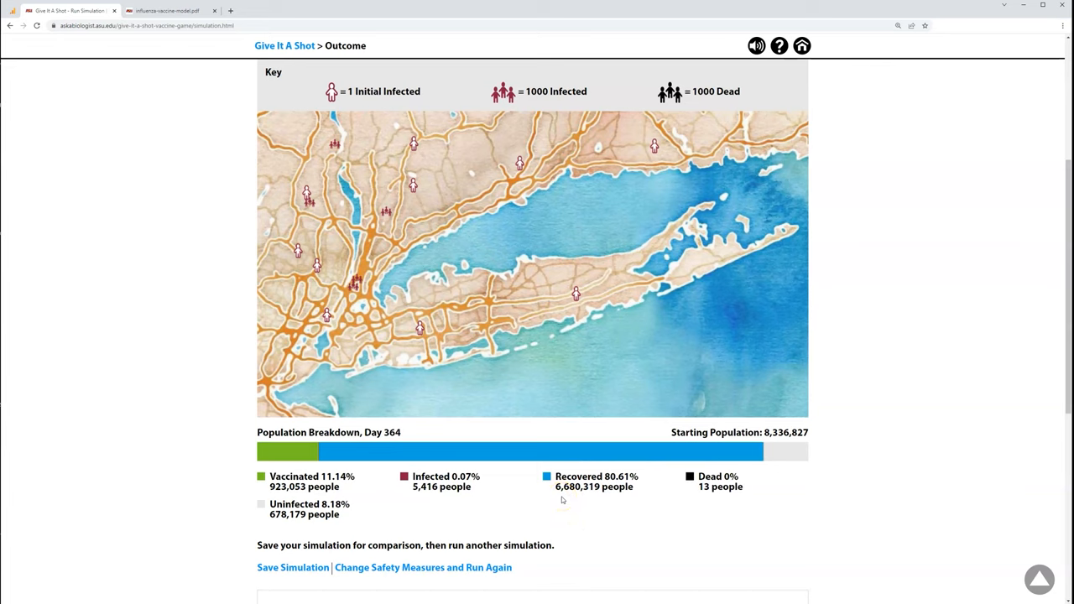
{"action": "mouse_move", "coordinate": [540, 499]}
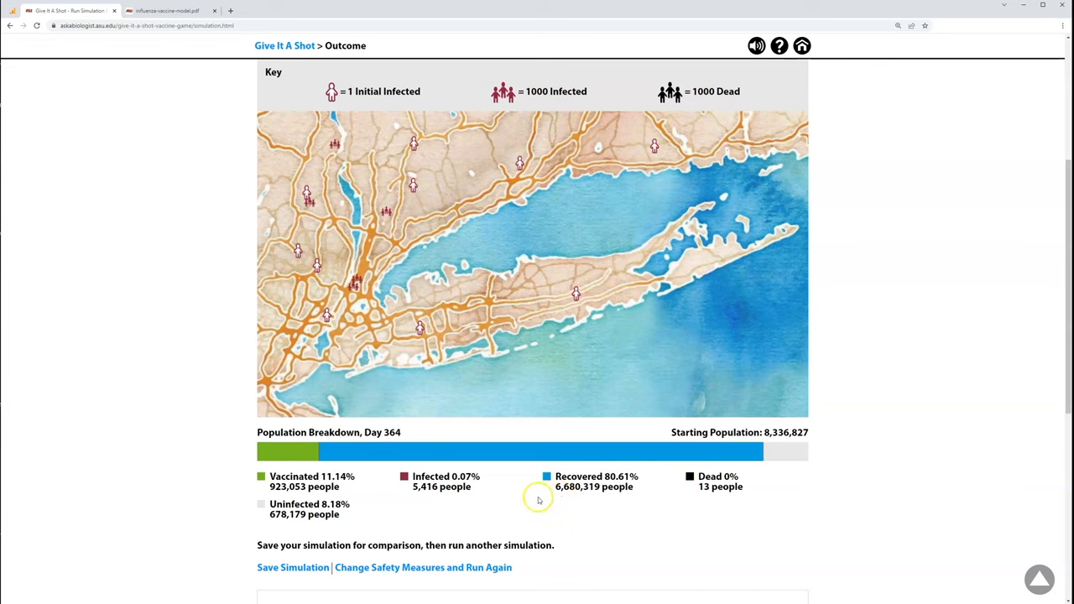
{"action": "mouse_move", "coordinate": [598, 490]}
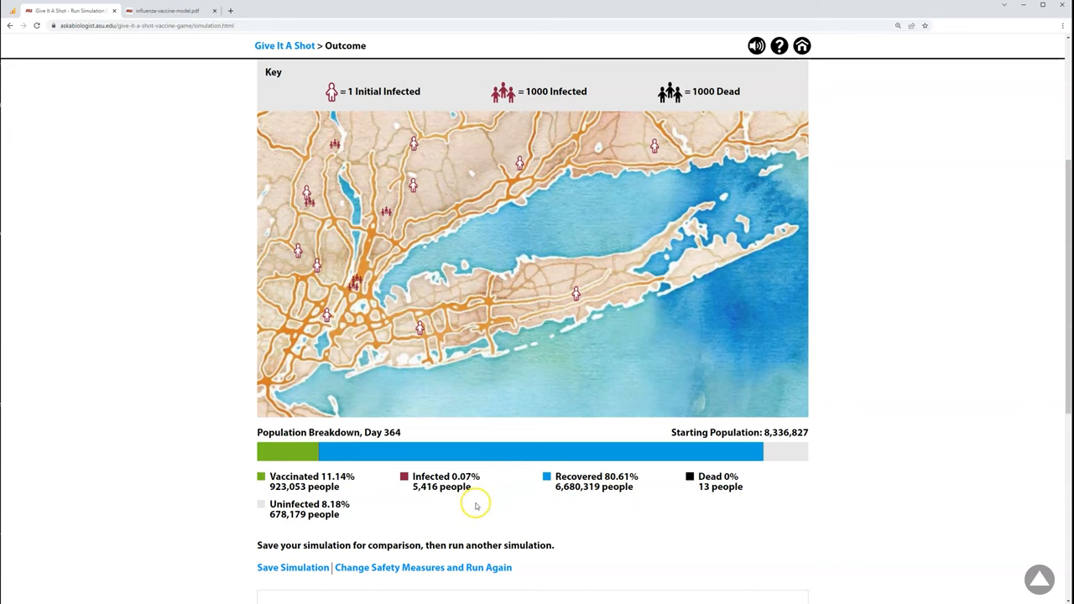
{"action": "scroll", "scroll_direction": "down", "scroll_amount": 3}
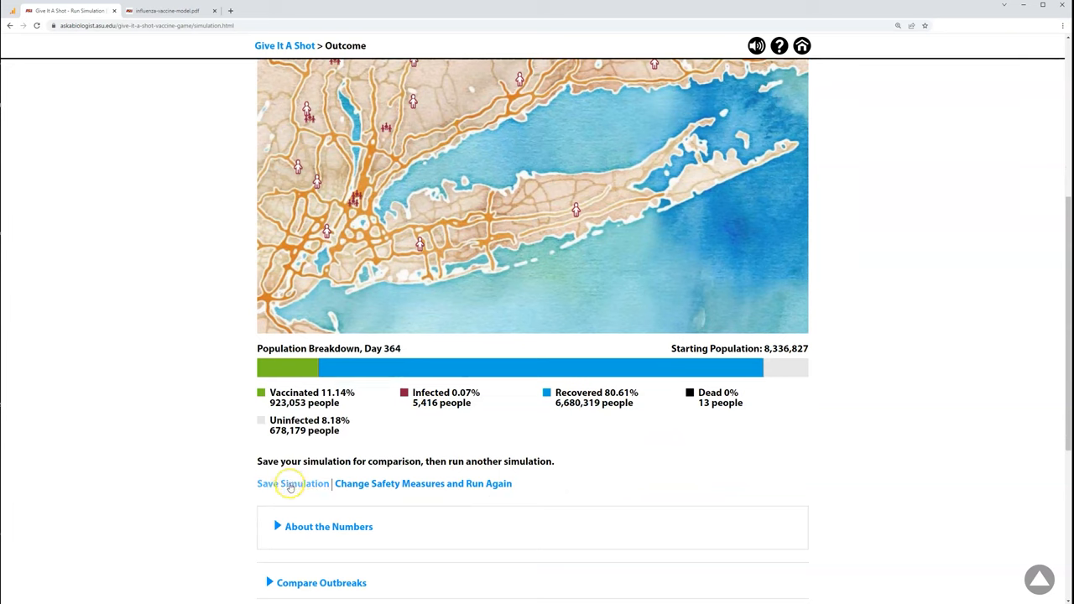
Save the unmasked New York simulation and return to the Safety page.
{"action": "left_click", "coordinate": [292, 484]}
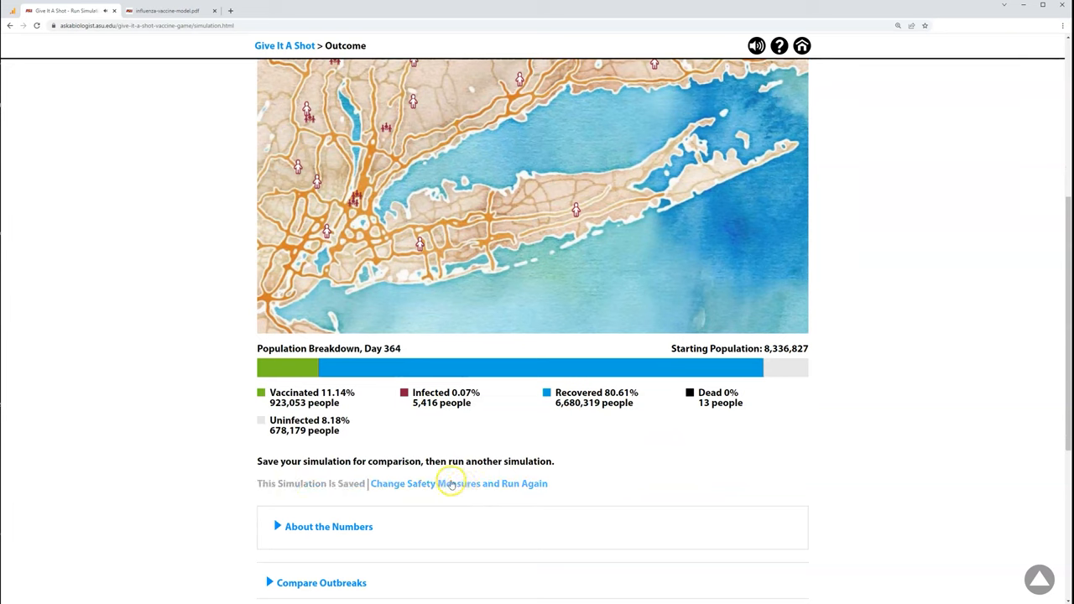
{"action": "left_click", "coordinate": [460, 484]}
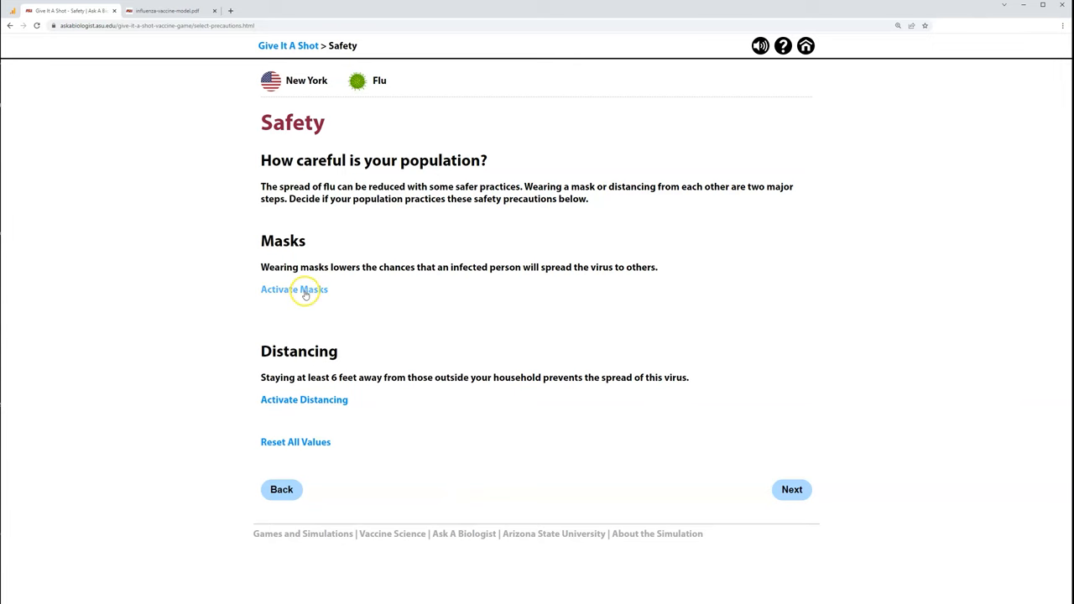
{"action": "left_click", "coordinate": [294, 289]}
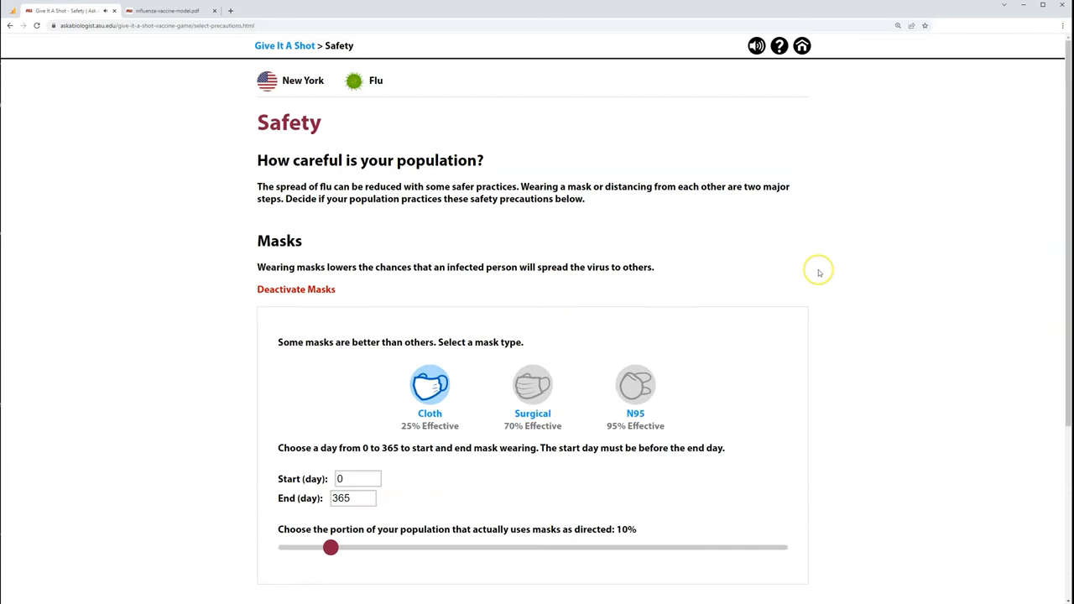
{"action": "scroll", "scroll_direction": "down", "scroll_amount": 3}
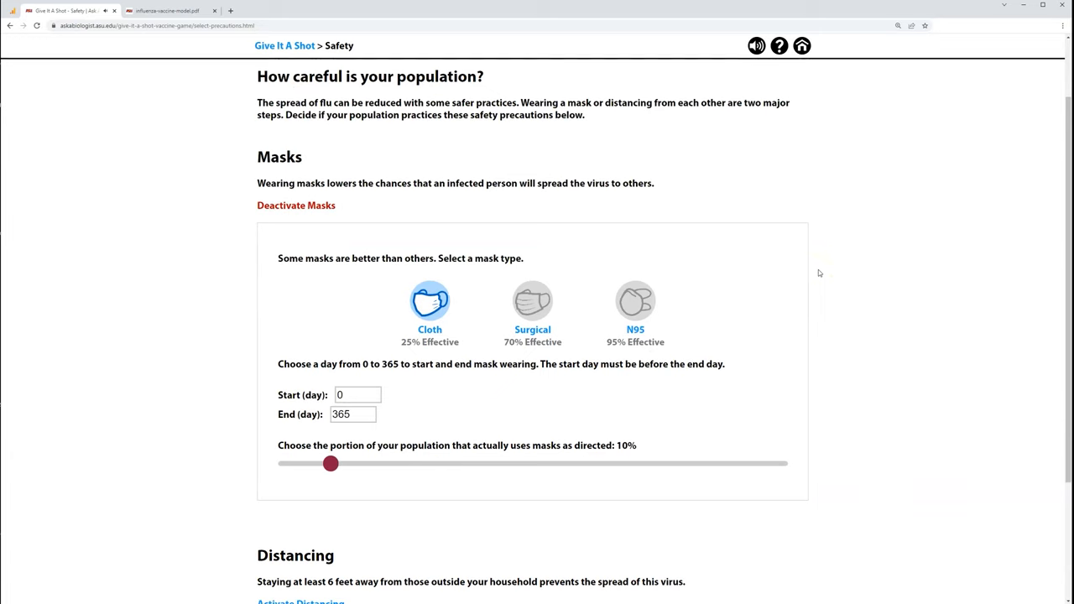
Choose N95 masks and raise mask compliance from 10% to 50%.
{"action": "left_click", "coordinate": [635, 300]}
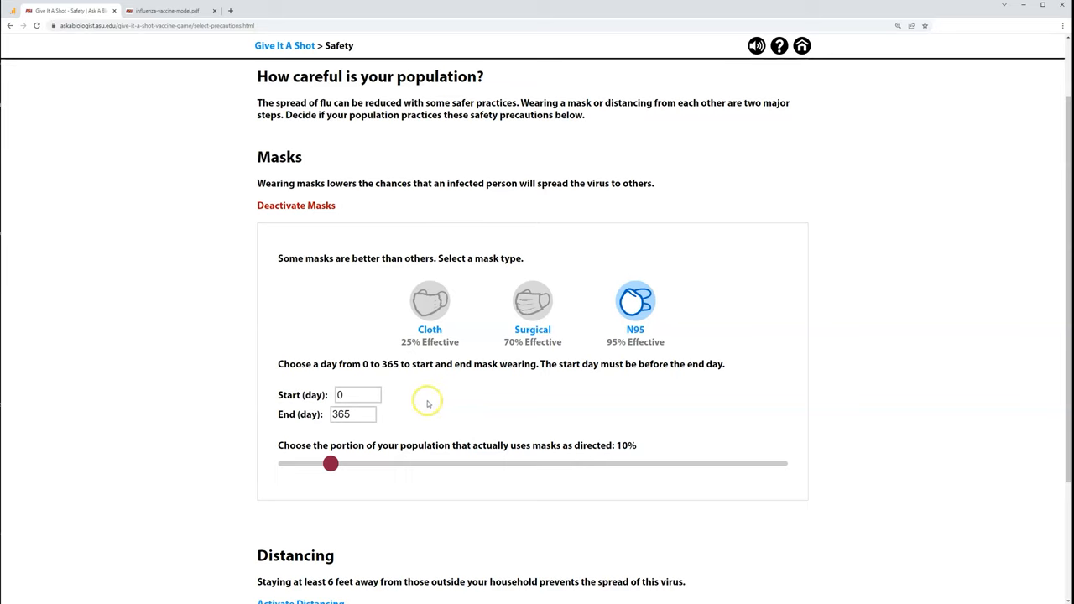
{"action": "left_click_drag", "start_coordinate": [329, 463], "coordinate": [354, 463]}
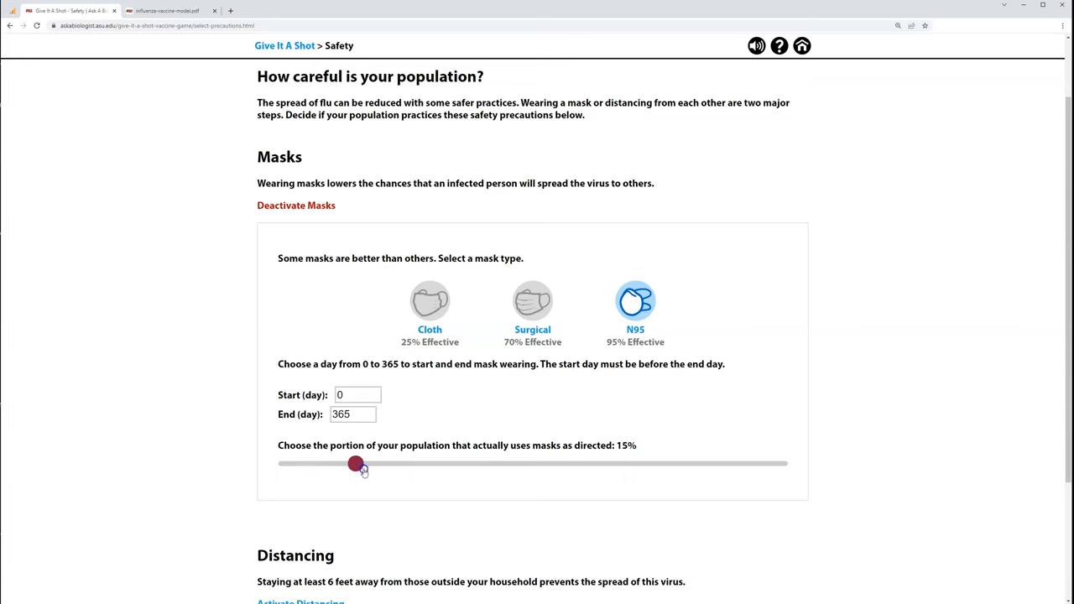
{"action": "left_click_drag", "start_coordinate": [355, 464], "coordinate": [501, 464]}
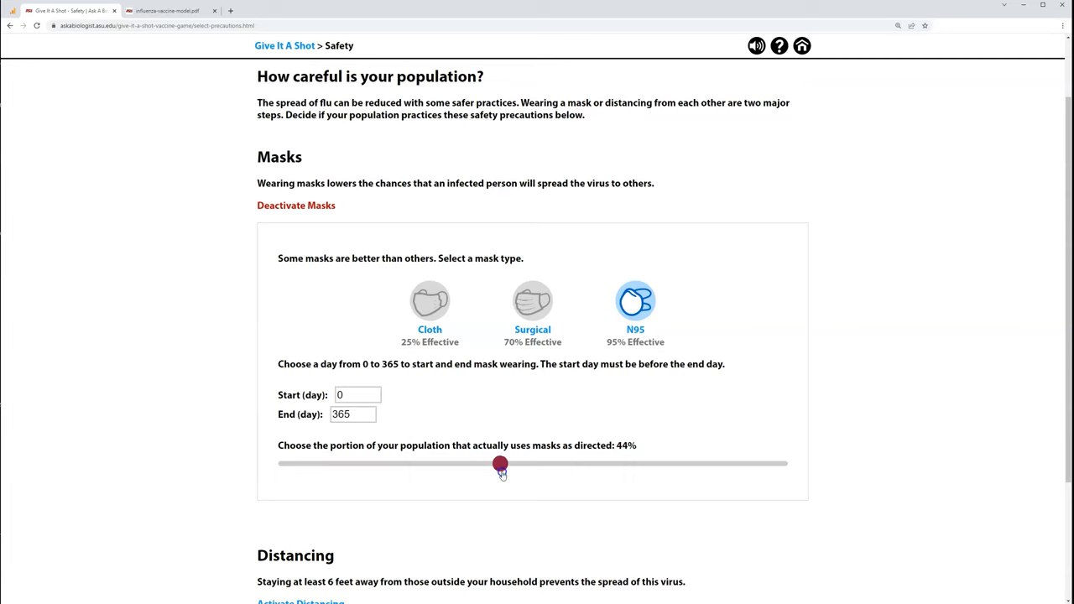
{"action": "left_click_drag", "start_coordinate": [501, 465], "coordinate": [519, 465]}
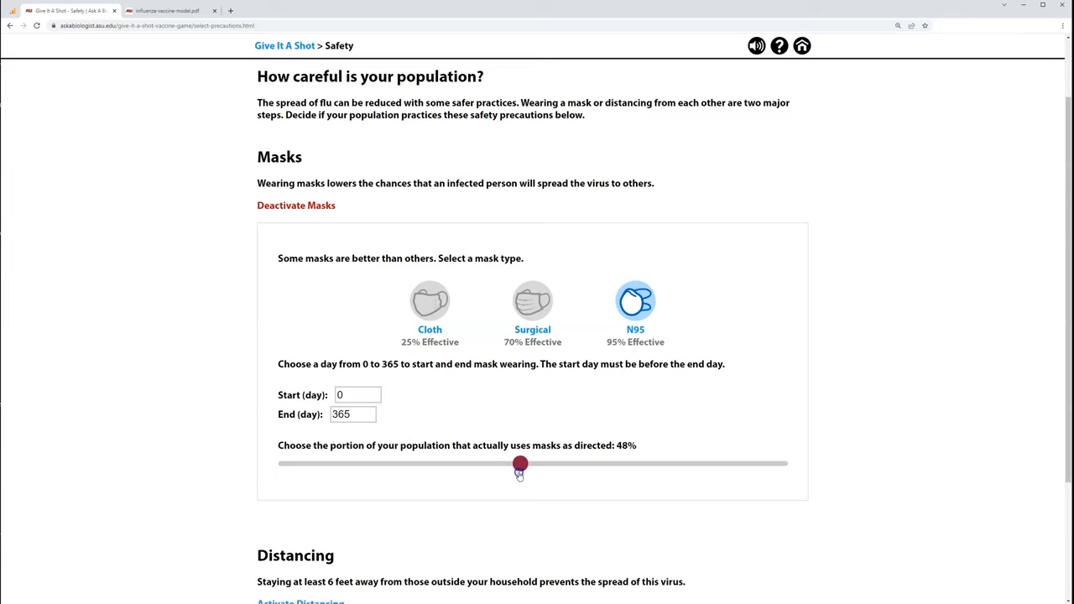
{"action": "left_click_drag", "start_coordinate": [520, 465], "coordinate": [530, 464]}
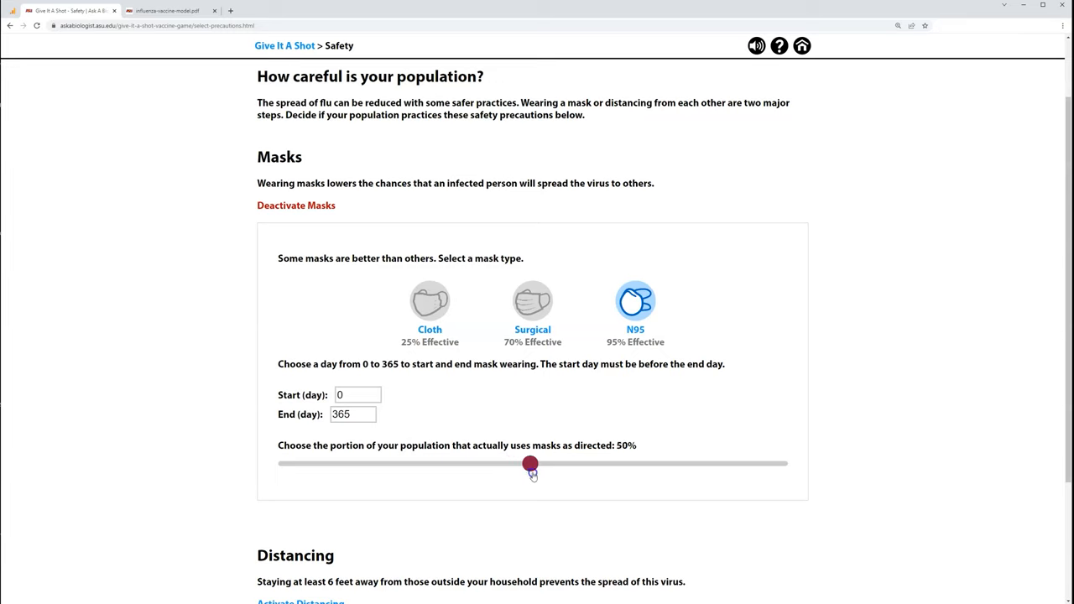
{"action": "mouse_move", "coordinate": [556, 479]}
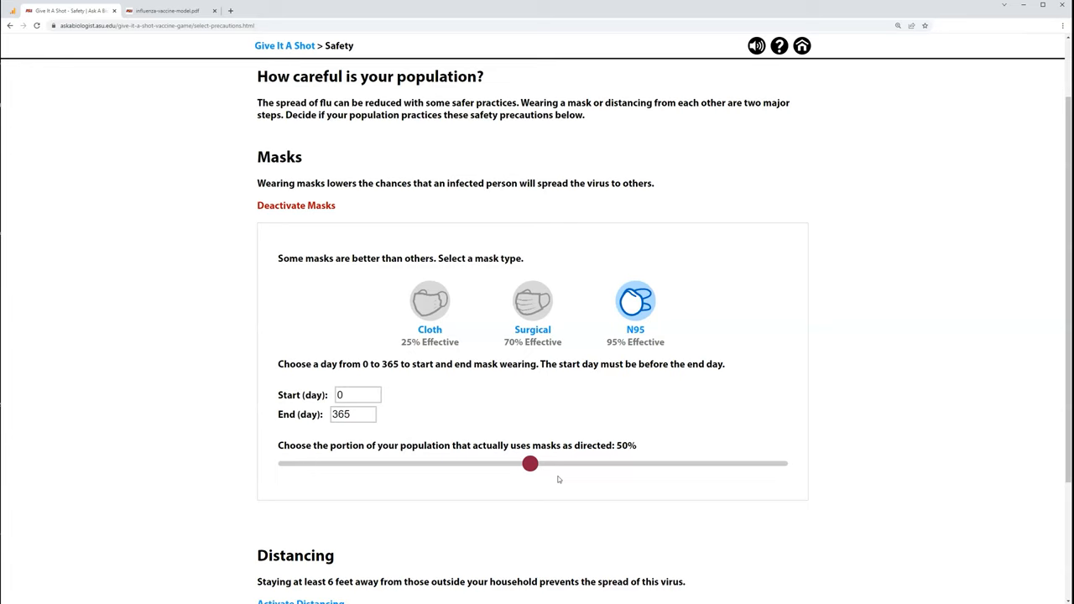
{"action": "mouse_move", "coordinate": [560, 479]}
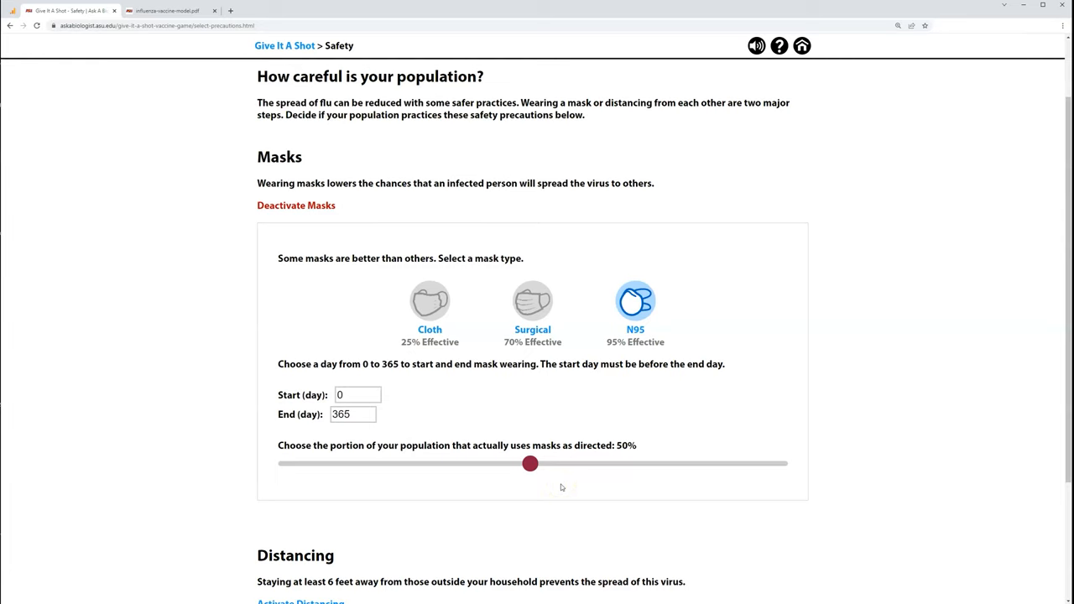
{"action": "scroll", "scroll_direction": "down", "scroll_amount": 3}
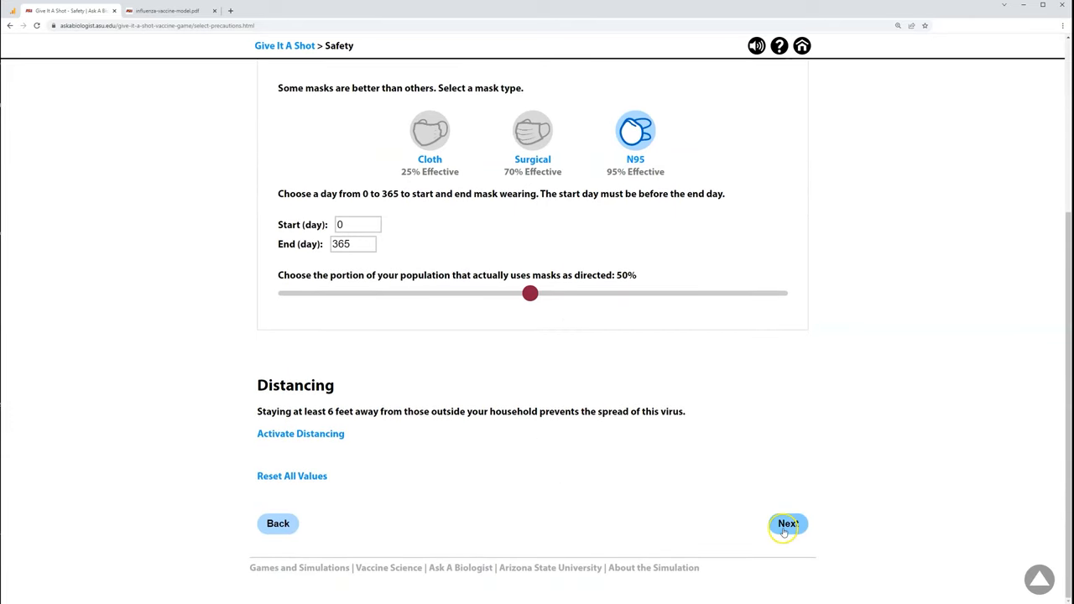
Advance past Safety and Initial Outbreak, then play the masked simulation through day 364.
{"action": "left_click", "coordinate": [787, 523]}
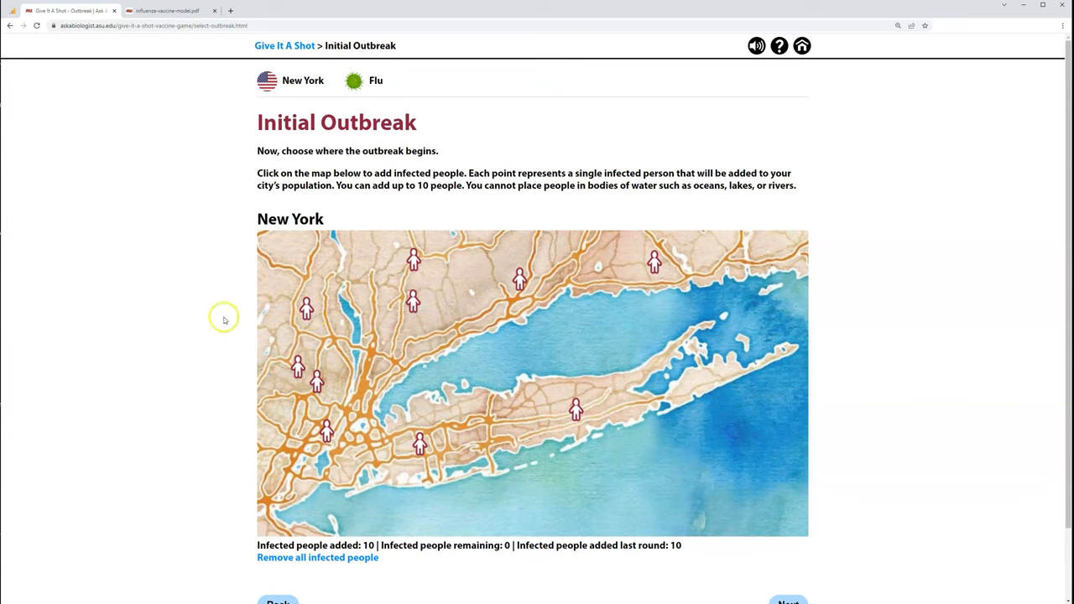
{"action": "scroll", "scroll_direction": "down", "scroll_amount": 3}
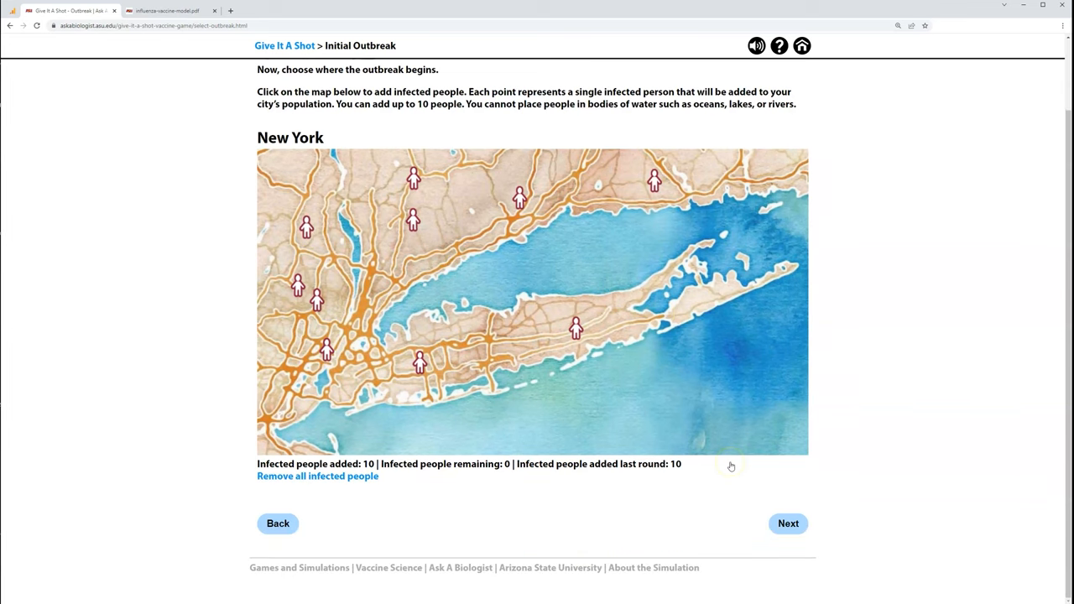
{"action": "left_click", "coordinate": [788, 523]}
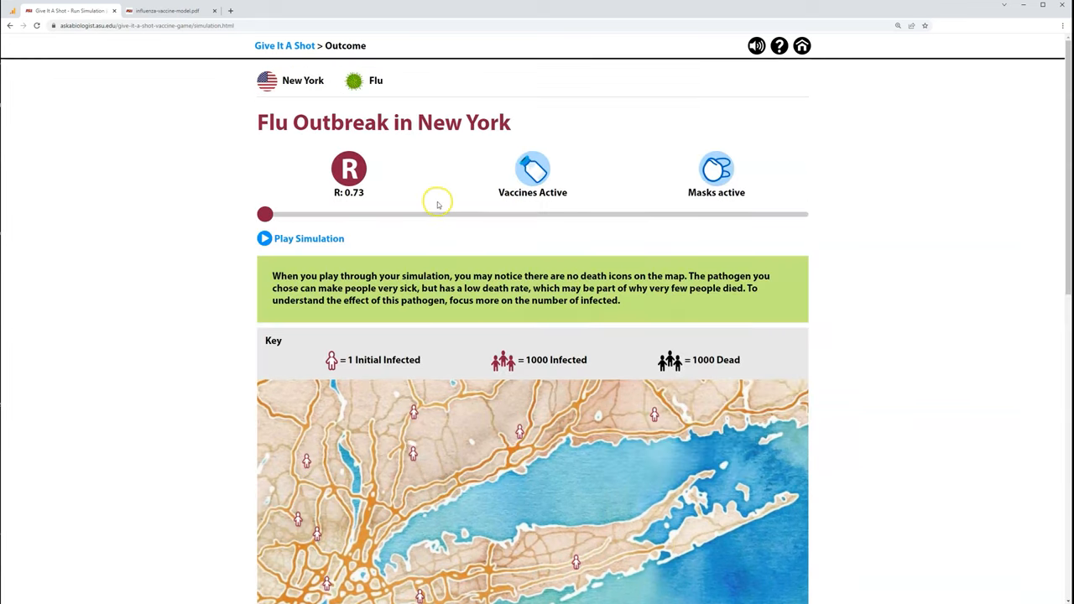
{"action": "mouse_move", "coordinate": [369, 194]}
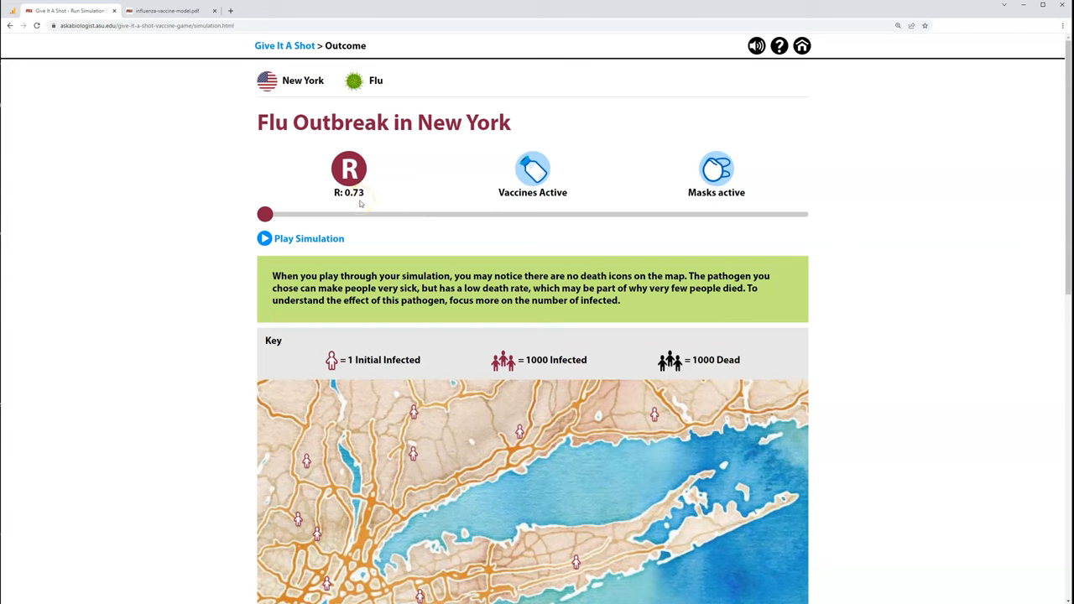
{"action": "left_click", "coordinate": [265, 238]}
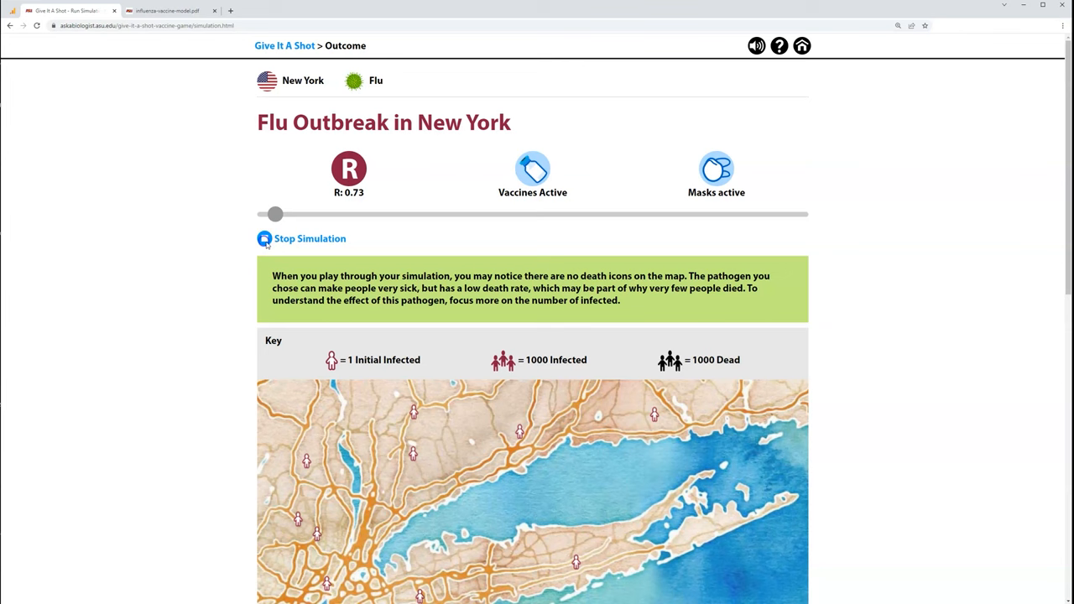
{"action": "scroll", "scroll_direction": "down", "scroll_amount": 3}
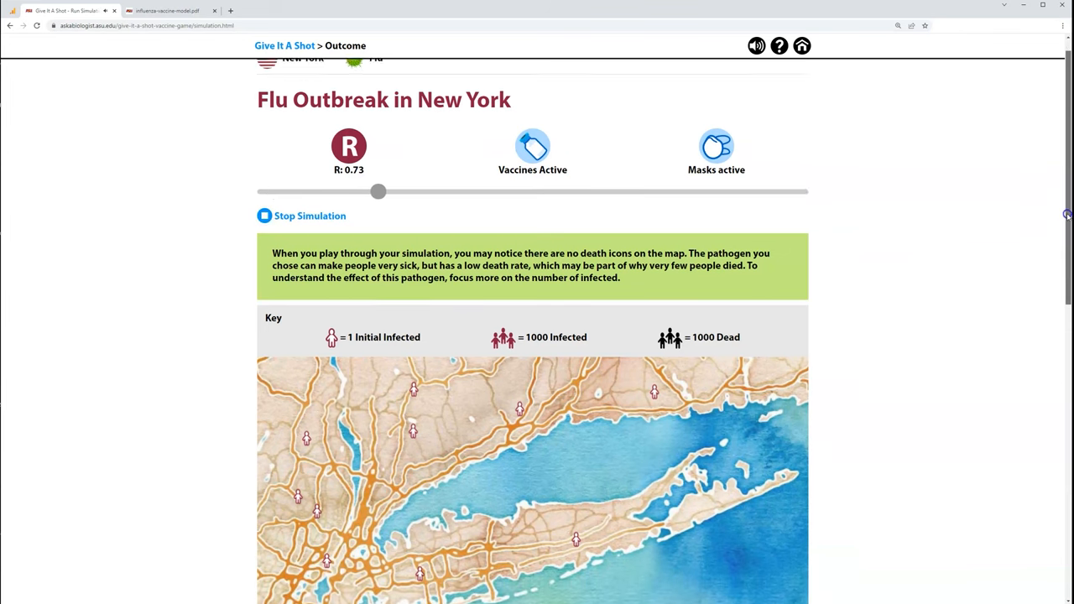
{"action": "scroll", "scroll_direction": "down", "scroll_amount": 3}
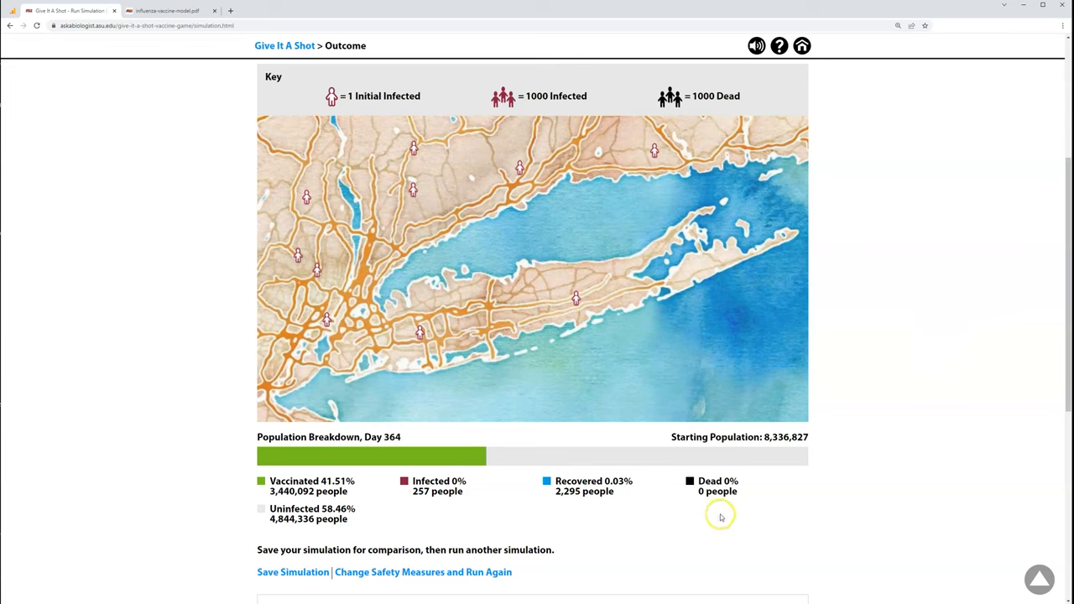
{"action": "mouse_move", "coordinate": [697, 501]}
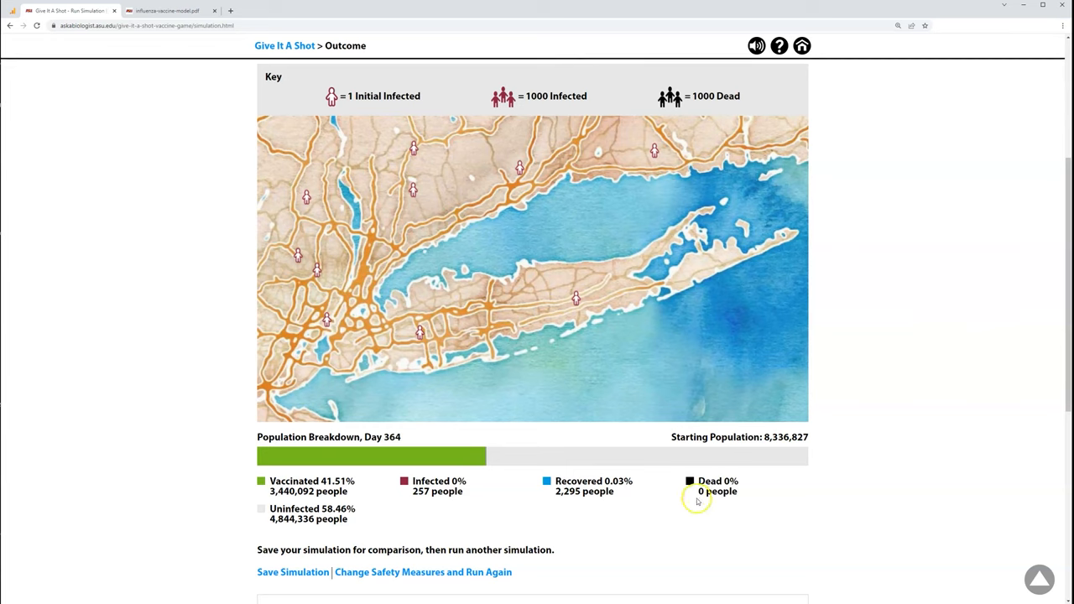
{"action": "mouse_move", "coordinate": [560, 502]}
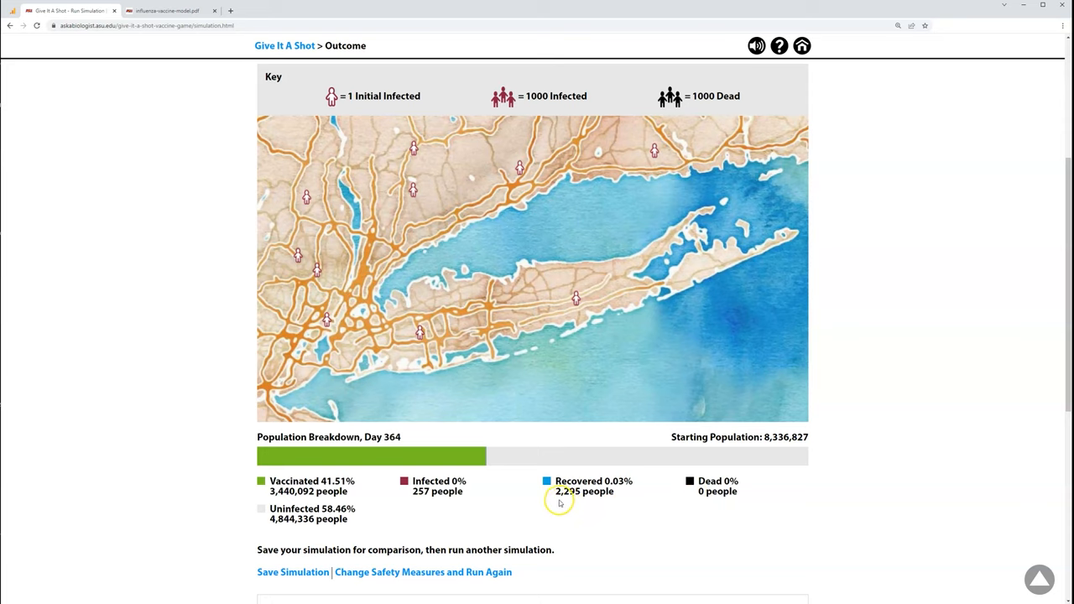
{"action": "mouse_move", "coordinate": [575, 503]}
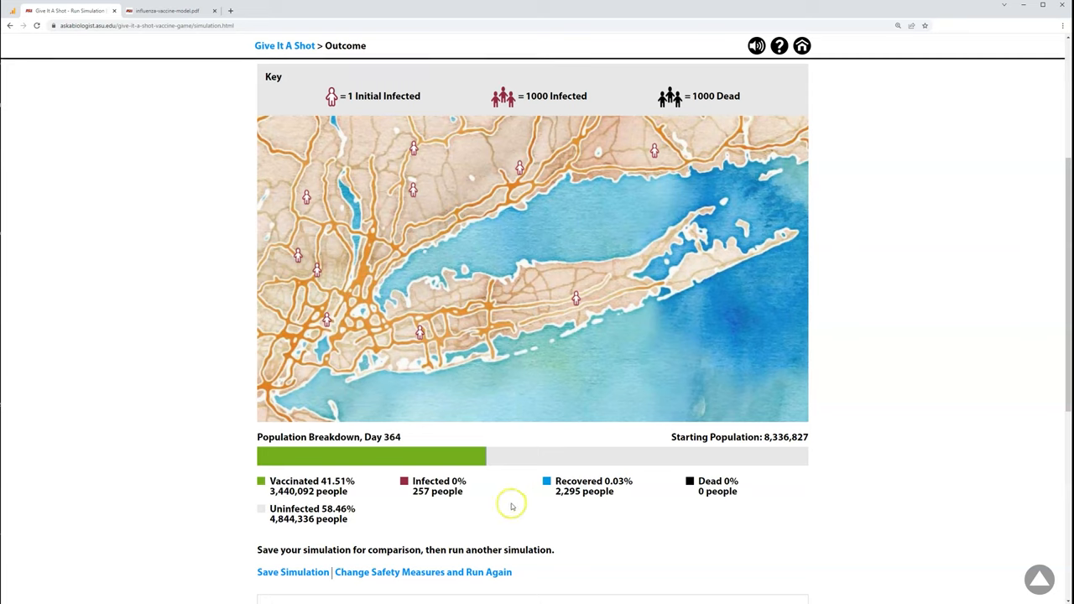
{"action": "mouse_move", "coordinate": [593, 522]}
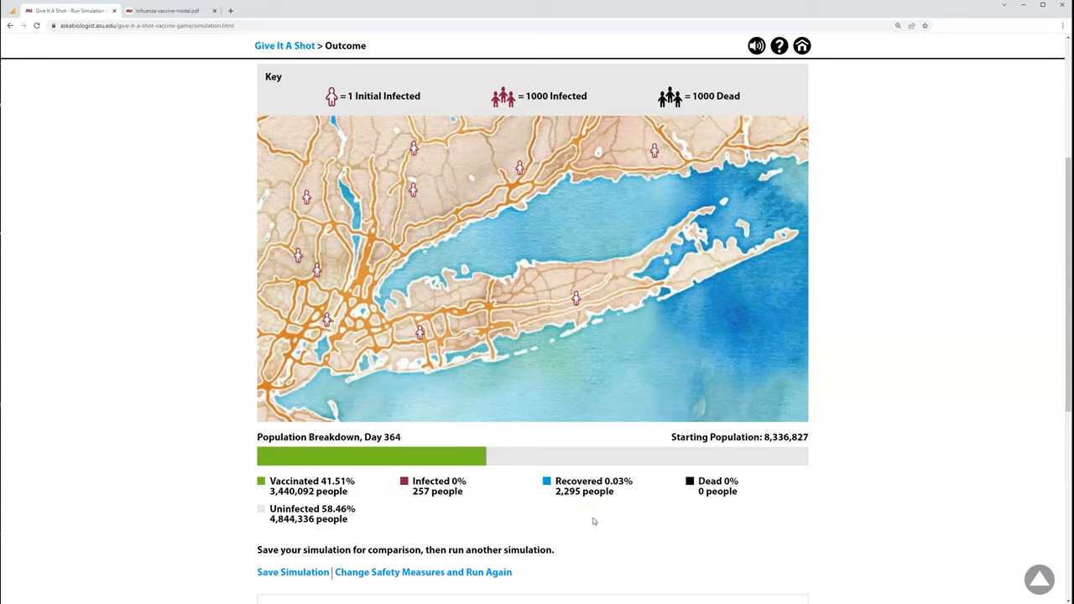
Save the finished masked New York flu run for comparison.
{"action": "scroll", "scroll_direction": "down", "scroll_amount": 3}
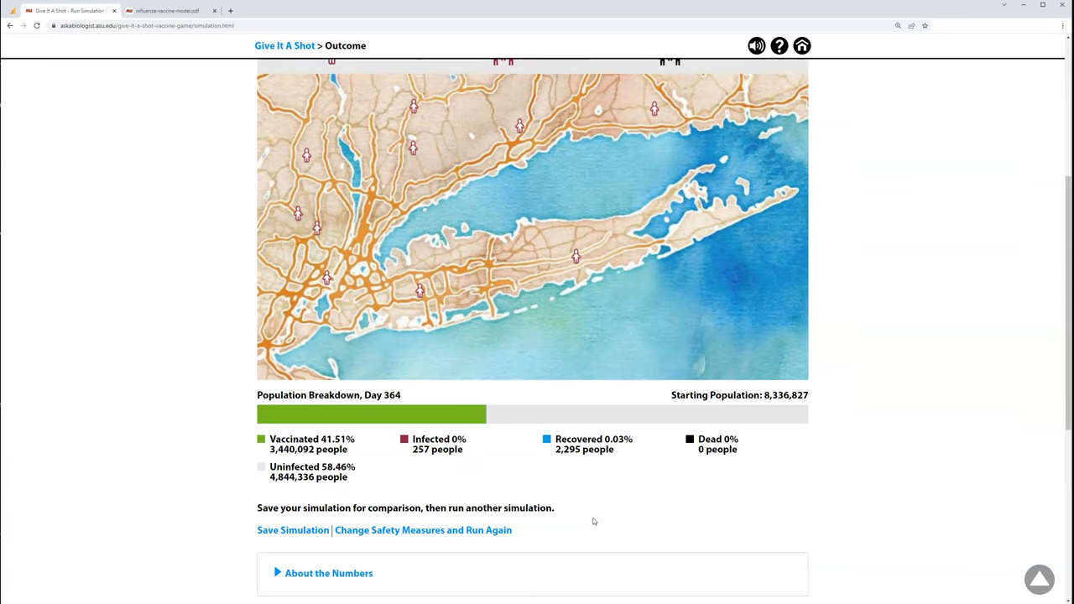
{"action": "scroll", "scroll_direction": "down", "scroll_amount": 3}
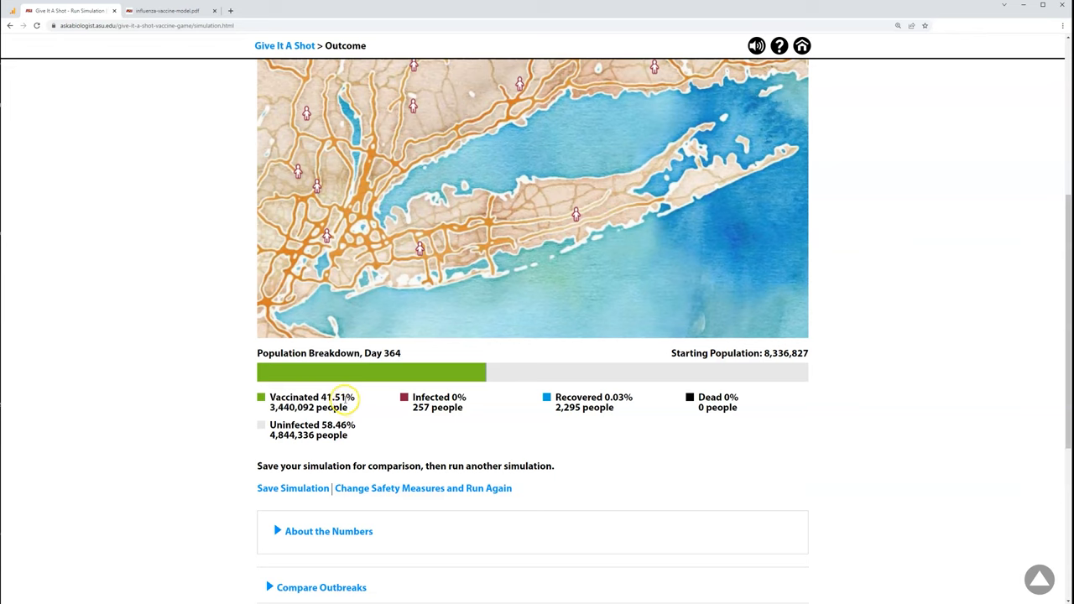
{"action": "mouse_move", "coordinate": [326, 401]}
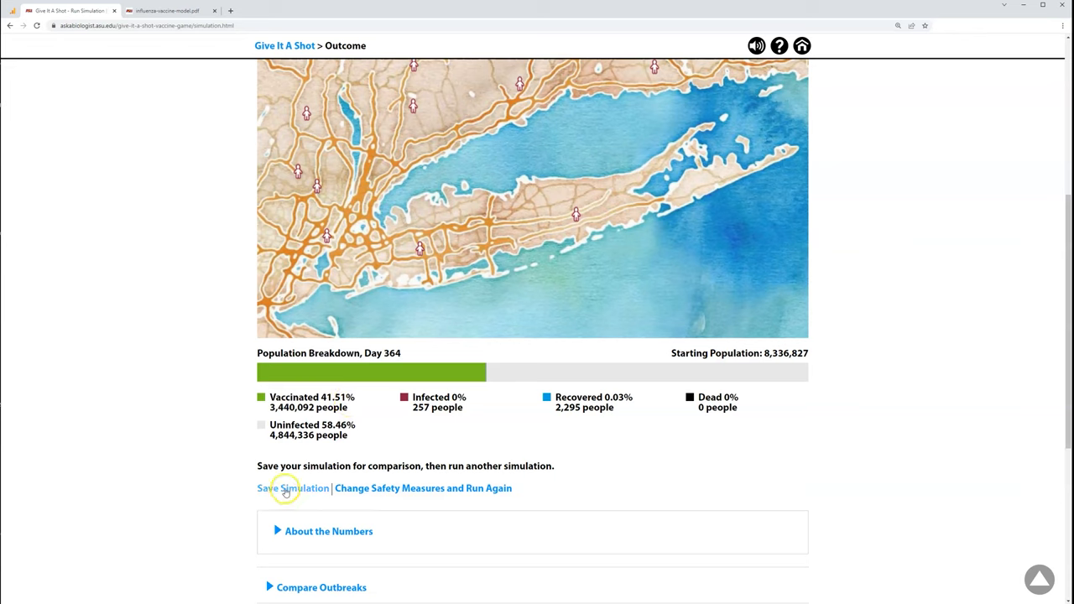
{"action": "left_click", "coordinate": [292, 488]}
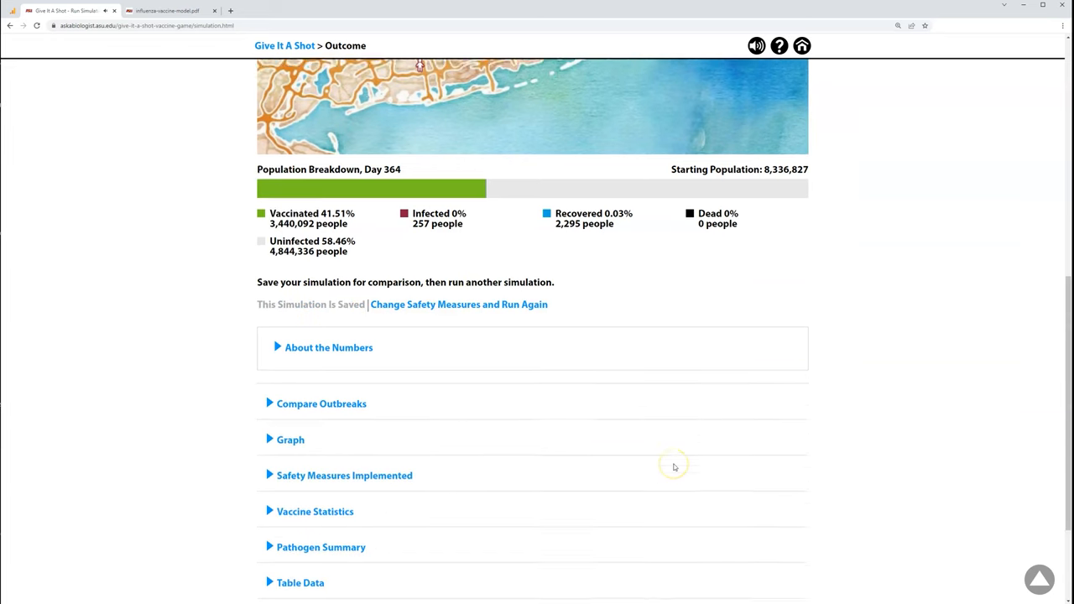
Expand Compare Outbreaks to view the masked (2,413) and unmasked (6,730,328) infection totals.
{"action": "scroll", "scroll_direction": "down", "scroll_amount": 3}
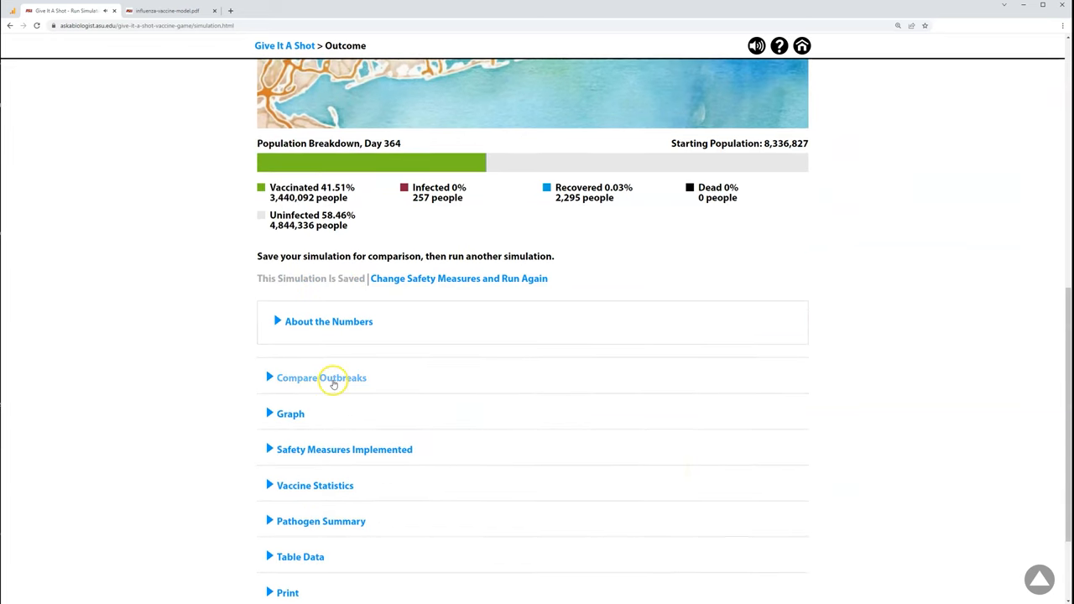
{"action": "left_click", "coordinate": [322, 378]}
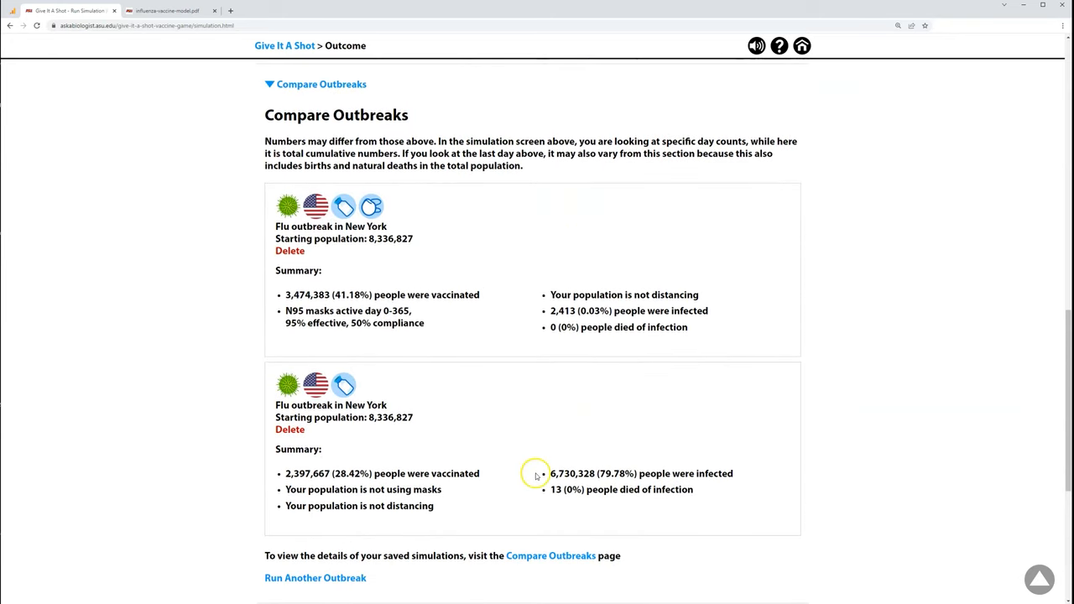
{"action": "mouse_move", "coordinate": [558, 493]}
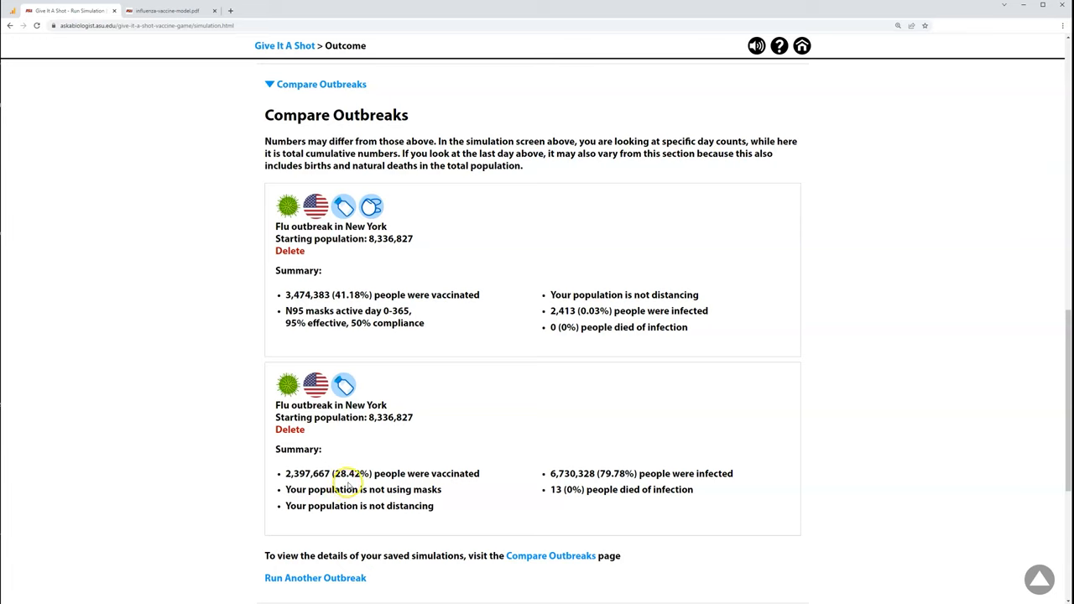
{"action": "mouse_move", "coordinate": [351, 451]}
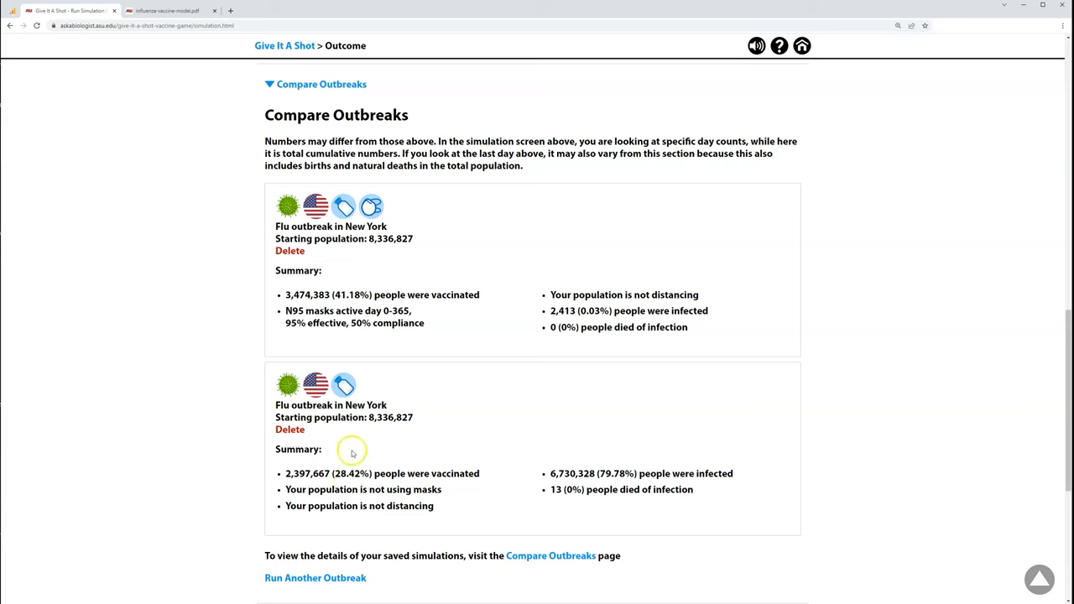
{"action": "mouse_move", "coordinate": [429, 306]}
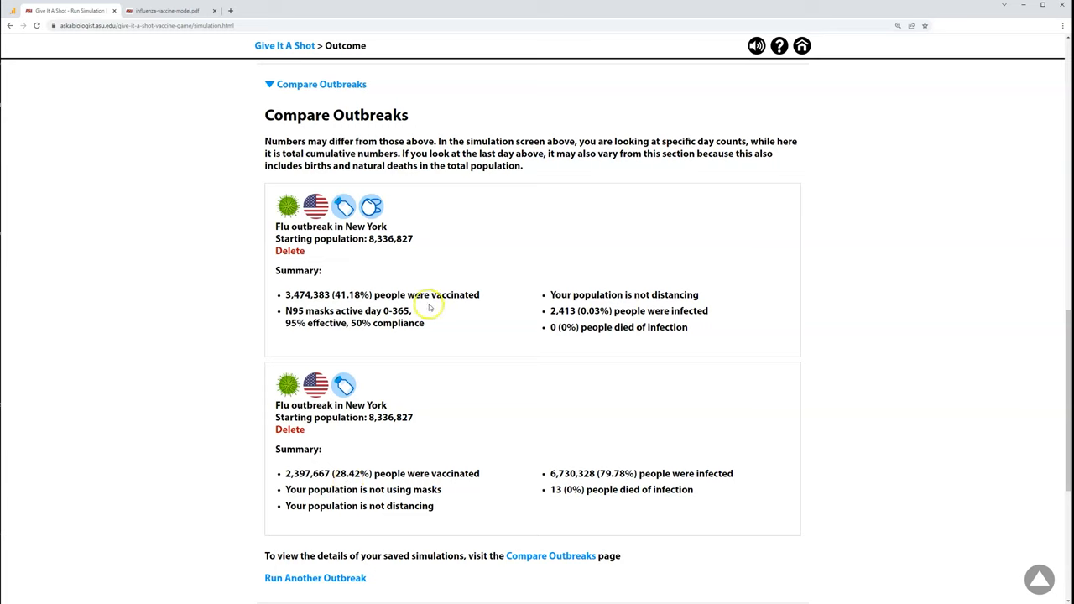
{"action": "mouse_move", "coordinate": [434, 276]}
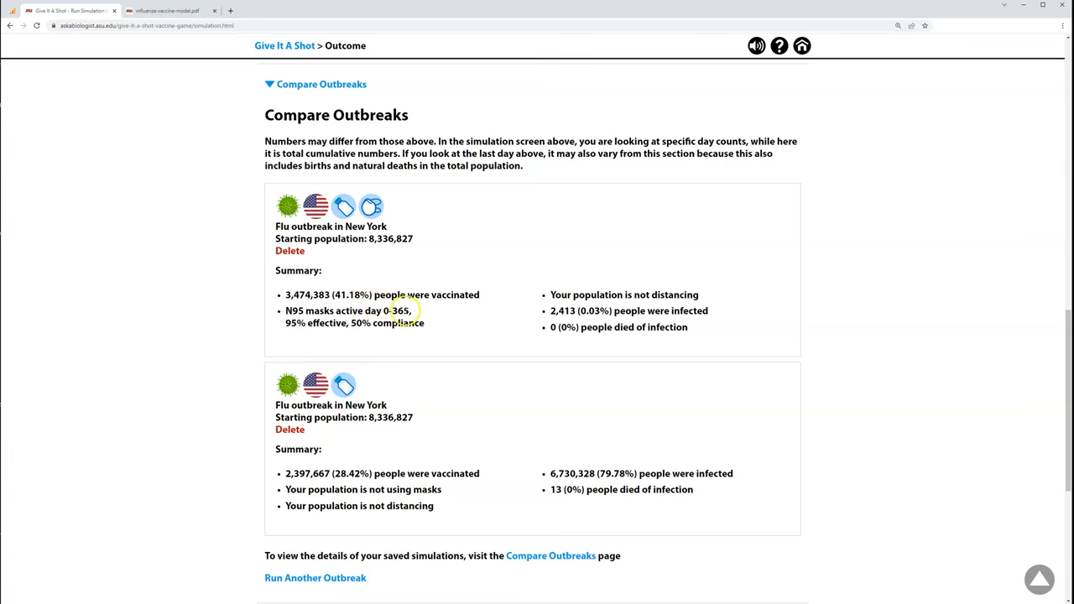
{"action": "mouse_move", "coordinate": [473, 321]}
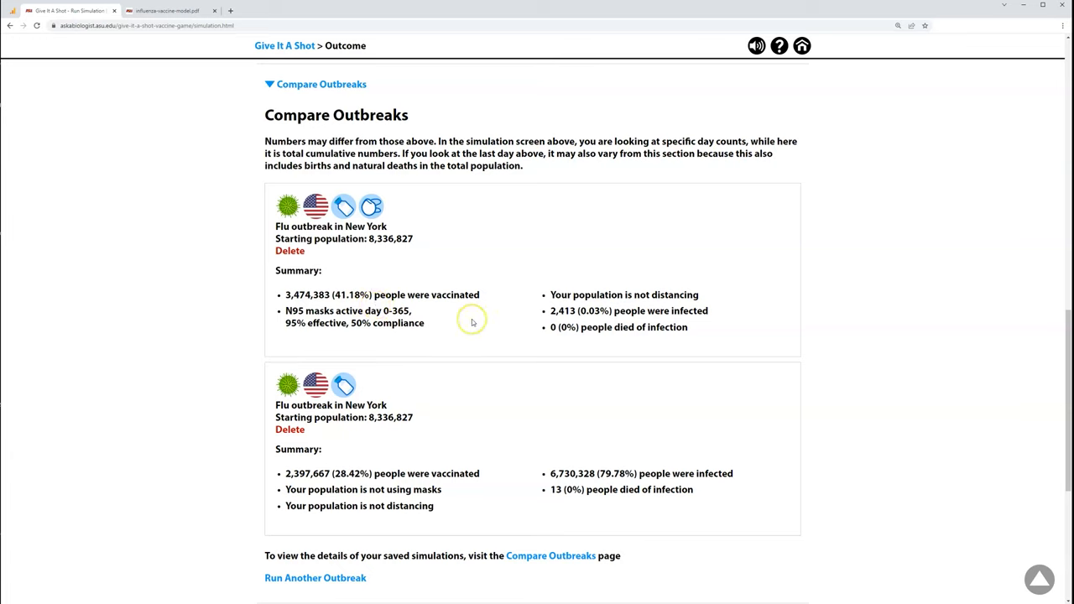
{"action": "mouse_move", "coordinate": [472, 321]}
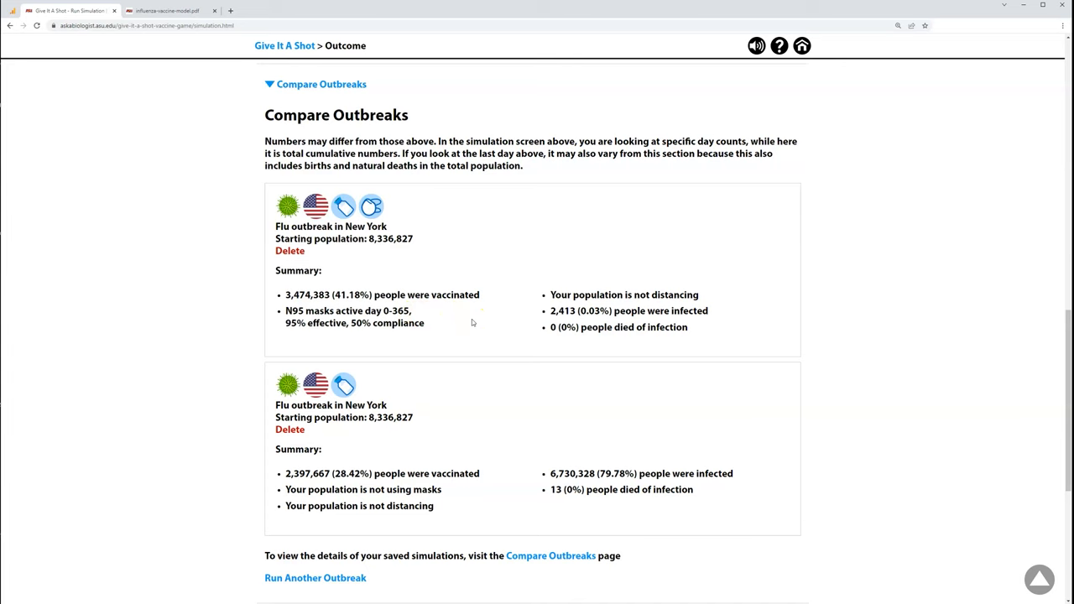
{"action": "scroll", "scroll_direction": "down", "scroll_amount": 3}
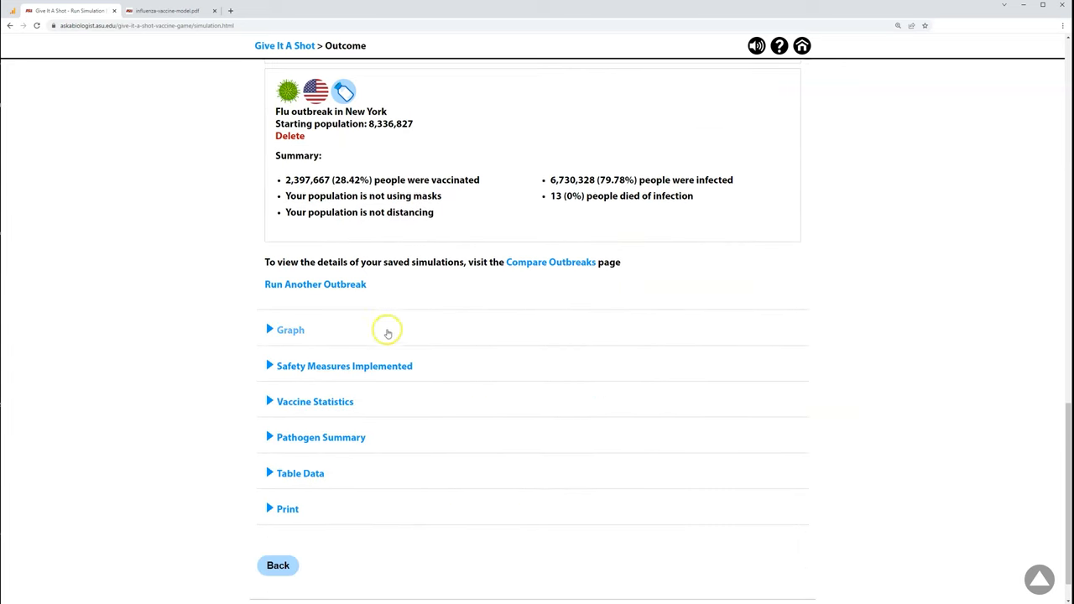
Review the population outcome graph and scroll through the weekly Table Data.
{"action": "left_click", "coordinate": [291, 329]}
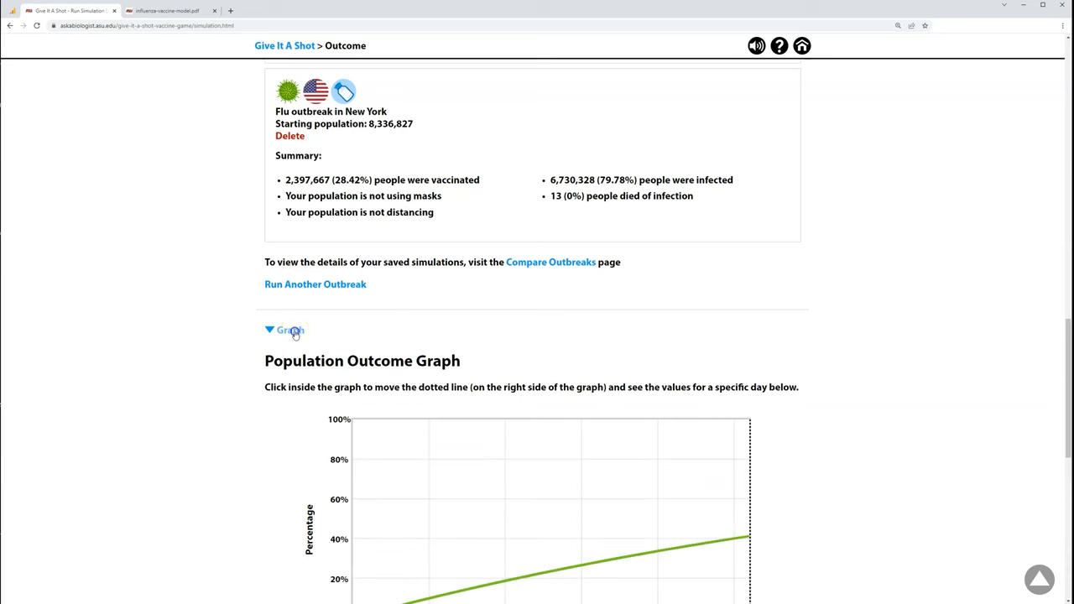
{"action": "scroll", "scroll_direction": "down", "scroll_amount": 3}
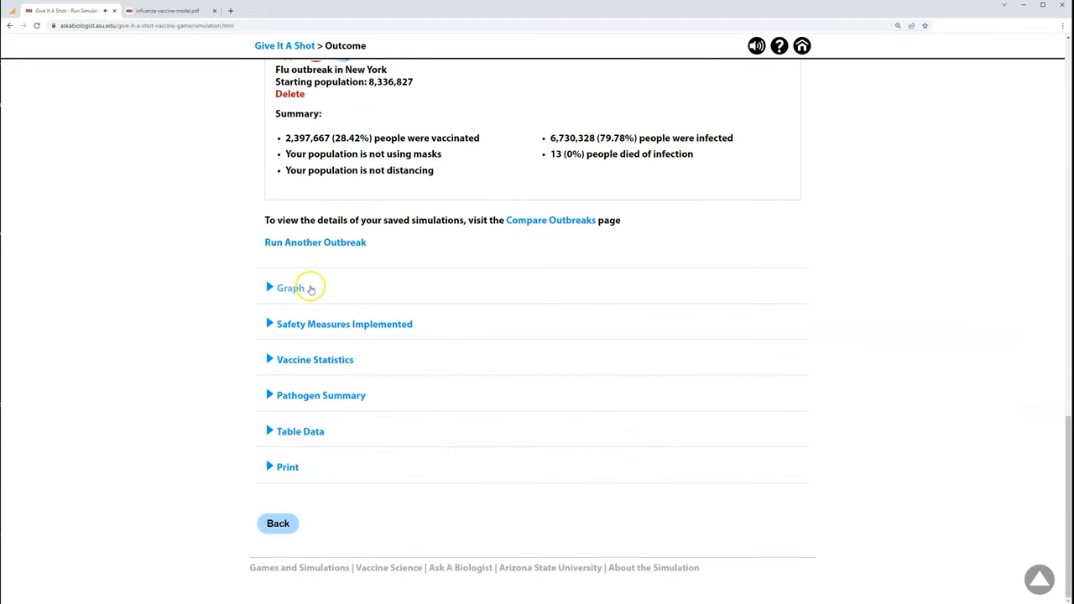
{"action": "mouse_move", "coordinate": [303, 329]}
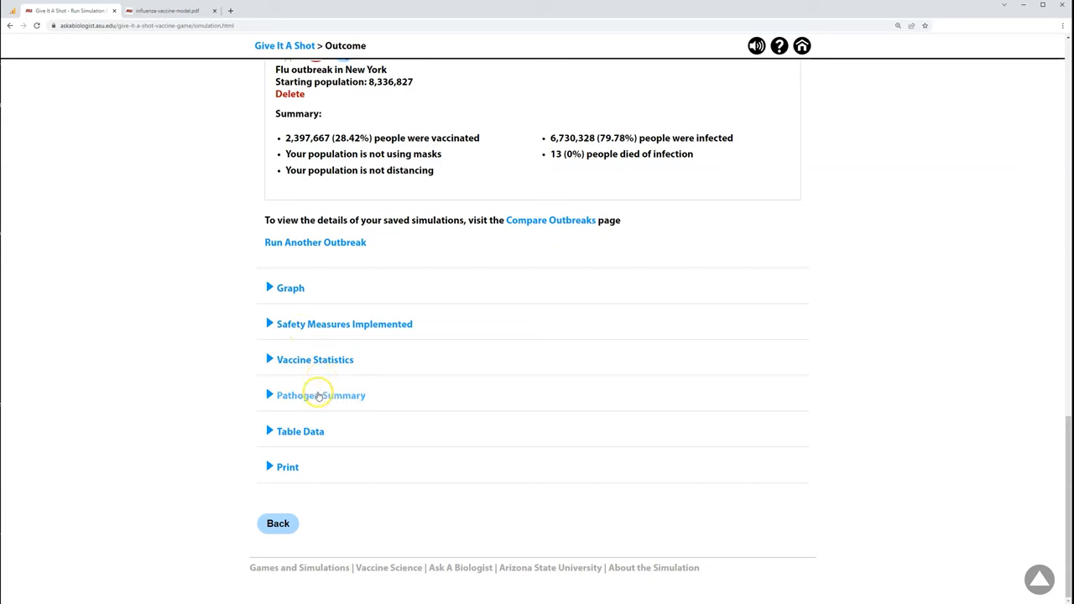
{"action": "mouse_move", "coordinate": [333, 449]}
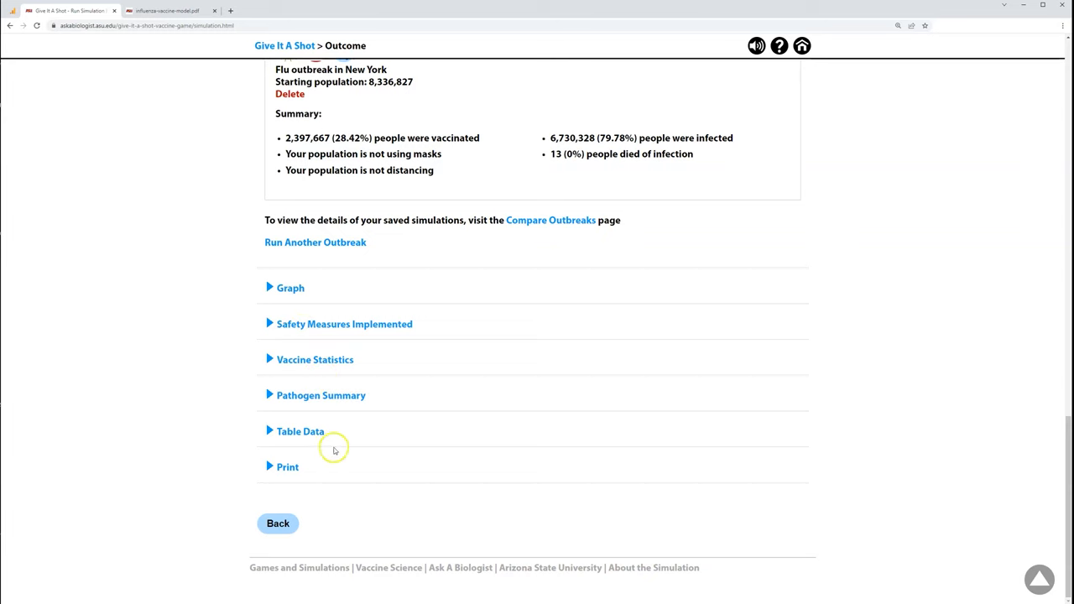
{"action": "left_click", "coordinate": [300, 432]}
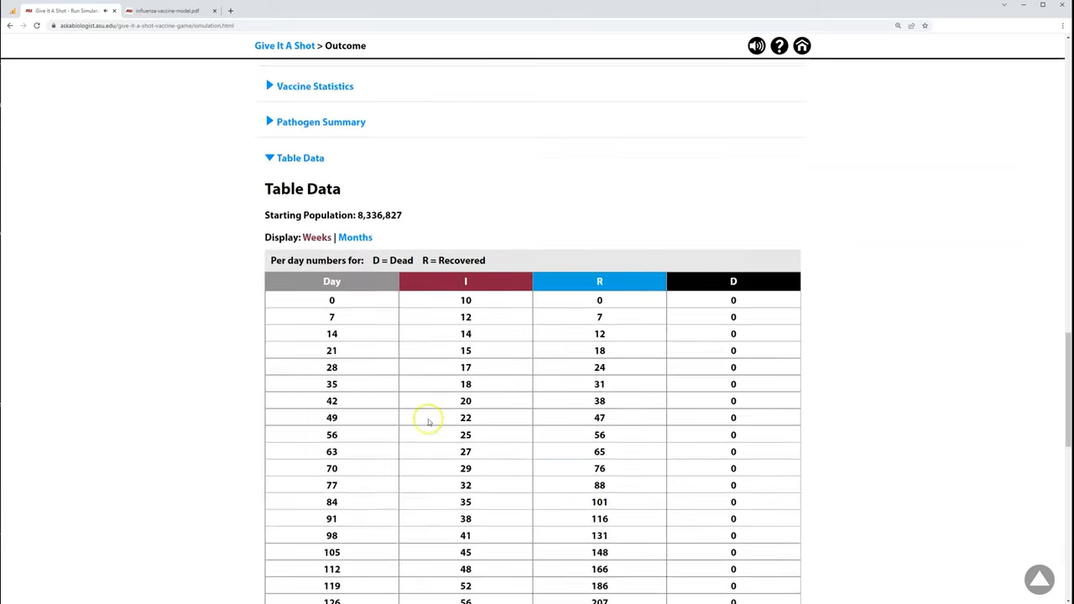
{"action": "scroll", "scroll_direction": "down", "scroll_amount": 3}
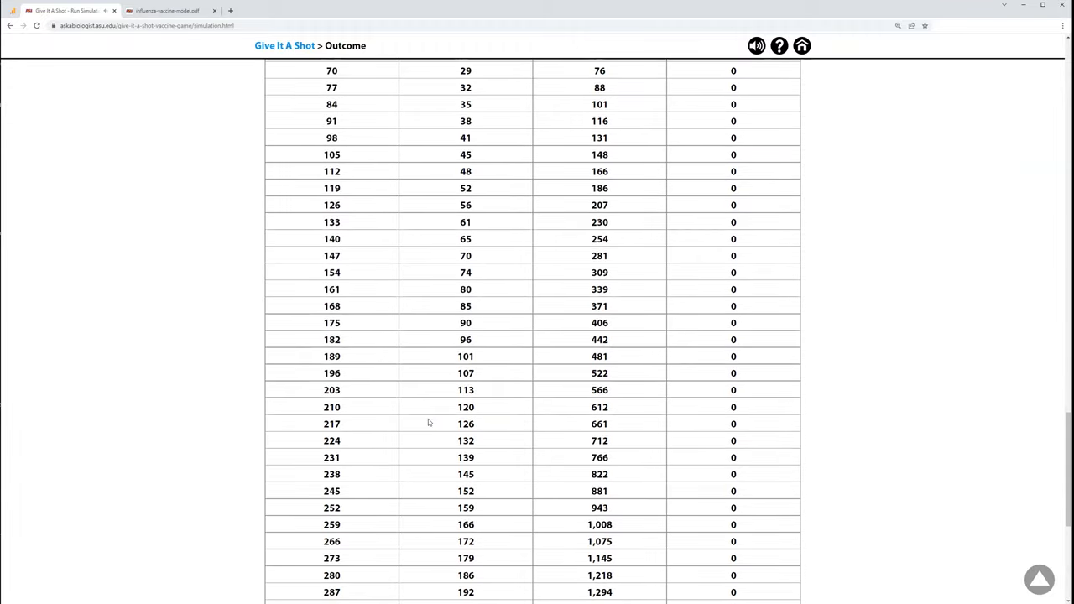
{"action": "scroll", "scroll_direction": "down", "scroll_amount": 3}
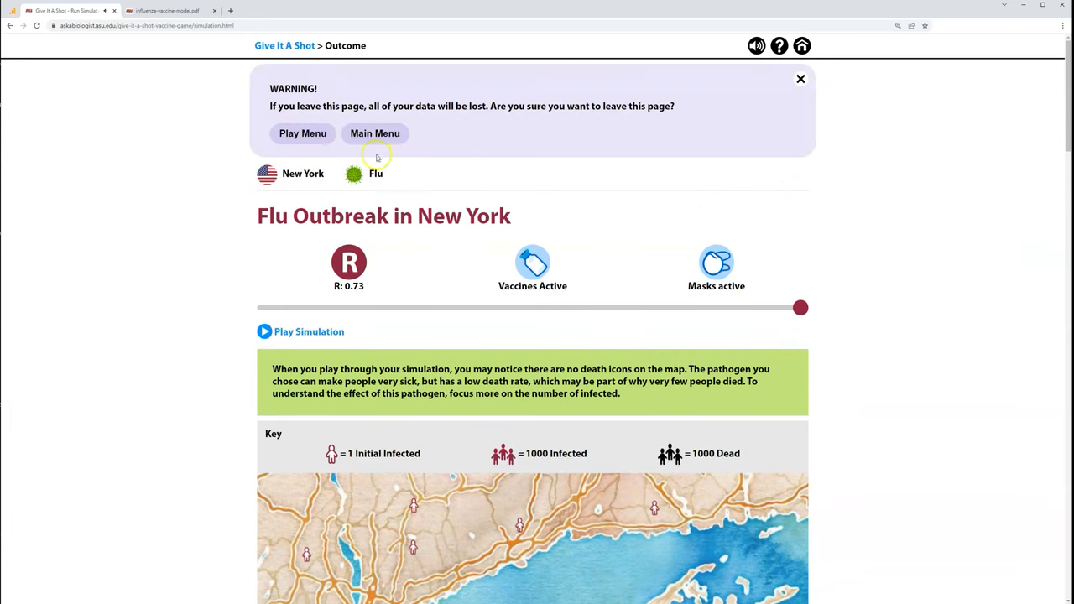
Leave the results for the Play menu and open Experiments.
{"action": "left_click", "coordinate": [302, 133]}
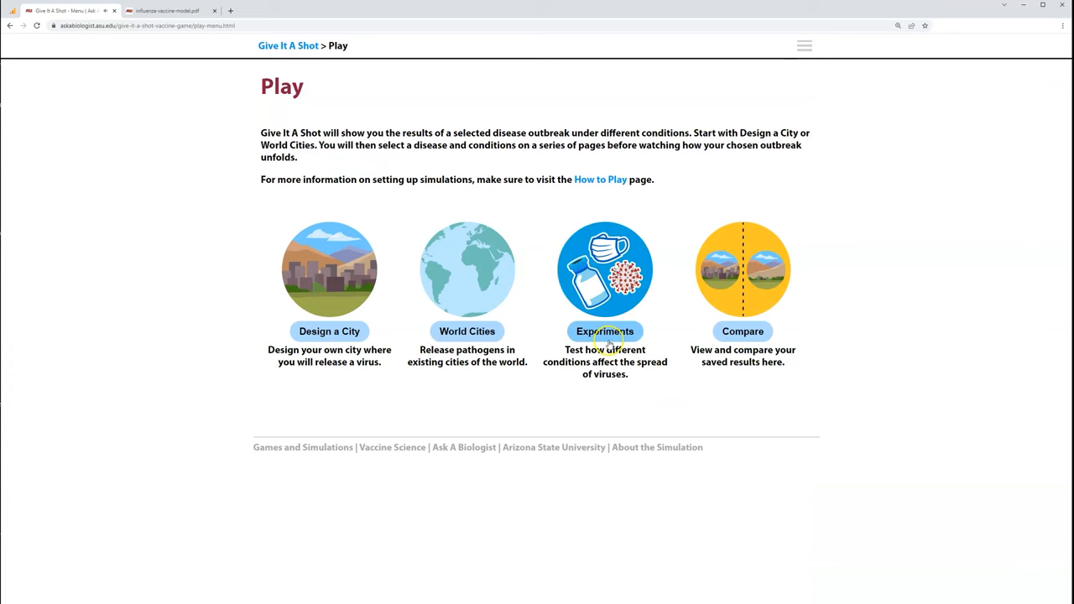
{"action": "left_click", "coordinate": [604, 331]}
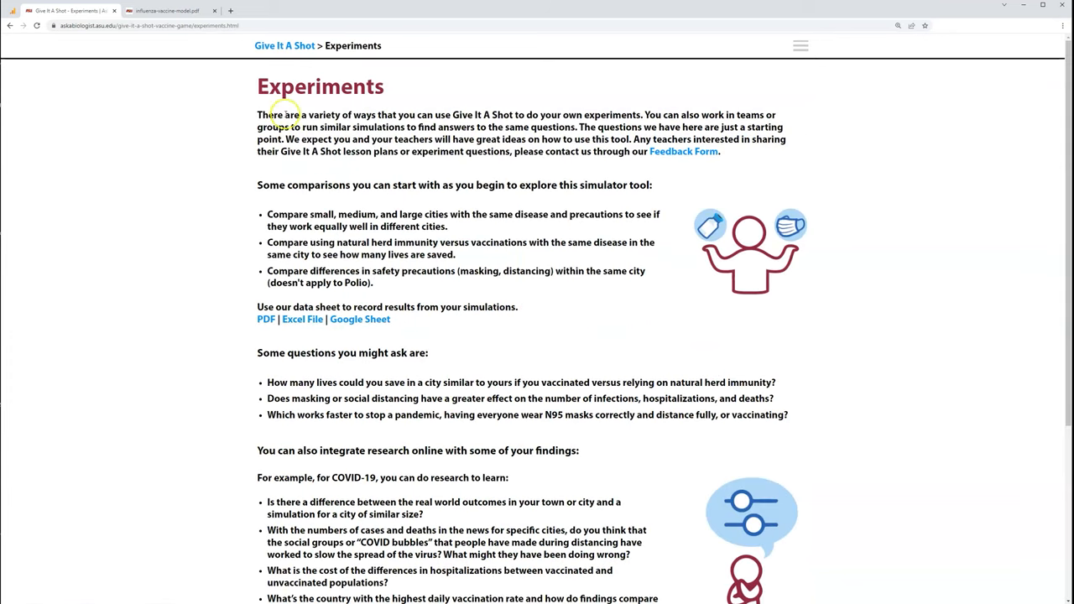
{"action": "mouse_move", "coordinate": [399, 207]}
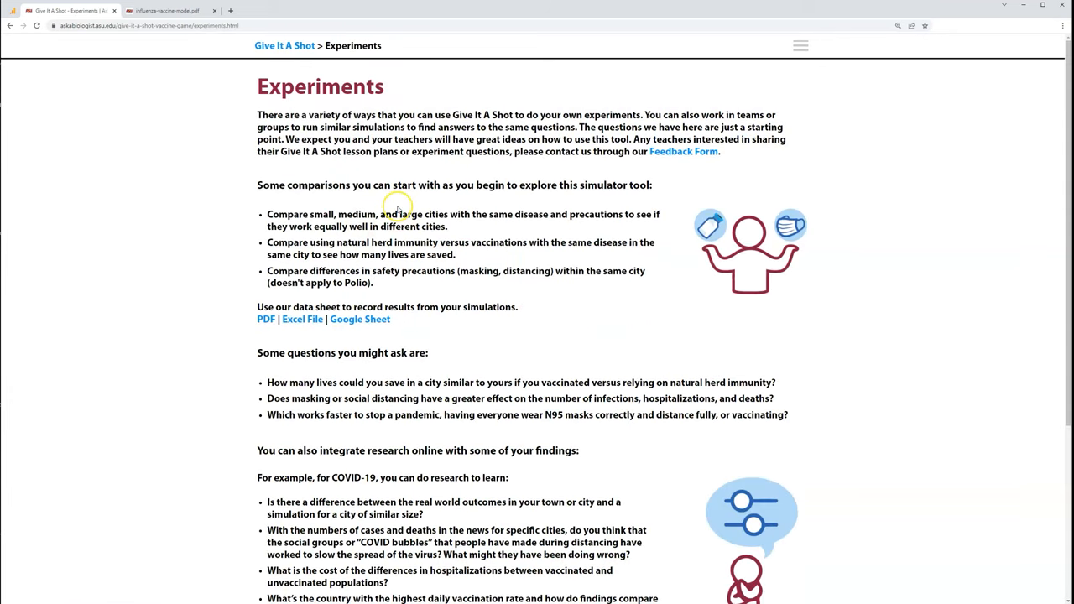
{"action": "mouse_move", "coordinate": [470, 235]}
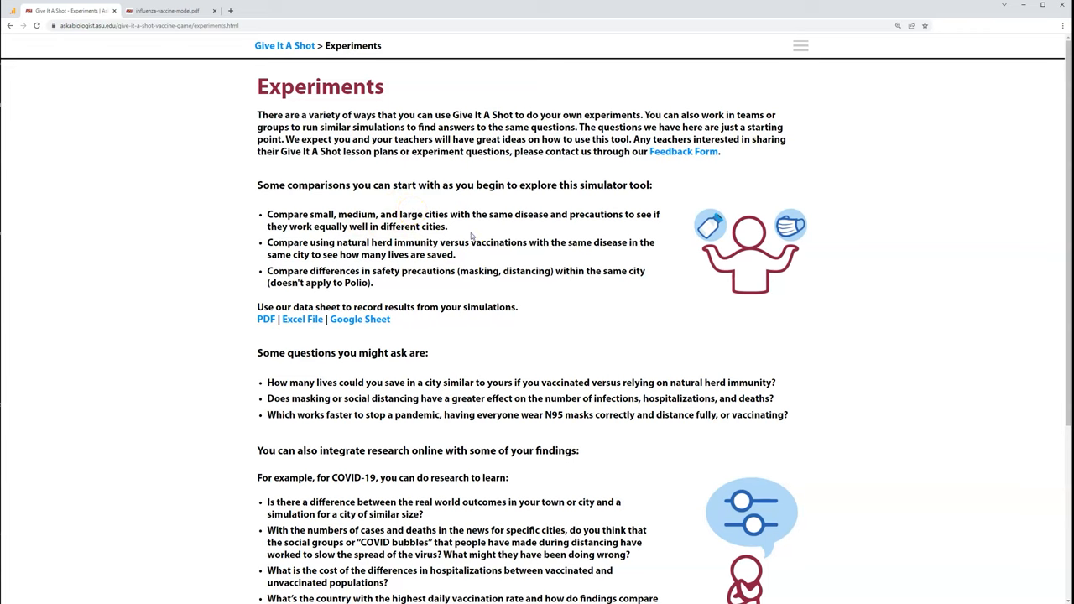
{"action": "mouse_move", "coordinate": [560, 315]}
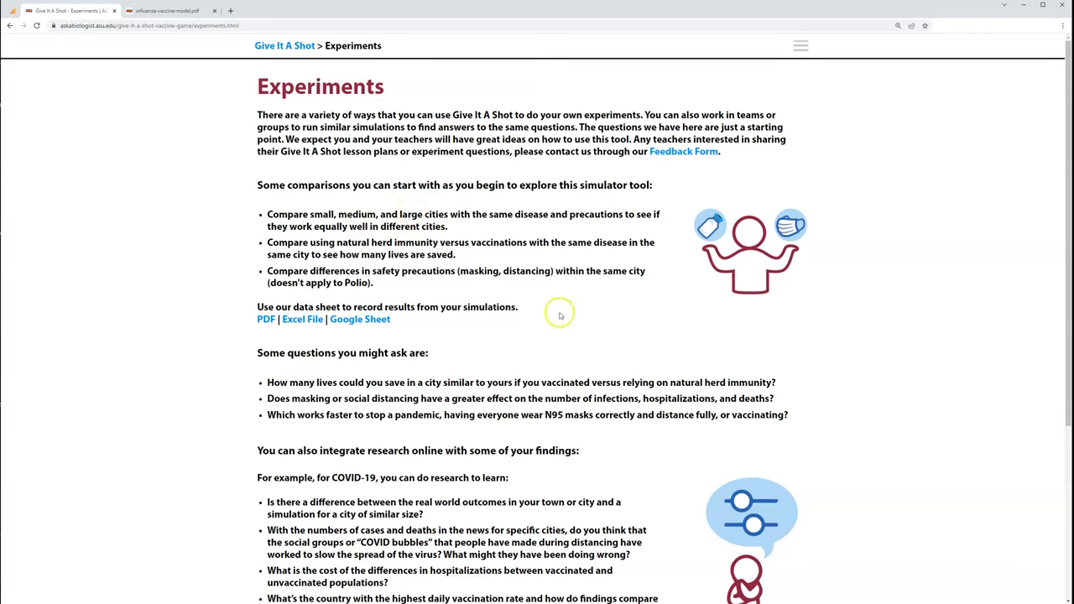
{"action": "mouse_move", "coordinate": [469, 356]}
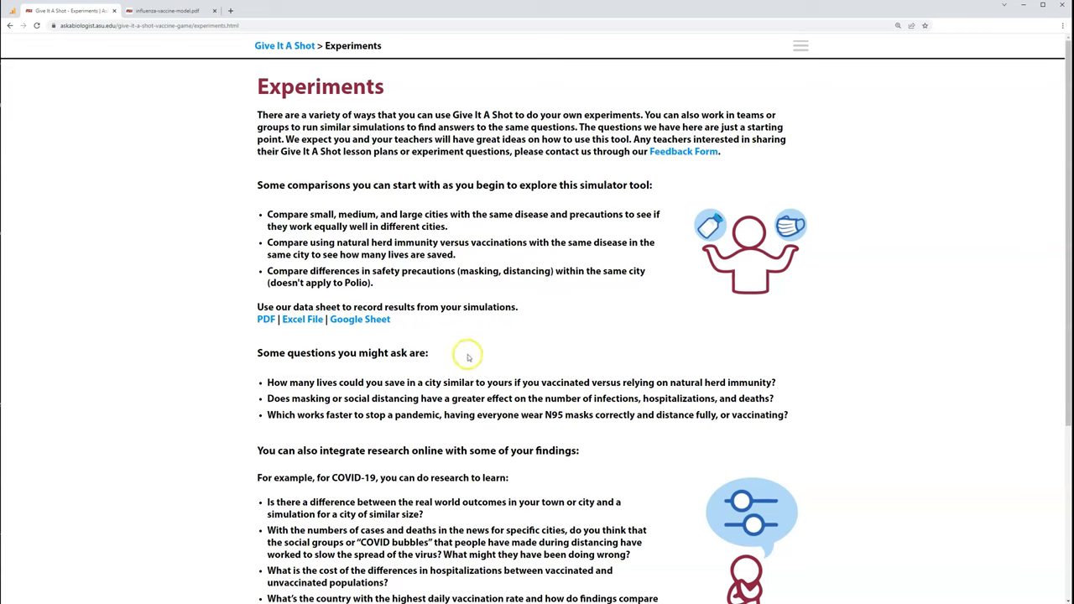
{"action": "mouse_move", "coordinate": [273, 336]}
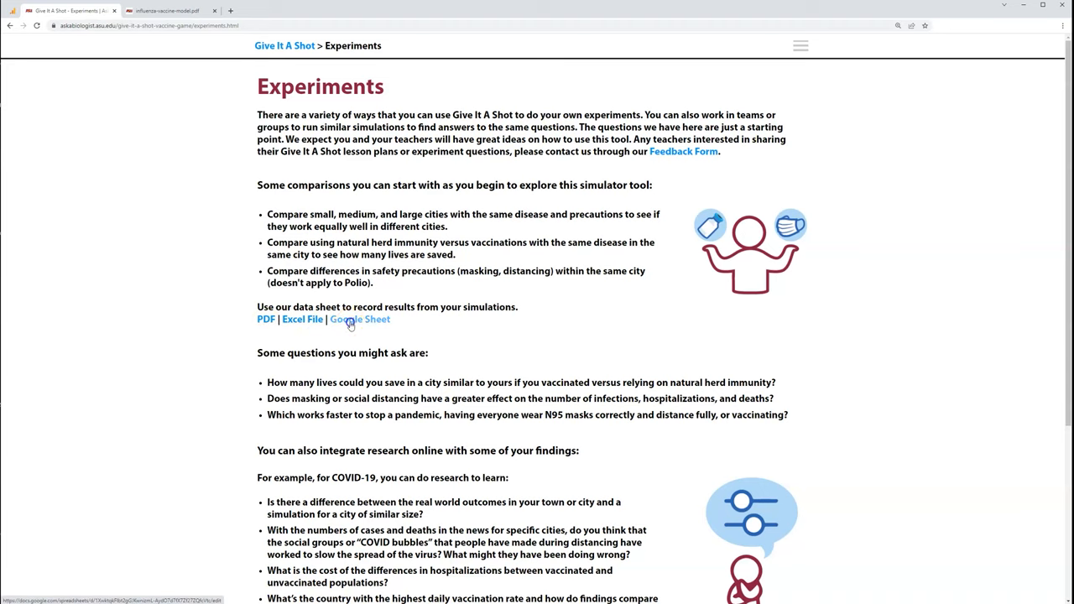
Open the Google Sheet data workbook, scroll its Data Sheet, then view Printable Graph Paper.
{"action": "left_click", "coordinate": [360, 320]}
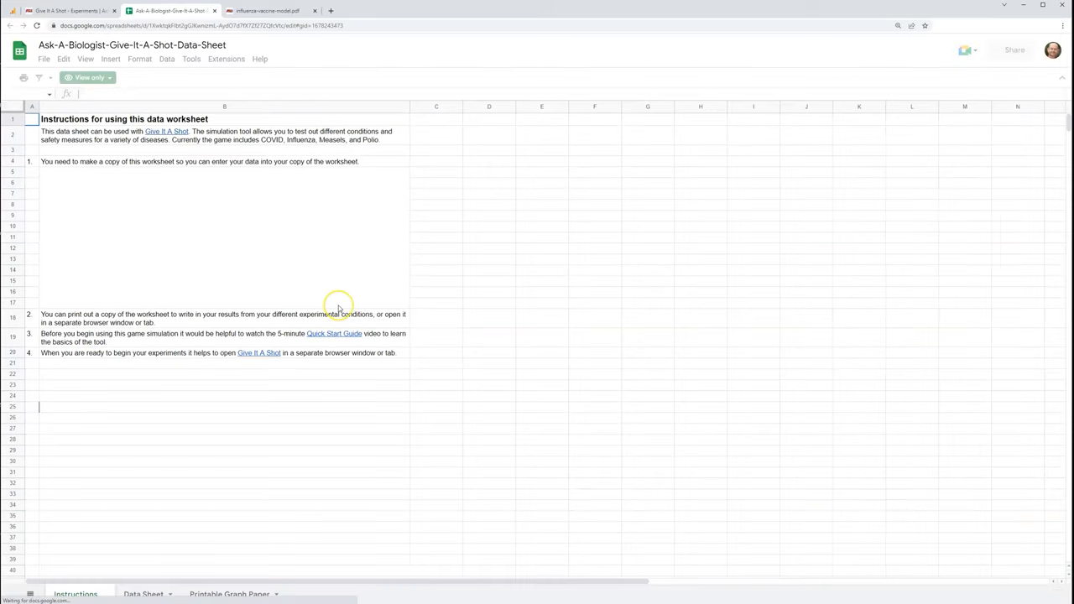
{"action": "left_click", "coordinate": [43, 59]}
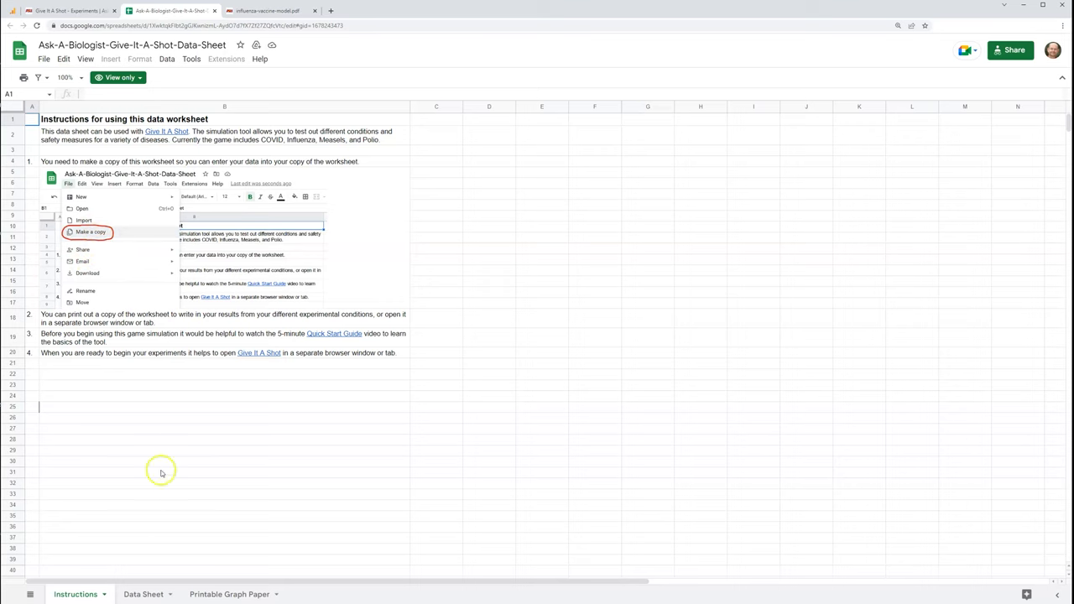
{"action": "left_click", "coordinate": [143, 595]}
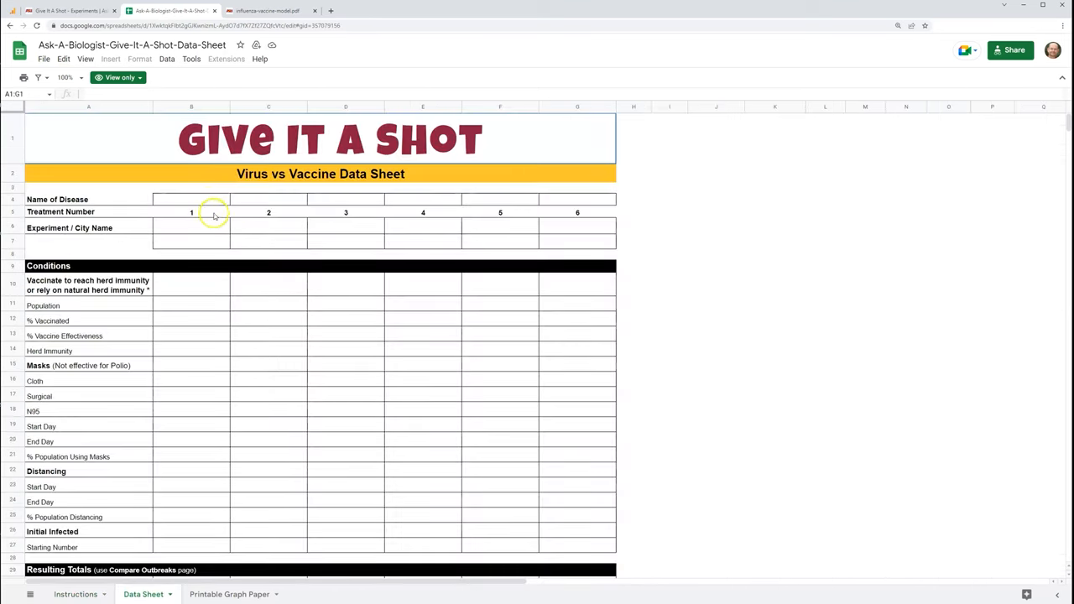
{"action": "mouse_move", "coordinate": [207, 358]}
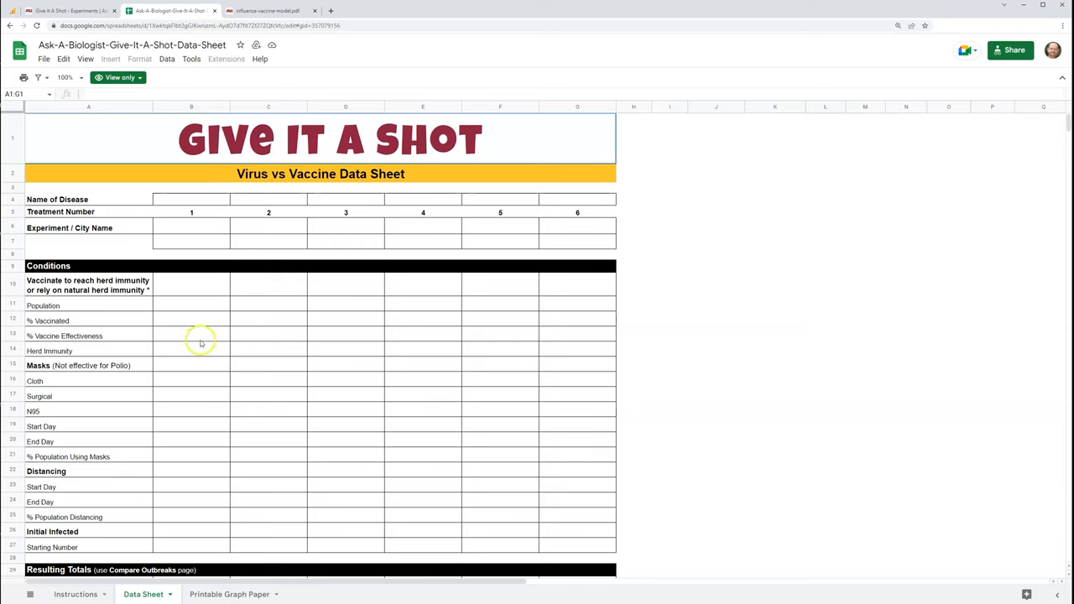
{"action": "mouse_move", "coordinate": [202, 373]}
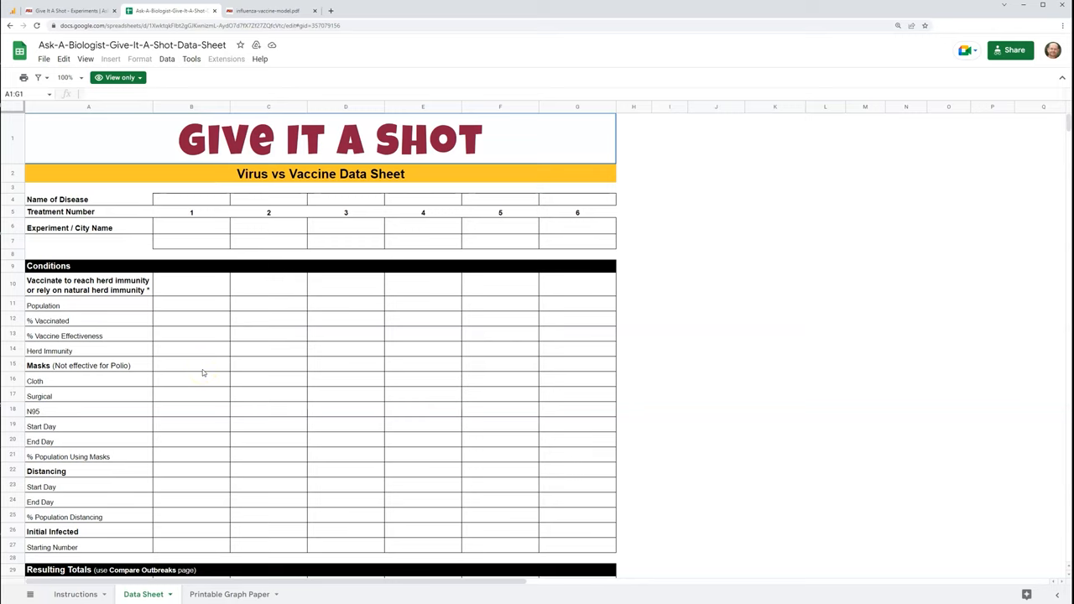
{"action": "scroll", "scroll_direction": "down", "scroll_amount": 3}
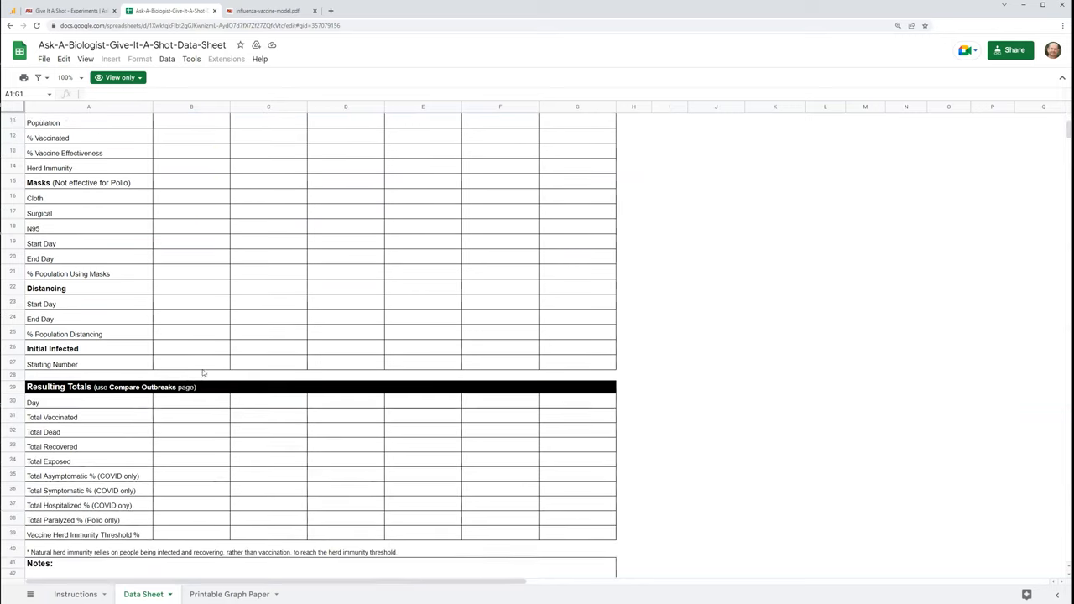
{"action": "scroll", "scroll_direction": "down", "scroll_amount": 3}
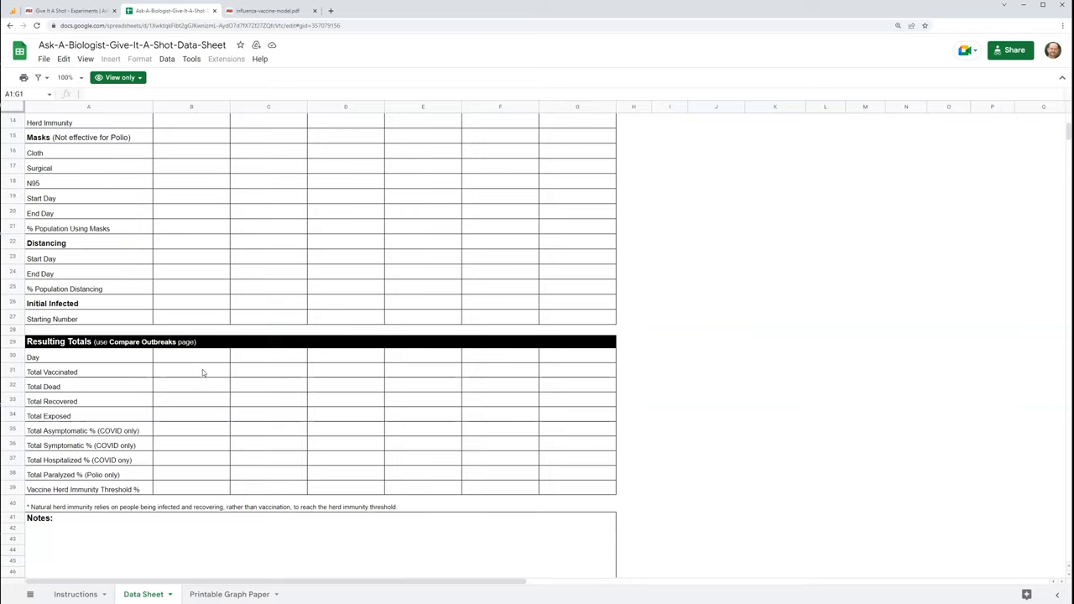
{"action": "mouse_move", "coordinate": [214, 579]}
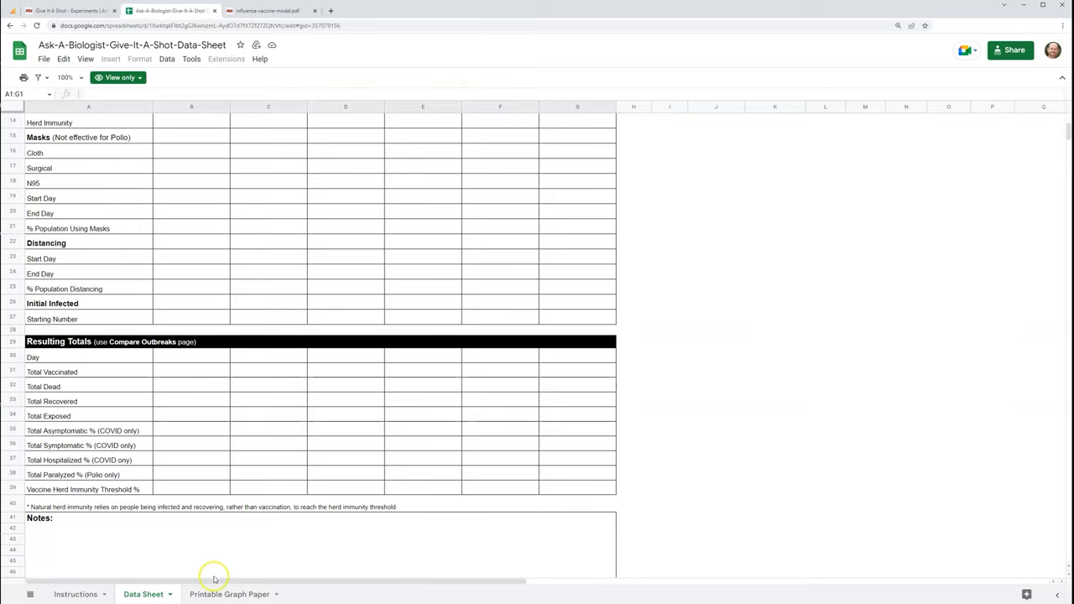
{"action": "left_click", "coordinate": [229, 595]}
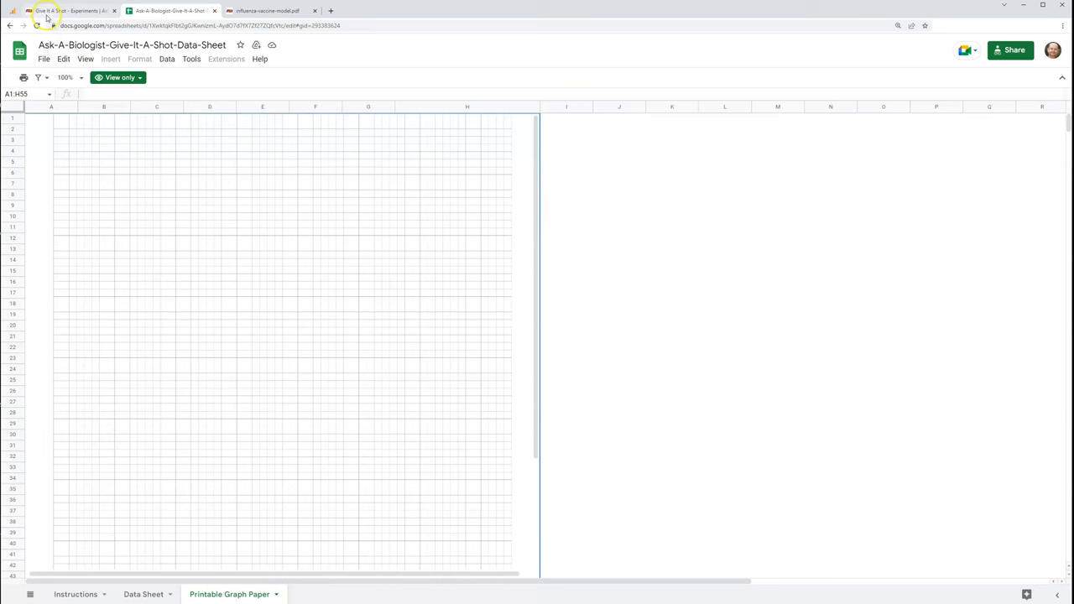
Switch back to the Give It A Shot browser tab.
{"action": "left_click", "coordinate": [72, 11]}
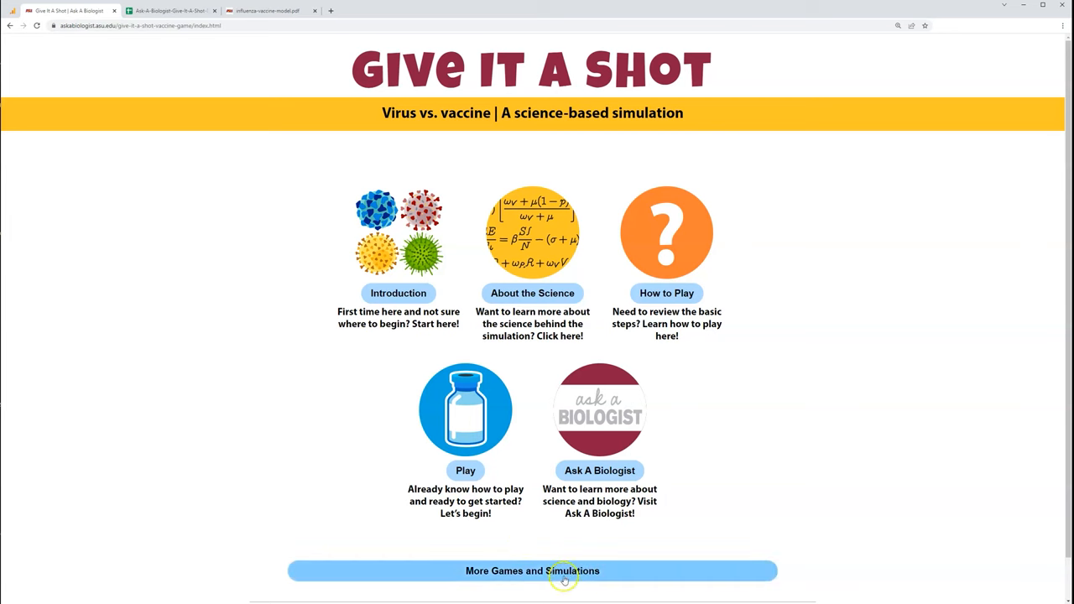
Open More Games and Simulations, scroll through titles like Bee Waggle Dance, then back up.
{"action": "left_click", "coordinate": [533, 571]}
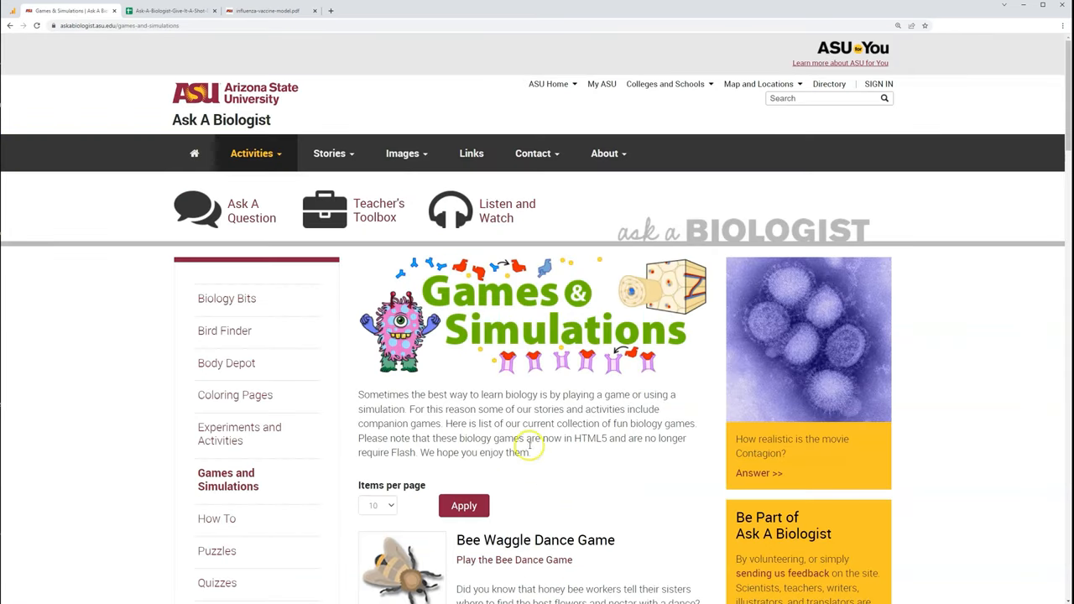
{"action": "scroll", "scroll_direction": "down", "scroll_amount": 3}
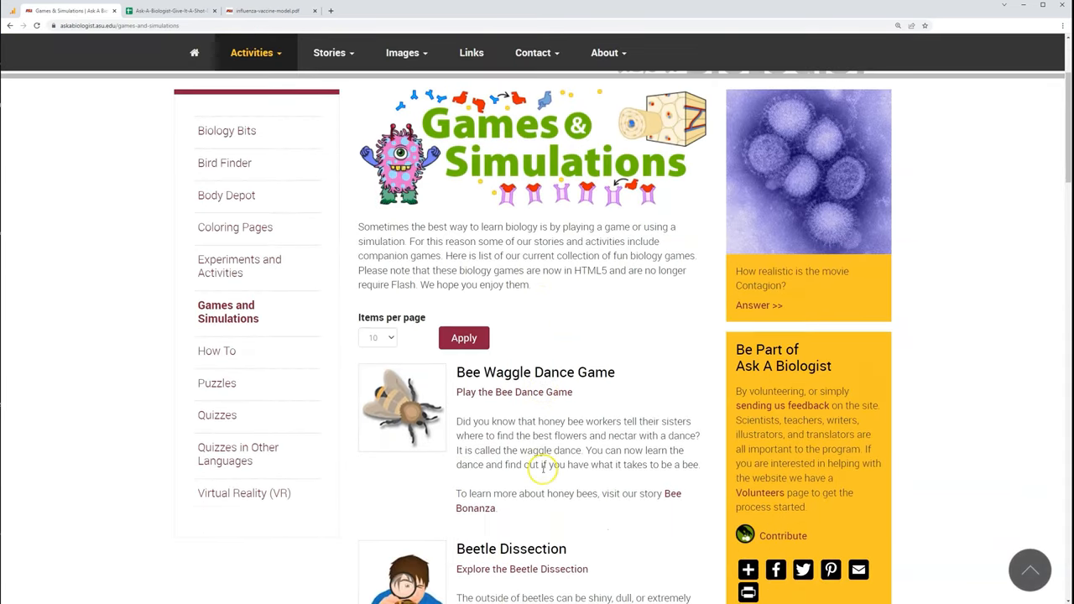
{"action": "scroll", "scroll_direction": "down", "scroll_amount": 3}
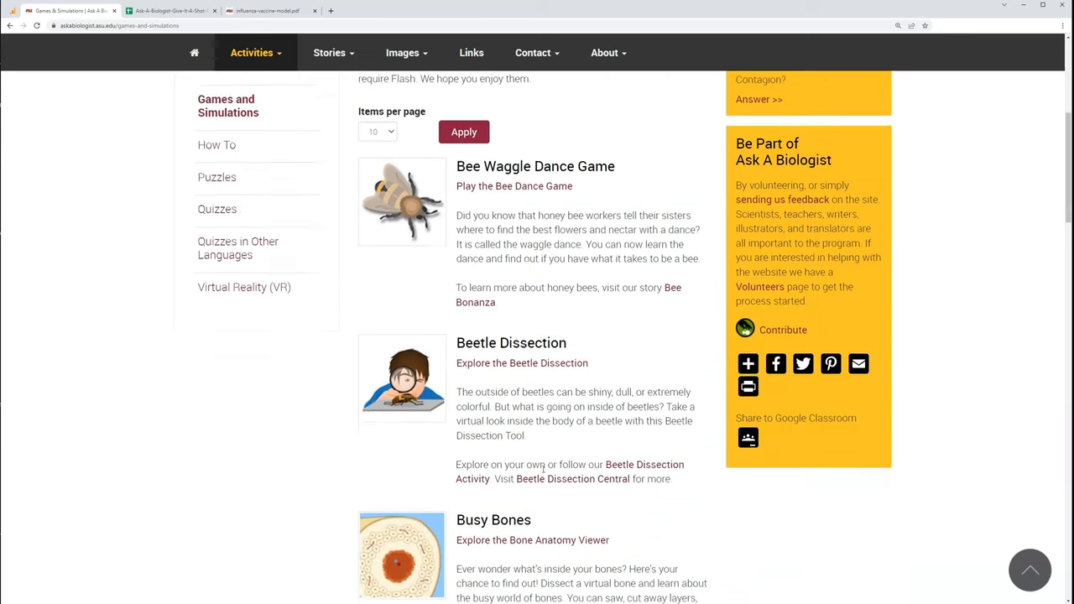
{"action": "scroll", "scroll_direction": "down", "scroll_amount": 3}
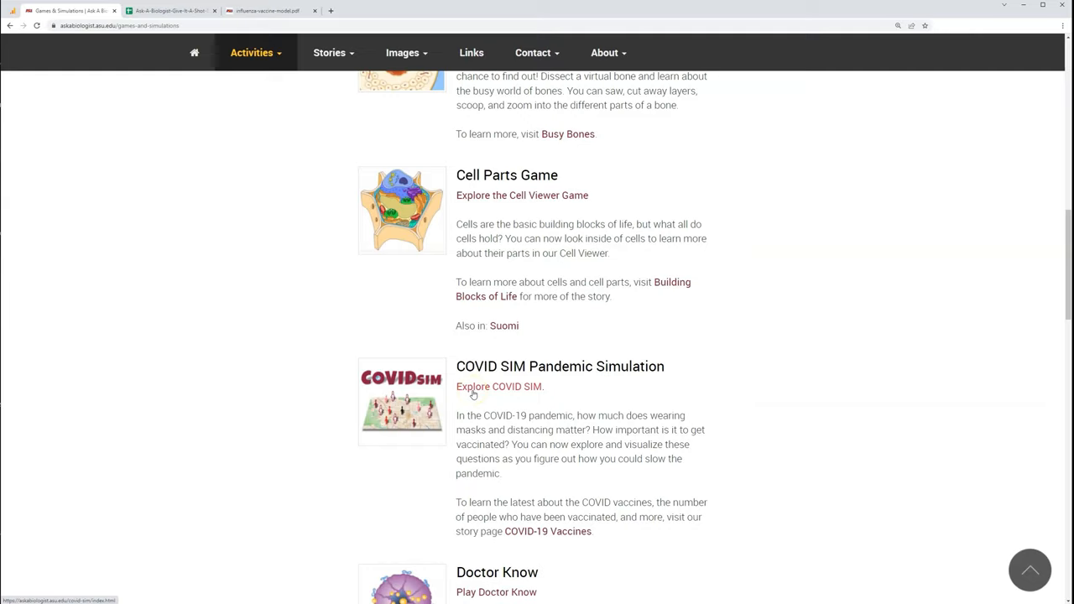
{"action": "scroll", "scroll_direction": "up", "scroll_amount": 3}
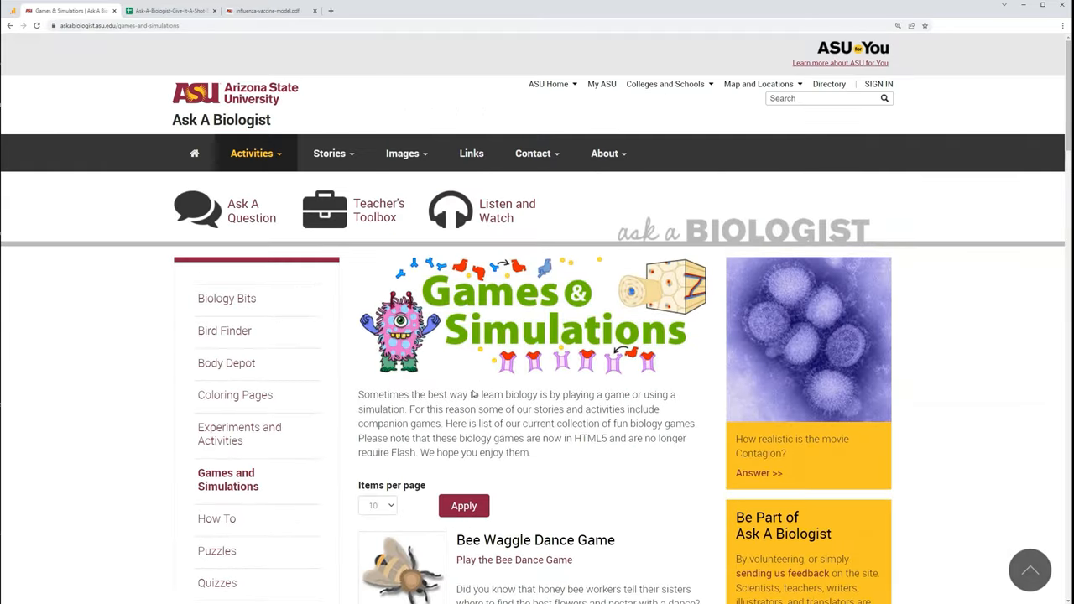